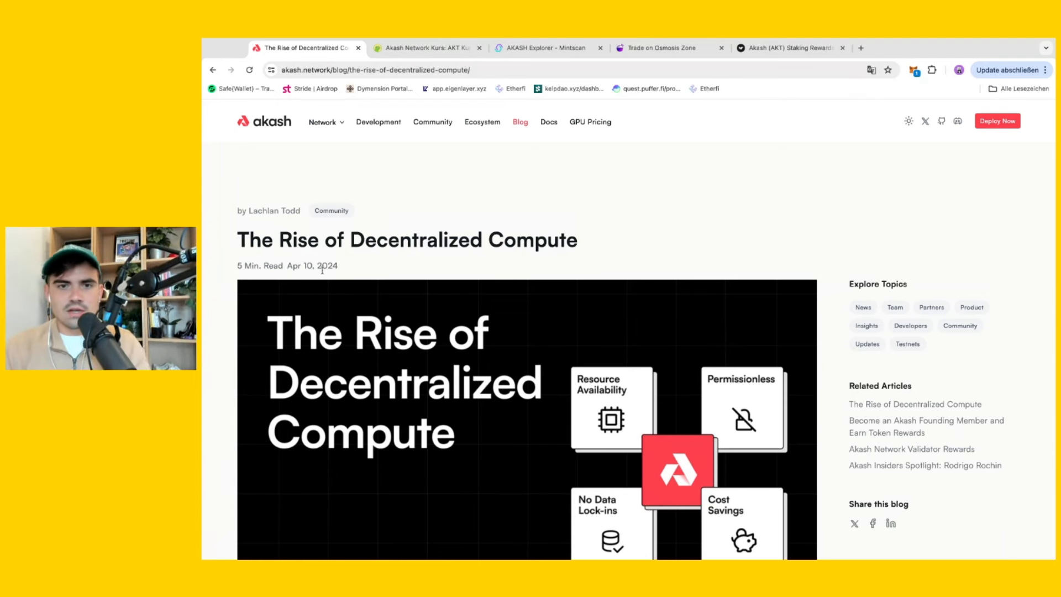
{"action": "mouse_move", "coordinate": [236, 184]}
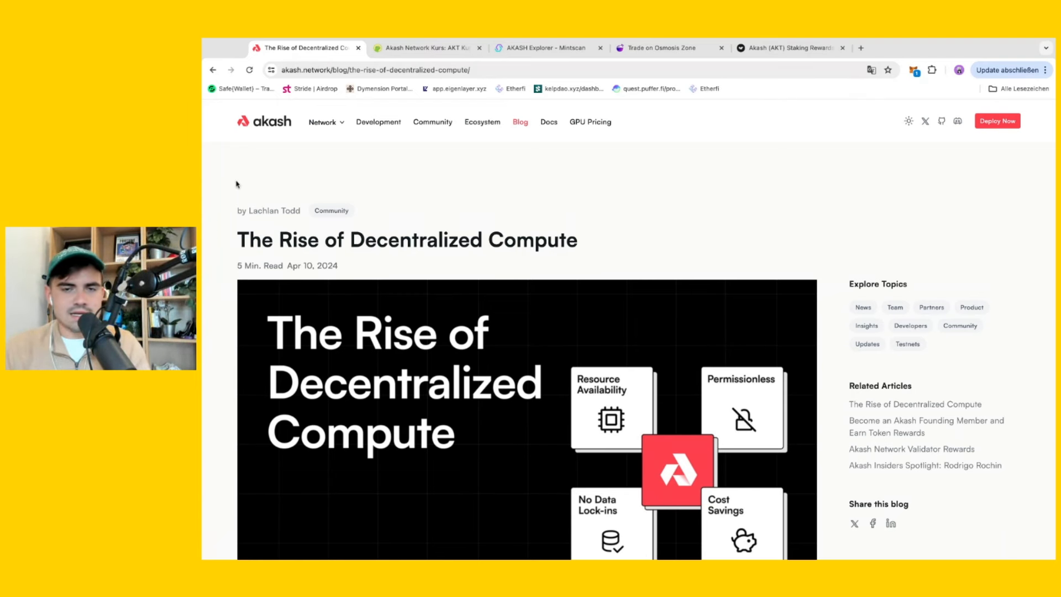
Scroll 'The Rise of Decentralized Compute' past the Introduction to the Web2 Cloud Computing heading.
{"action": "scroll", "scroll_direction": "down", "scroll_amount": 3}
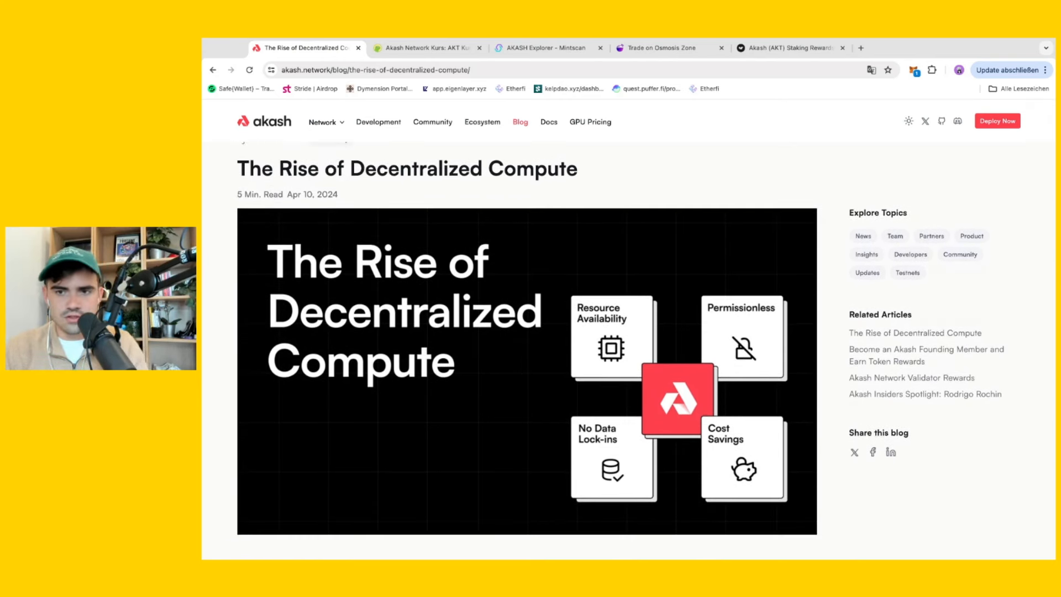
{"action": "scroll", "scroll_direction": "down", "scroll_amount": 3}
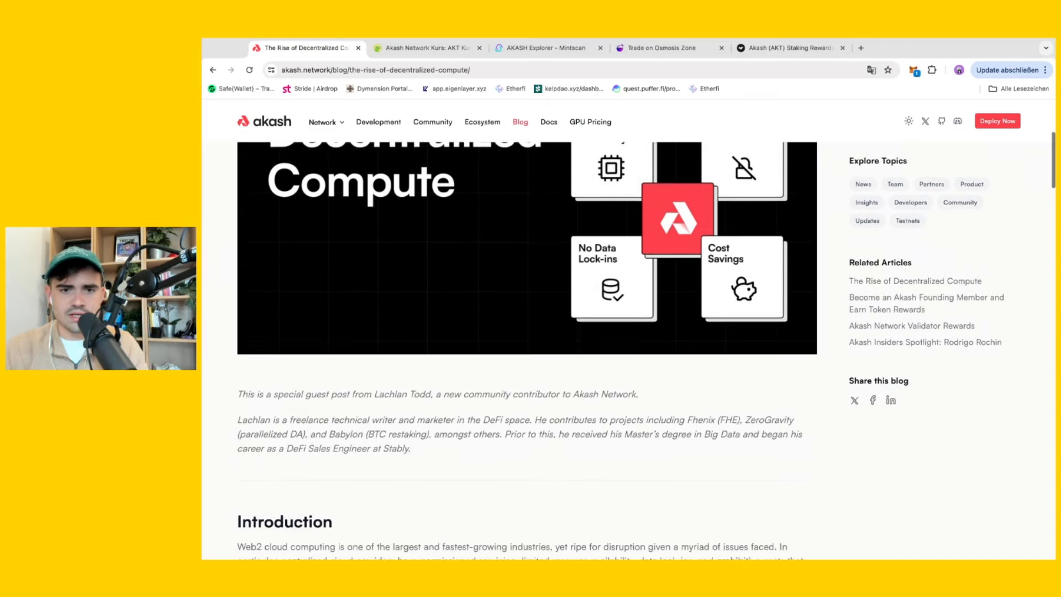
{"action": "scroll", "scroll_direction": "up", "scroll_amount": 3}
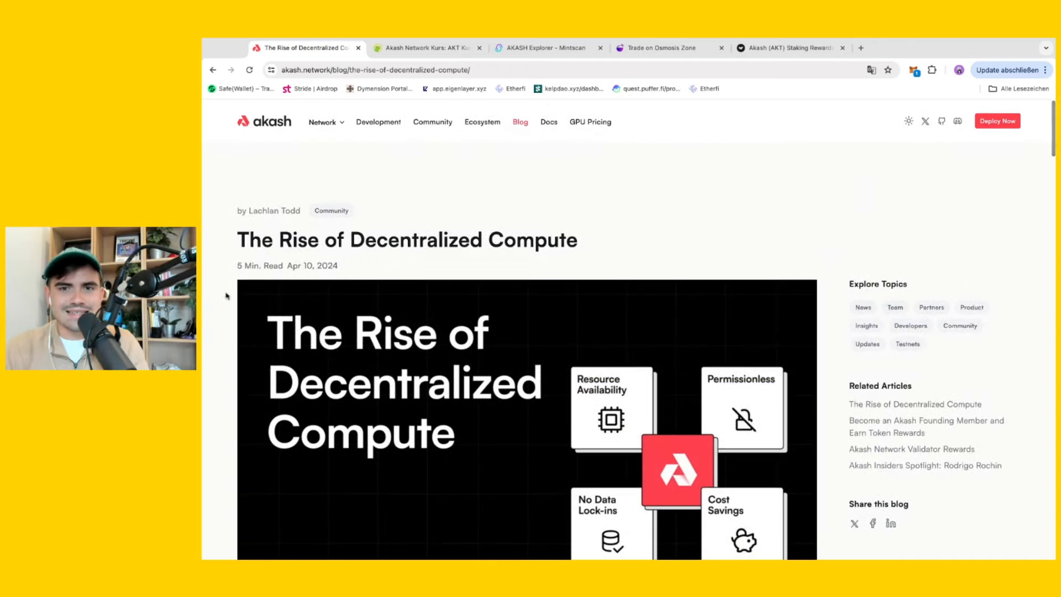
{"action": "scroll", "scroll_direction": "down", "scroll_amount": 3}
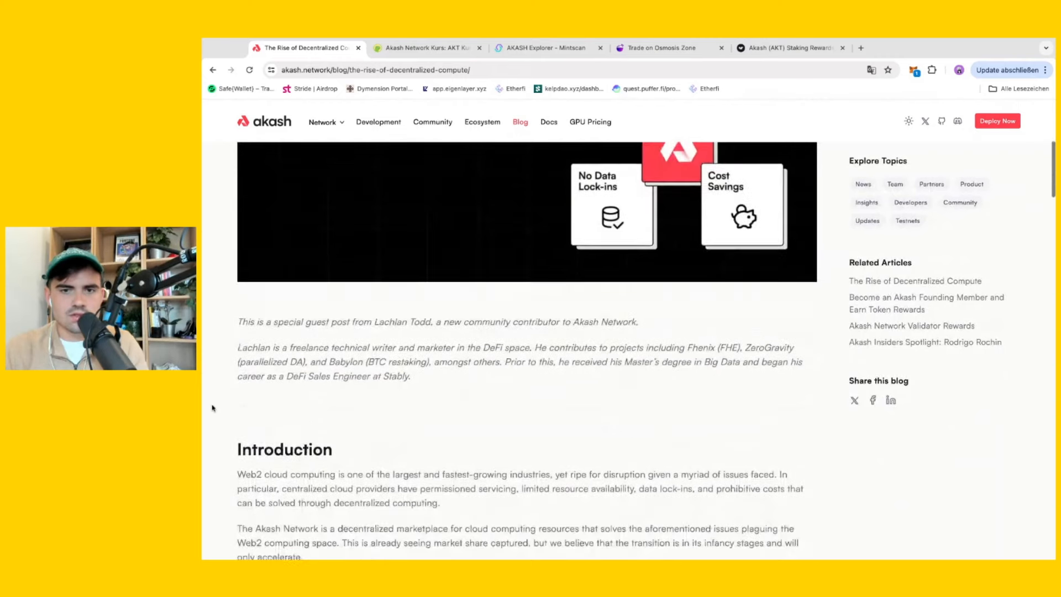
{"action": "scroll", "scroll_direction": "down", "scroll_amount": 3}
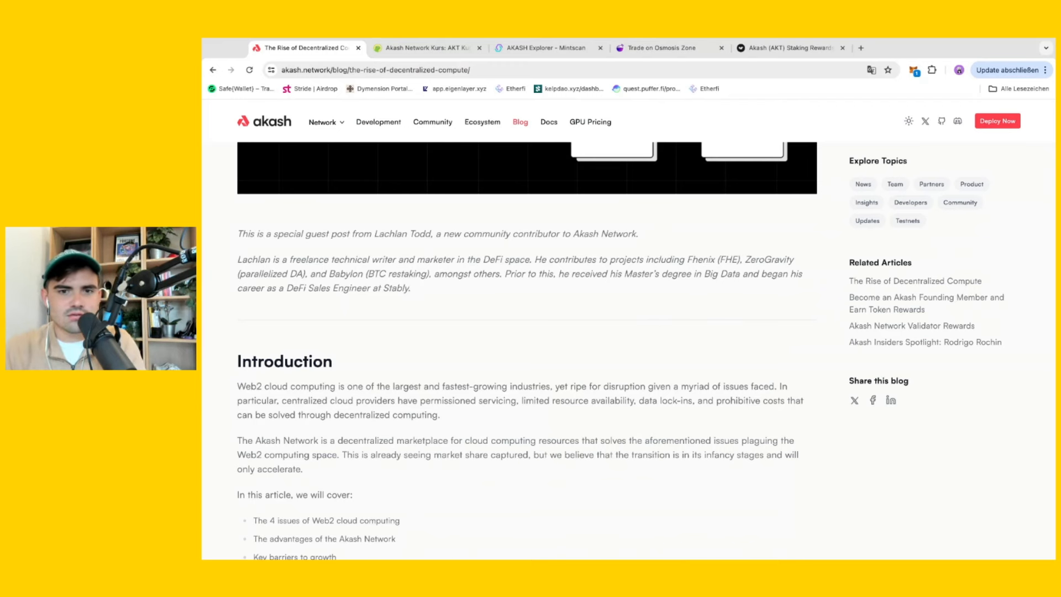
{"action": "scroll", "scroll_direction": "down", "scroll_amount": 3}
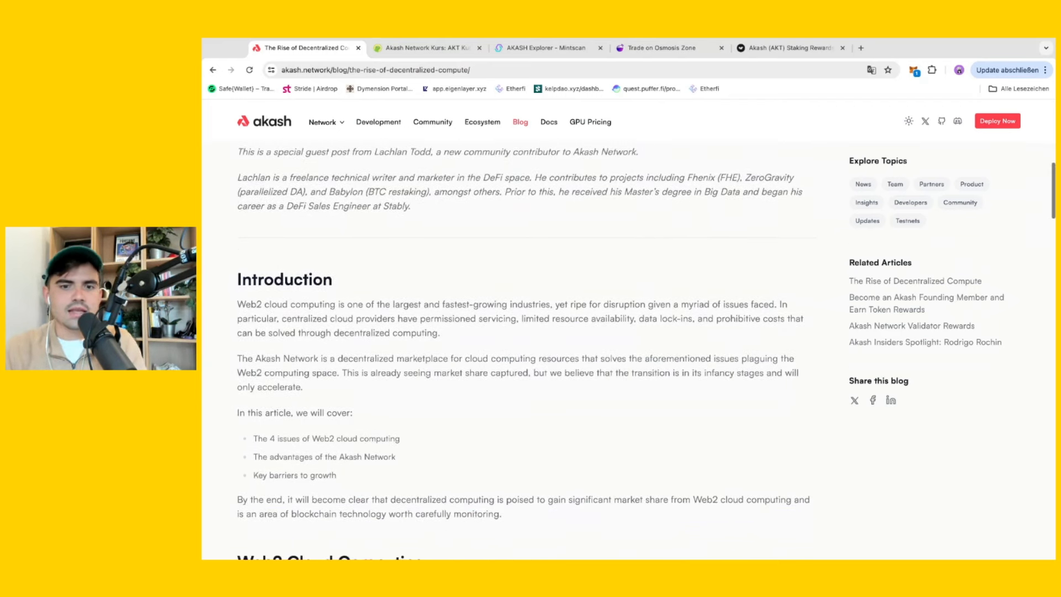
{"action": "scroll", "scroll_direction": "down", "scroll_amount": 3}
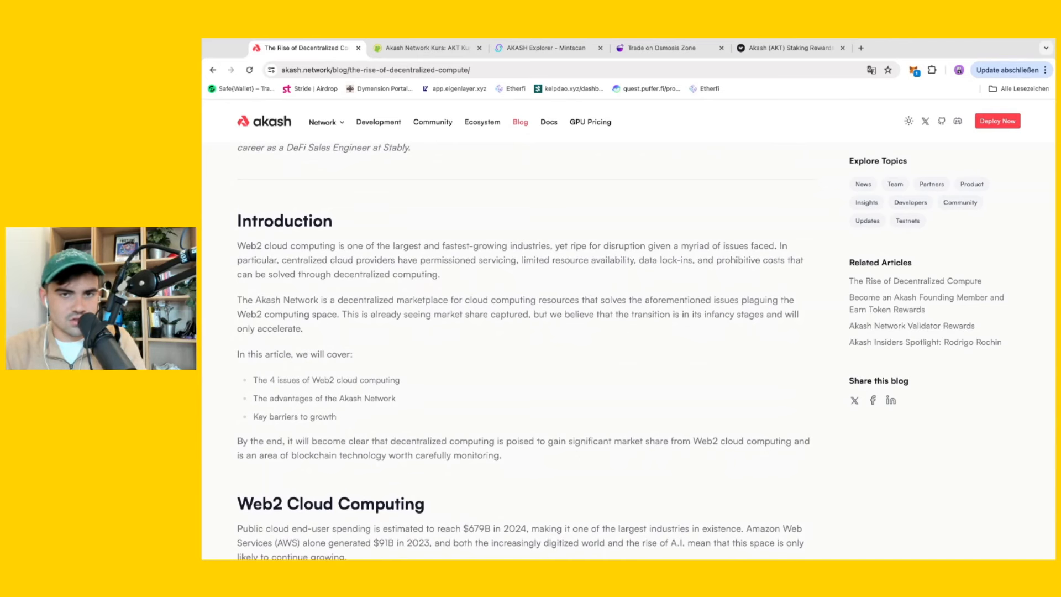
{"action": "scroll", "scroll_direction": "down", "scroll_amount": 3}
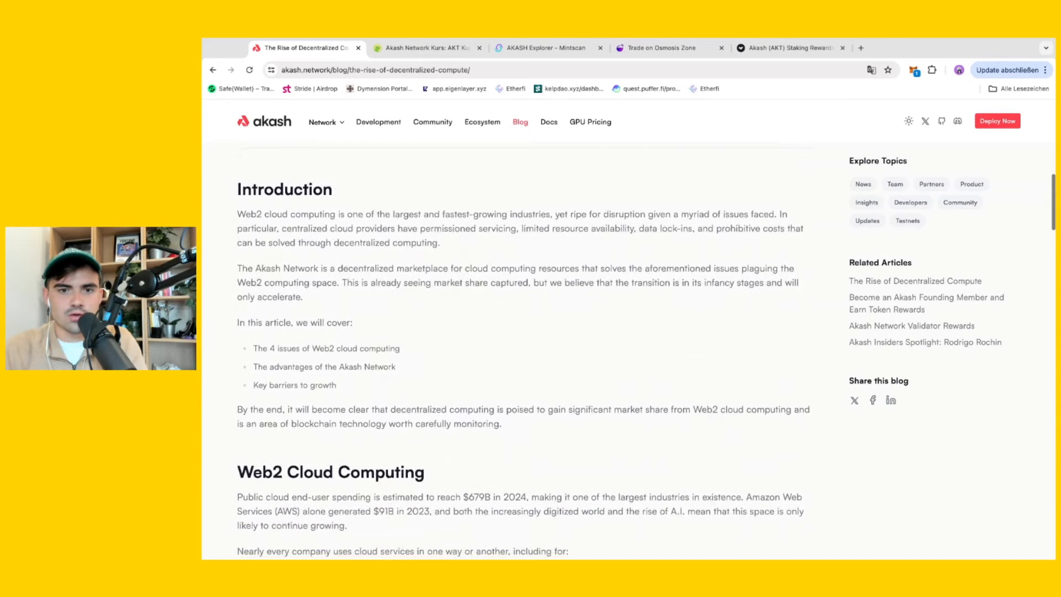
{"action": "scroll", "scroll_direction": "down", "scroll_amount": 3}
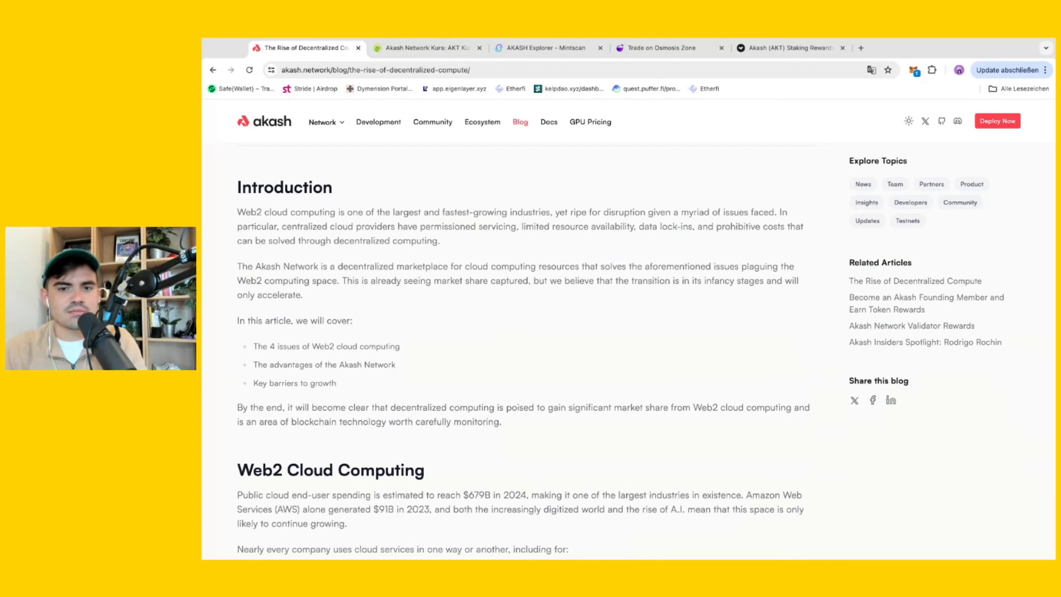
{"action": "scroll", "scroll_direction": "down", "scroll_amount": 3}
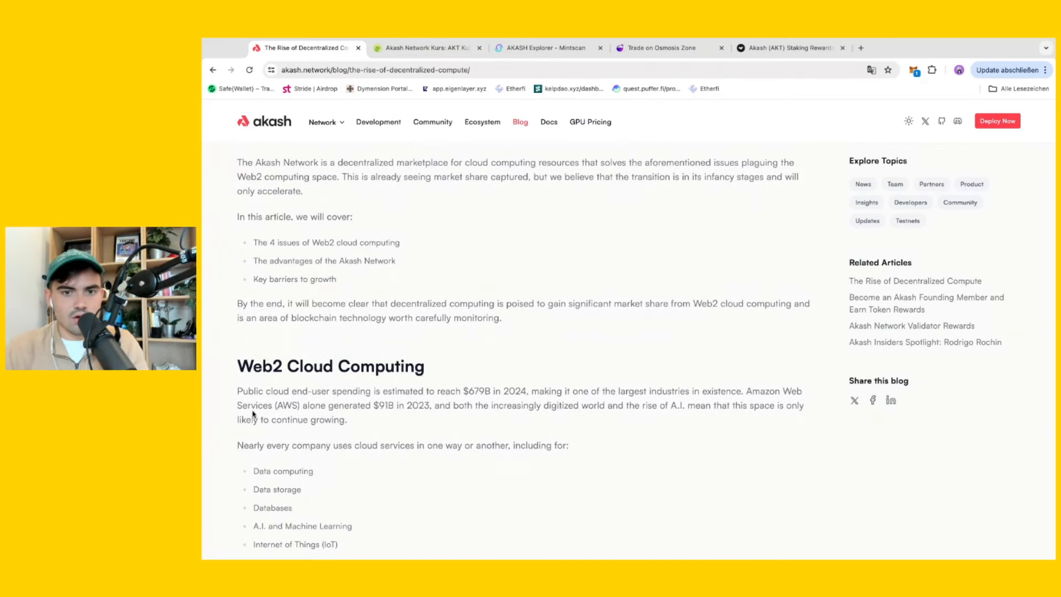
{"action": "double_click", "coordinate": [350, 405]}
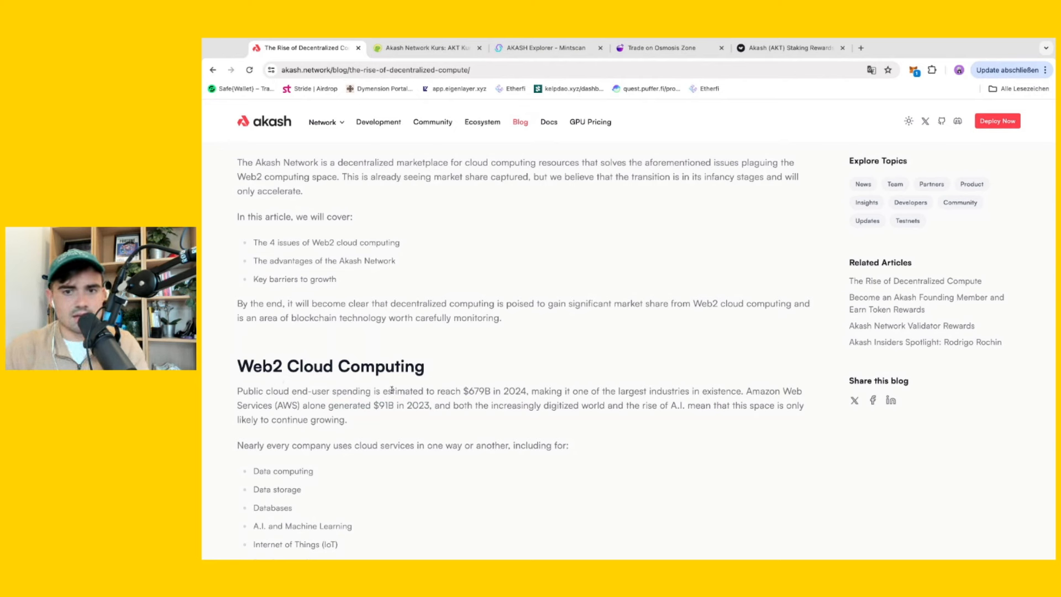
{"action": "double_click", "coordinate": [473, 391]}
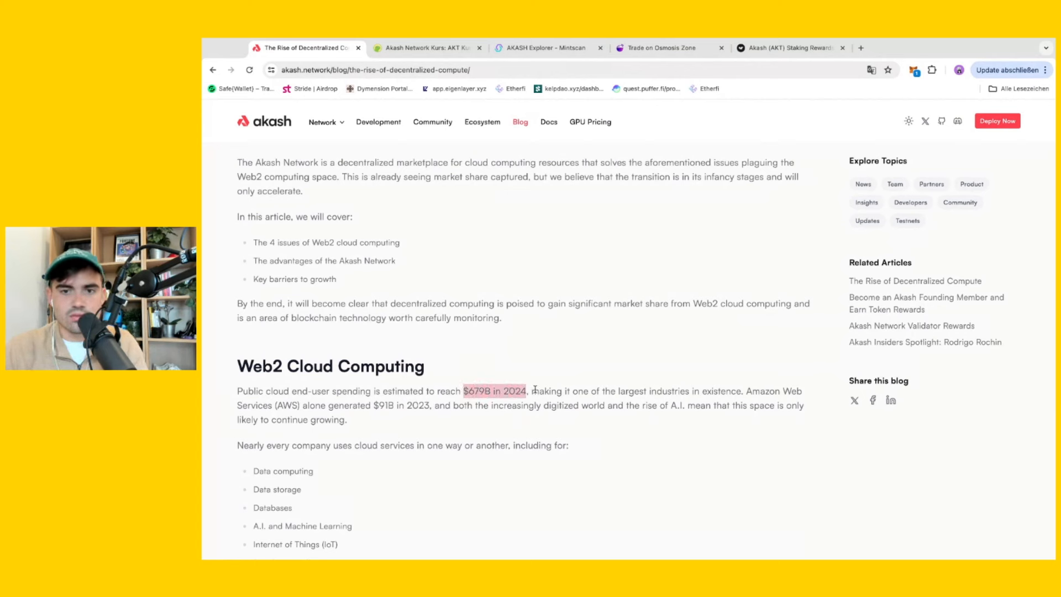
{"action": "left_click", "coordinate": [563, 418]}
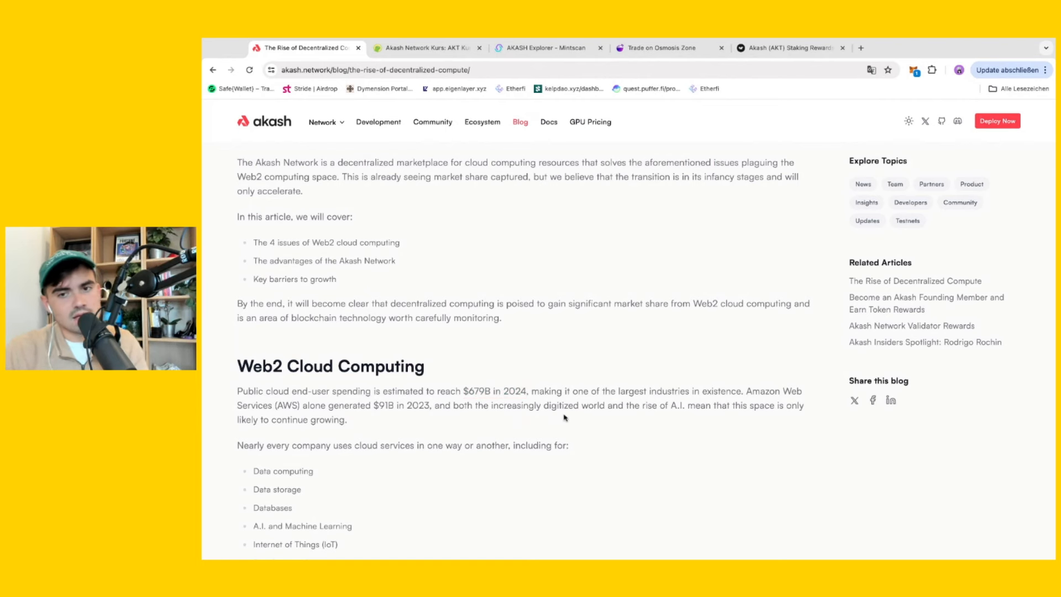
{"action": "scroll", "scroll_direction": "down", "scroll_amount": 3}
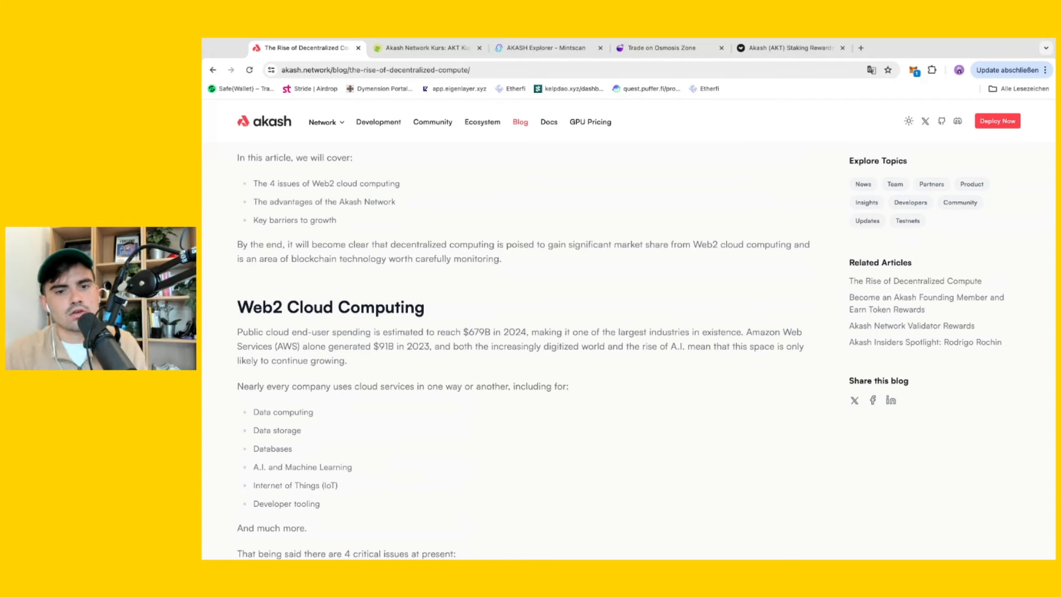
Scroll past the four critical Web2 issues to The Advantages of Akash Network marketplace diagram.
{"action": "scroll", "scroll_direction": "down", "scroll_amount": 3}
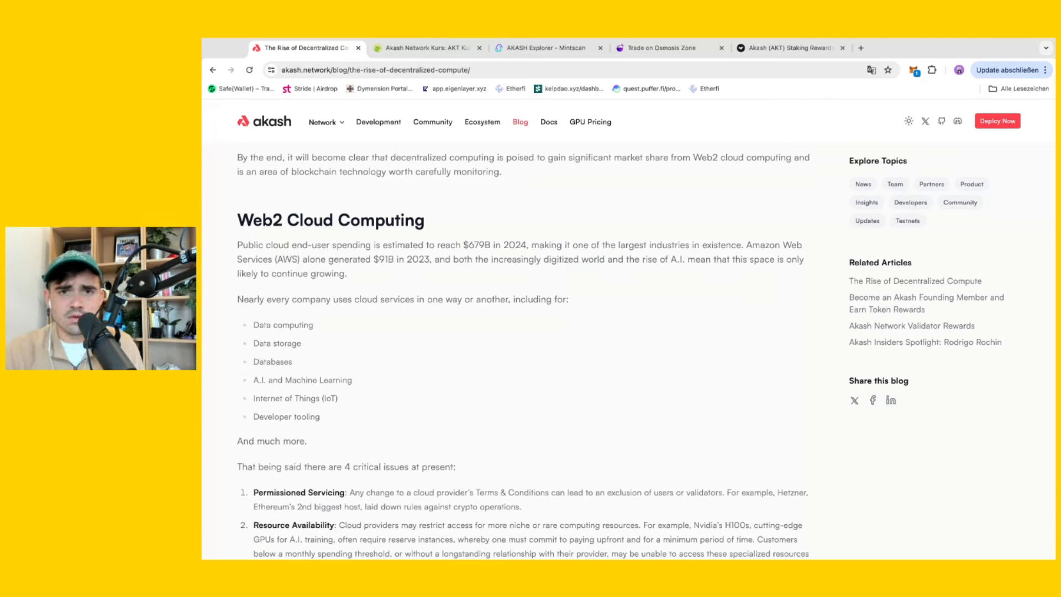
{"action": "scroll", "scroll_direction": "down", "scroll_amount": 3}
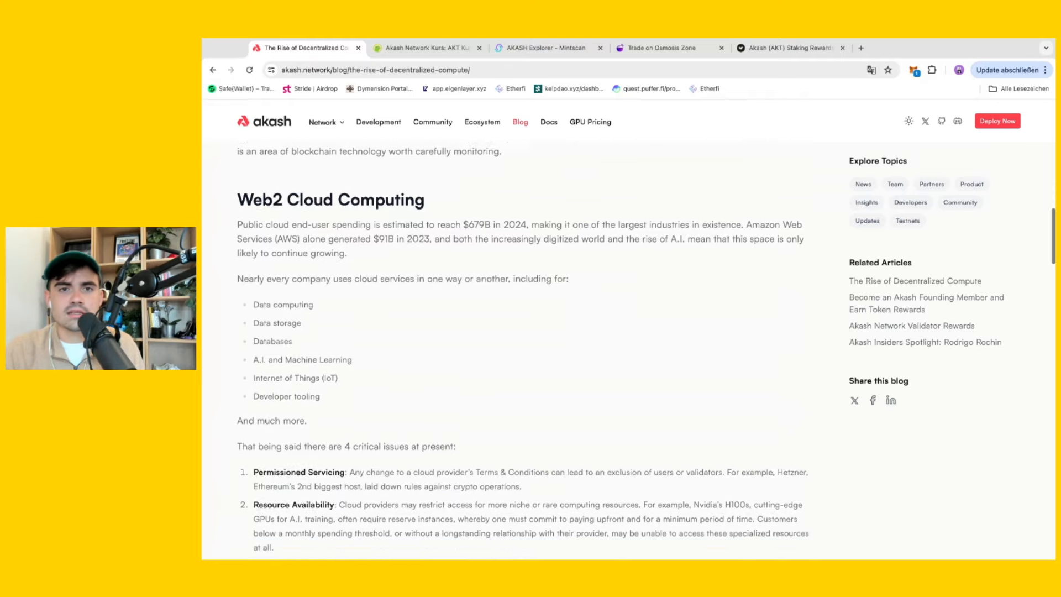
{"action": "scroll", "scroll_direction": "down", "scroll_amount": 3}
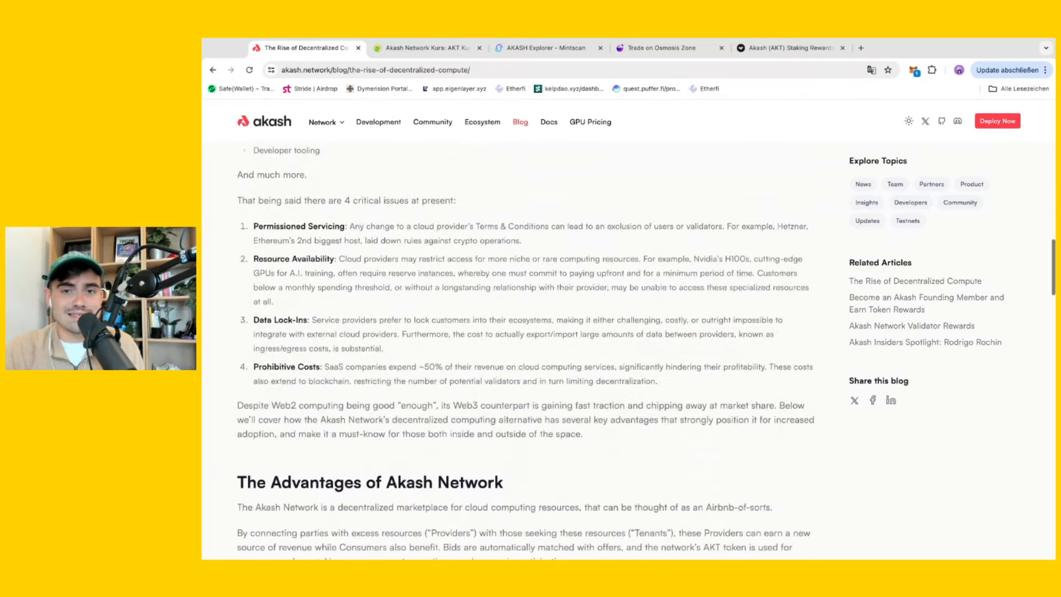
{"action": "scroll", "scroll_direction": "down", "scroll_amount": 3}
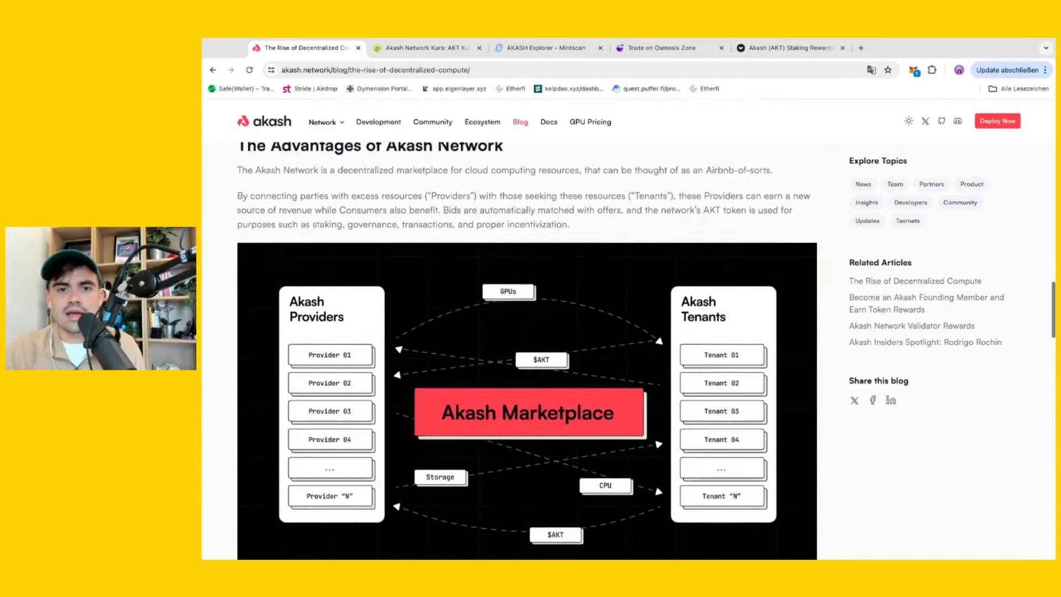
{"action": "scroll", "scroll_direction": "down", "scroll_amount": 3}
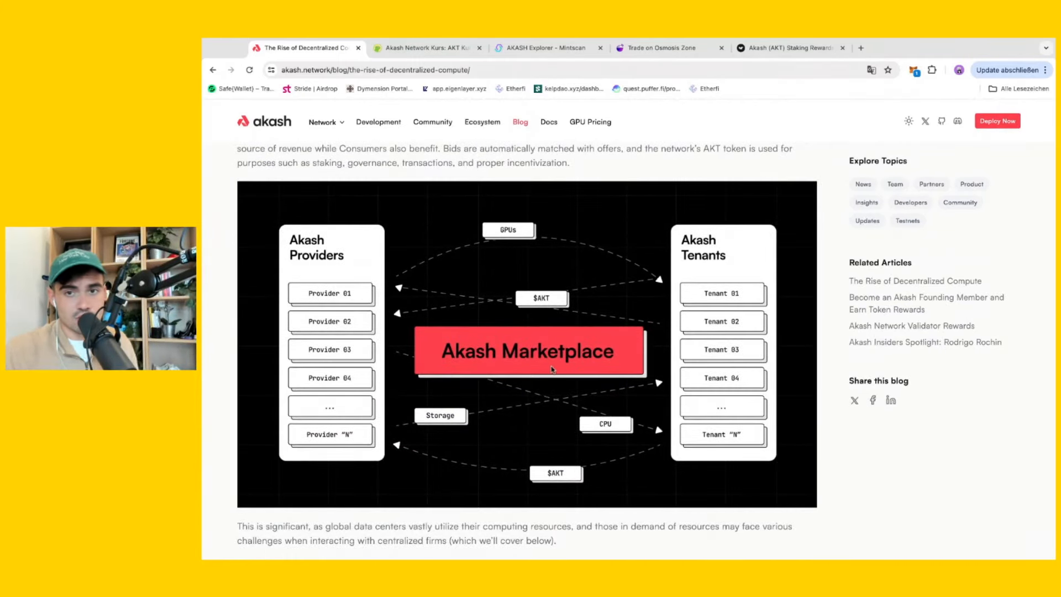
{"action": "mouse_move", "coordinate": [941, 464]}
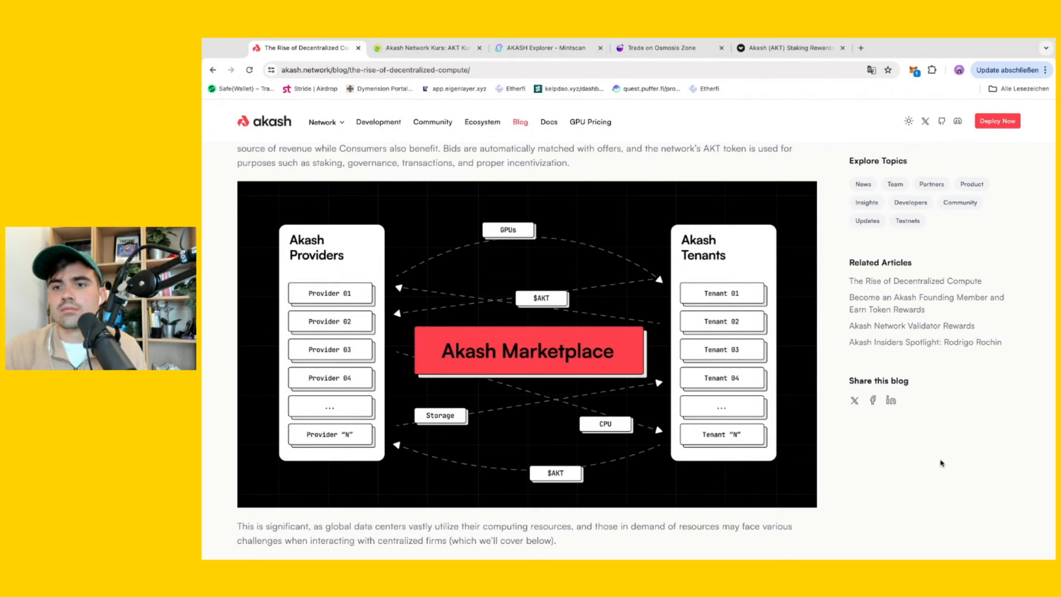
{"action": "mouse_move", "coordinate": [490, 426]}
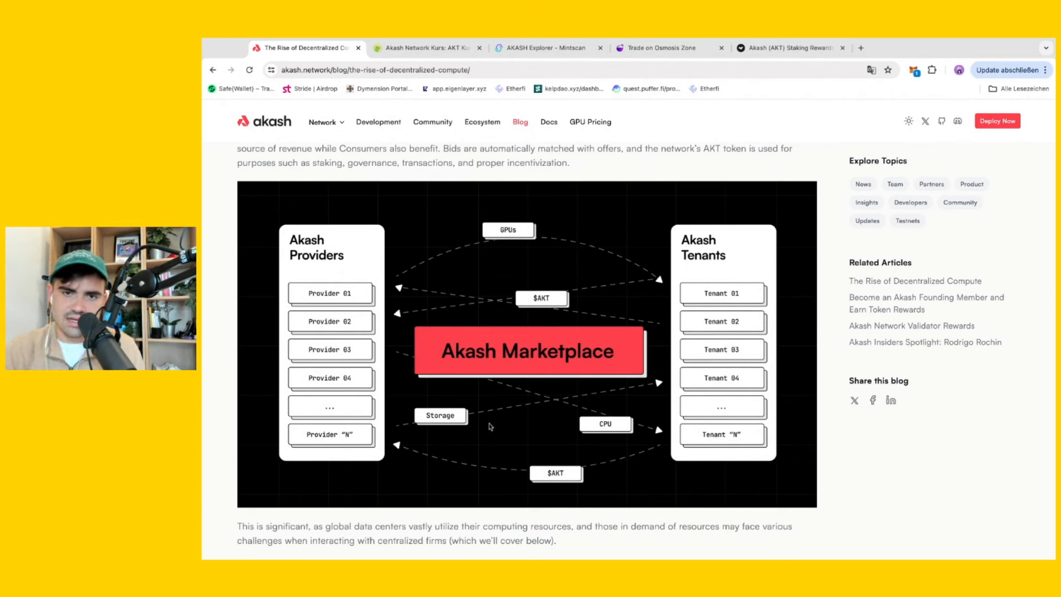
{"action": "mouse_move", "coordinate": [437, 302]}
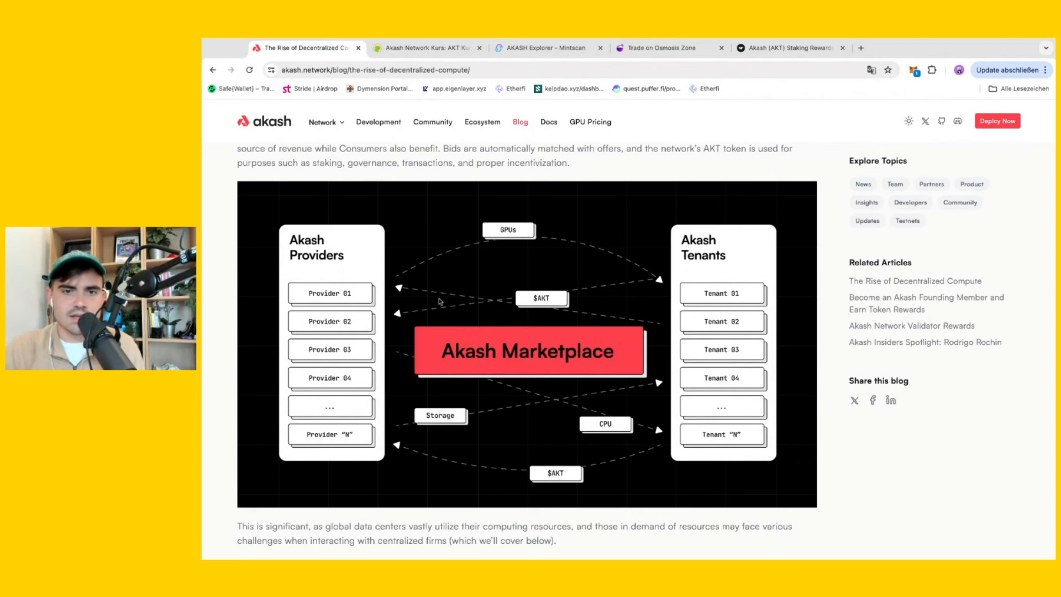
{"action": "mouse_move", "coordinate": [209, 344]}
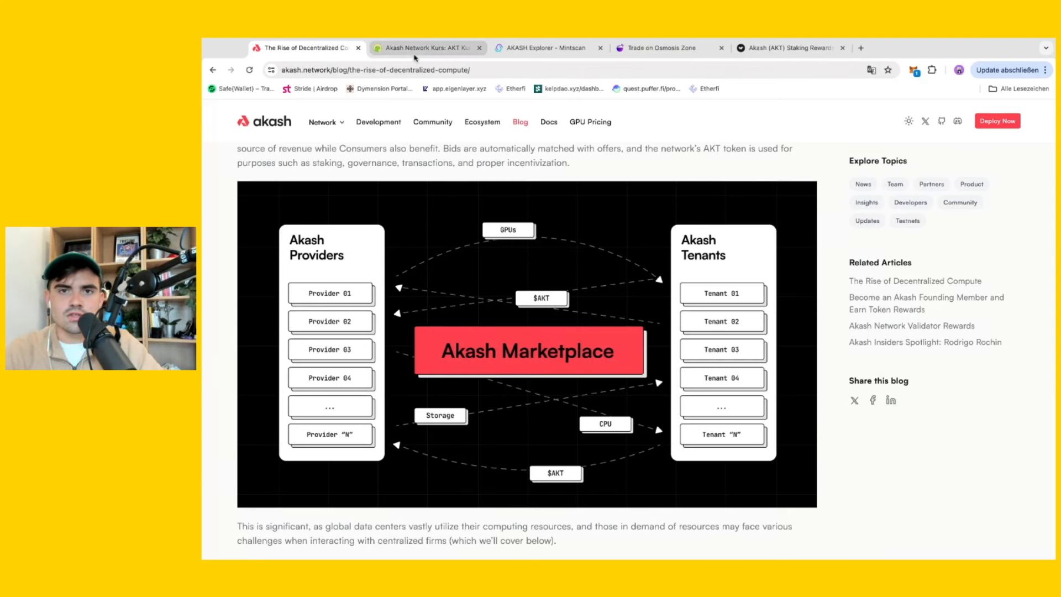
Switch to CoinGecko's Akash Network Kurs tab and browse the $5.27 price, stats and all-time chart.
{"action": "left_click", "coordinate": [428, 48]}
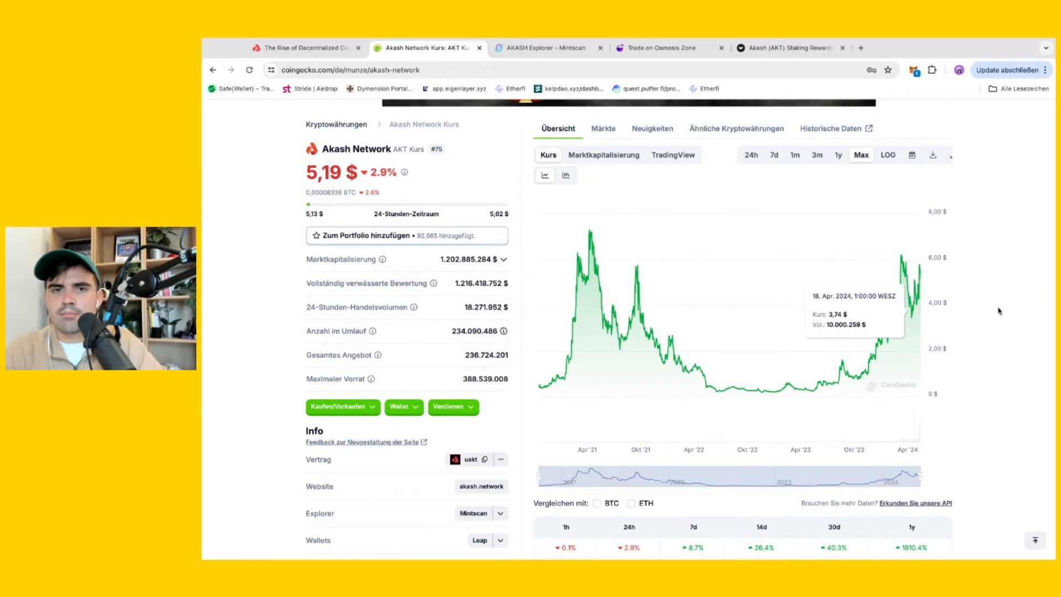
{"action": "scroll", "scroll_direction": "up", "scroll_amount": 3}
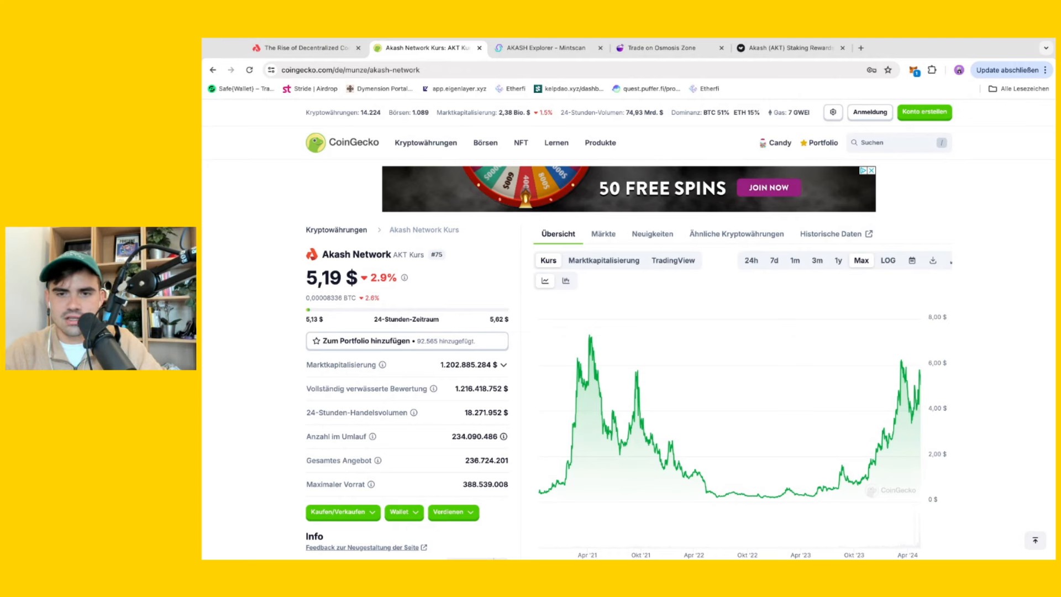
{"action": "scroll", "scroll_direction": "down", "scroll_amount": 3}
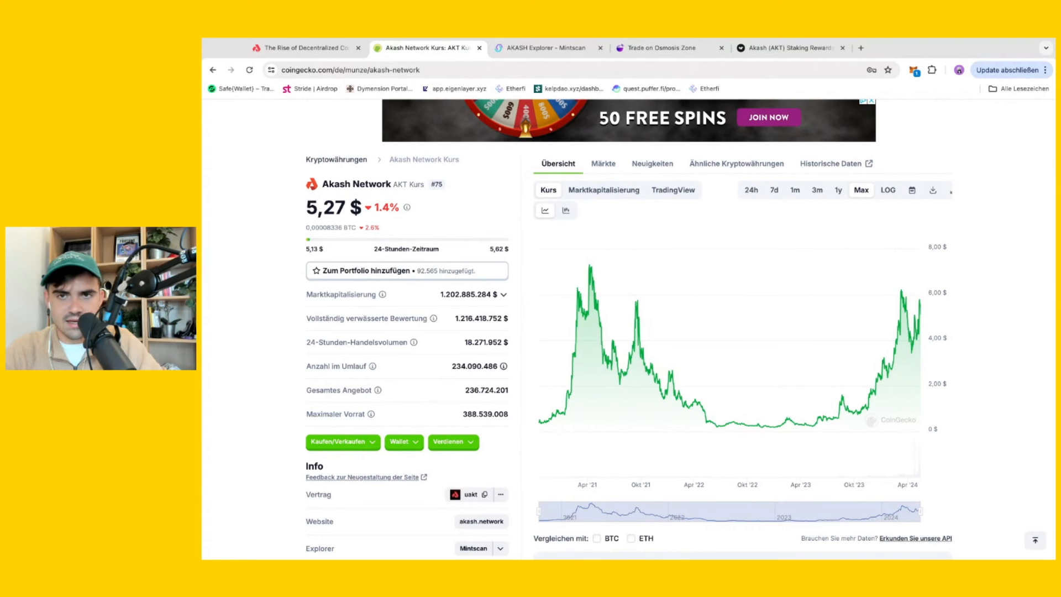
{"action": "scroll", "scroll_direction": "down", "scroll_amount": 3}
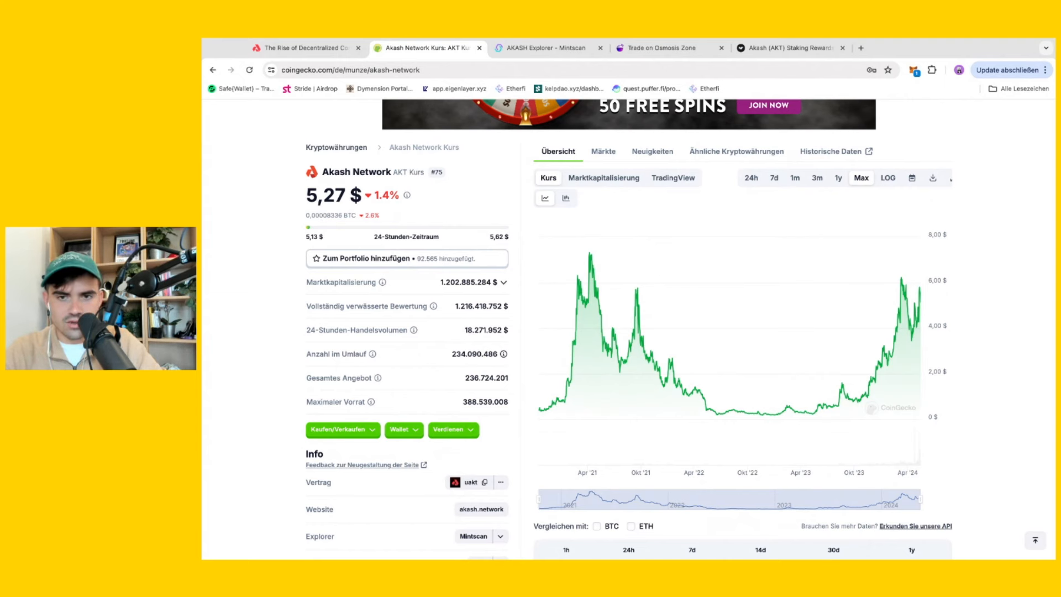
{"action": "scroll", "scroll_direction": "down", "scroll_amount": 3}
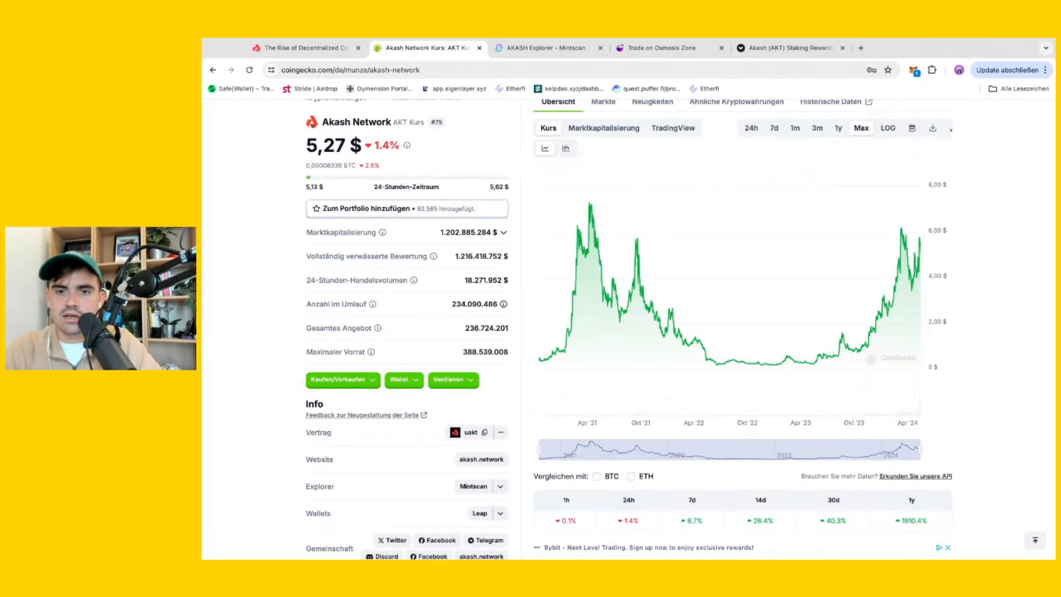
{"action": "scroll", "scroll_direction": "up", "scroll_amount": 3}
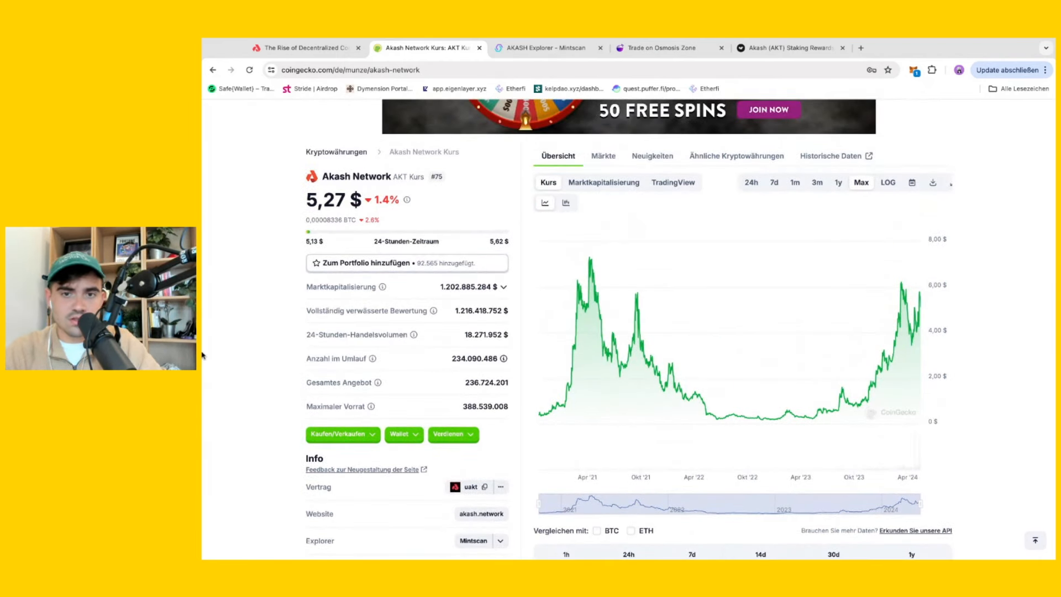
{"action": "scroll", "scroll_direction": "down", "scroll_amount": 3}
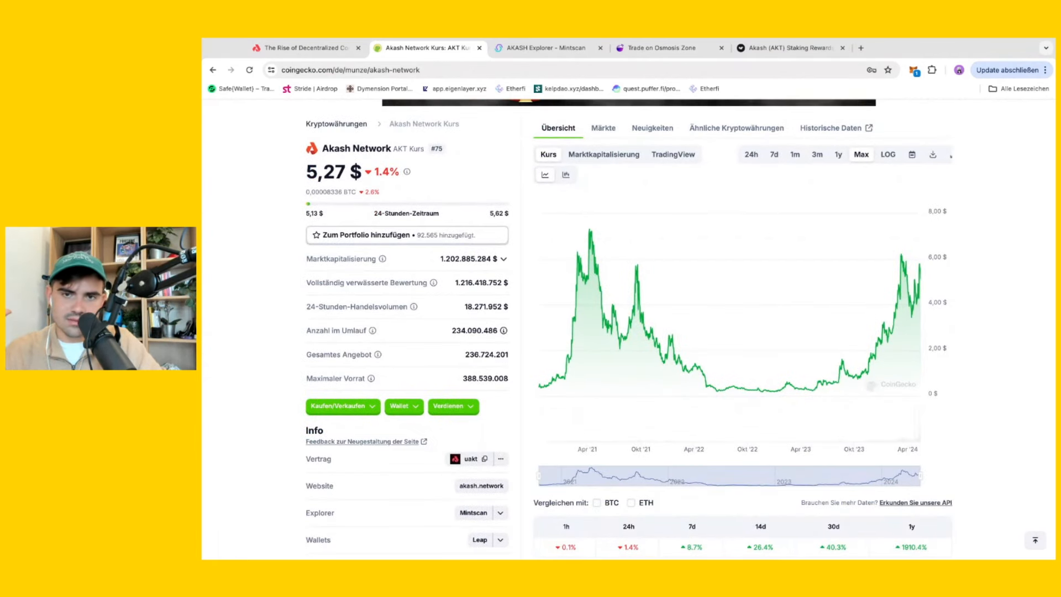
{"action": "mouse_move", "coordinate": [874, 368]}
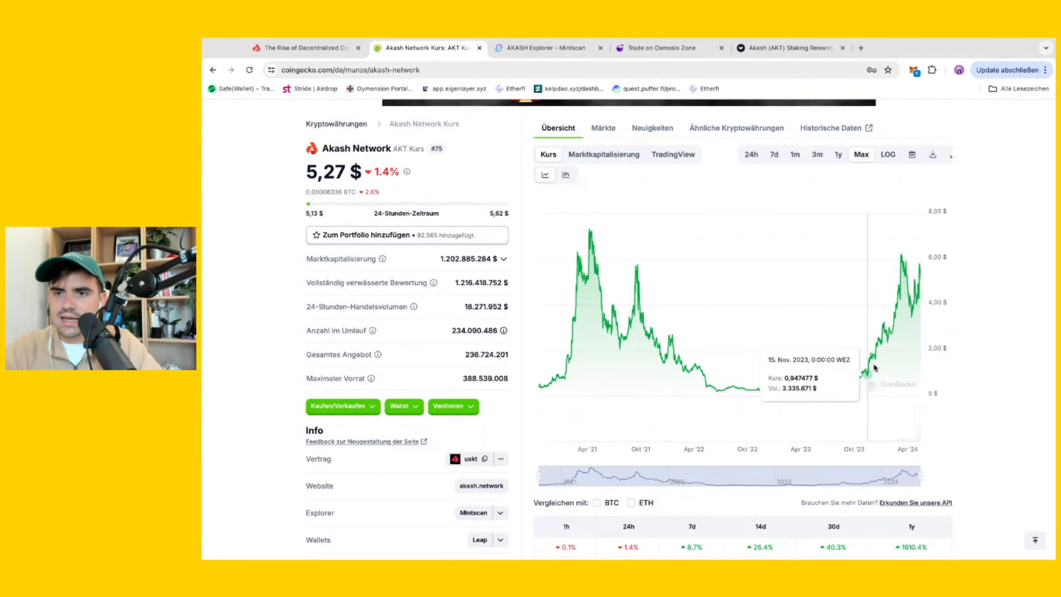
{"action": "mouse_move", "coordinate": [892, 332]}
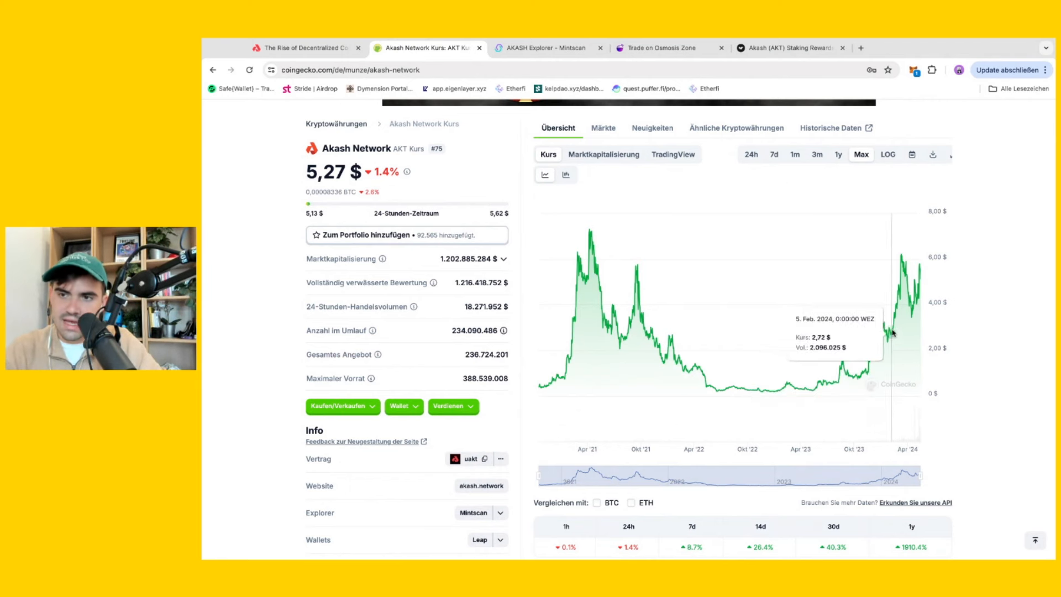
{"action": "mouse_move", "coordinate": [875, 337]}
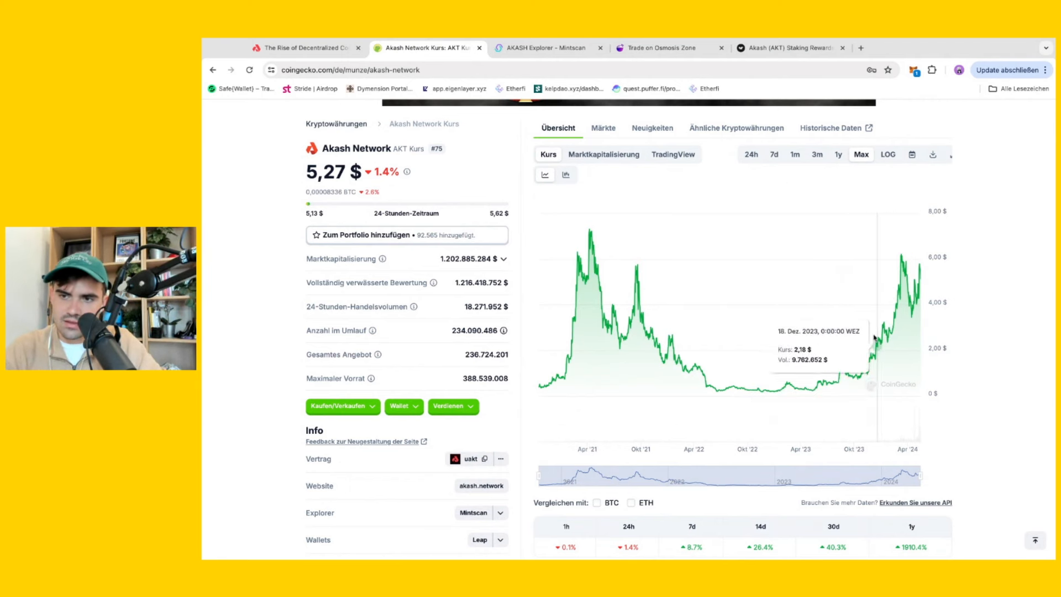
{"action": "mouse_move", "coordinate": [952, 305]}
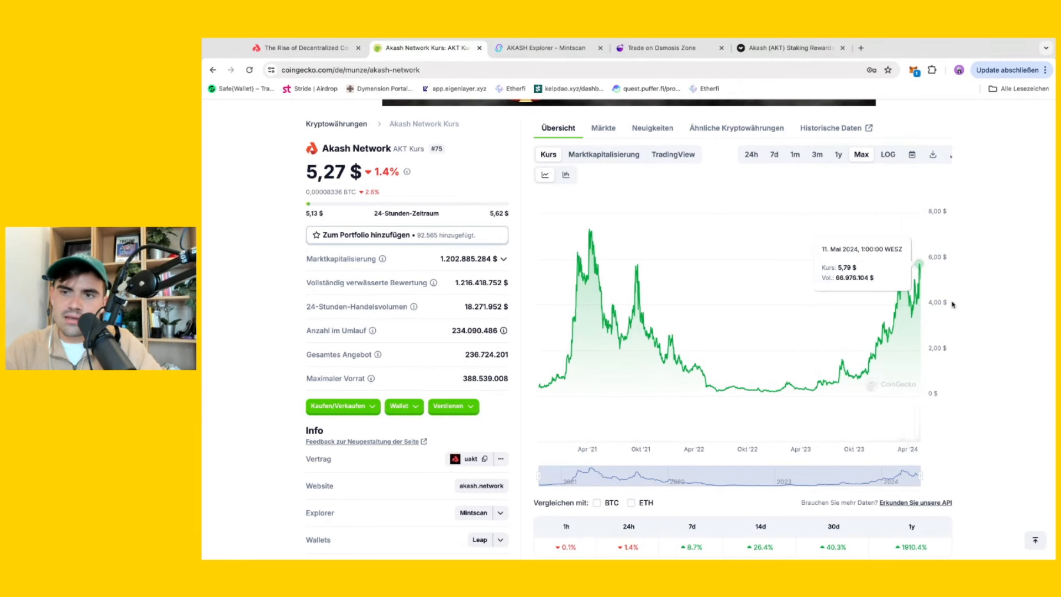
{"action": "mouse_move", "coordinate": [994, 280]}
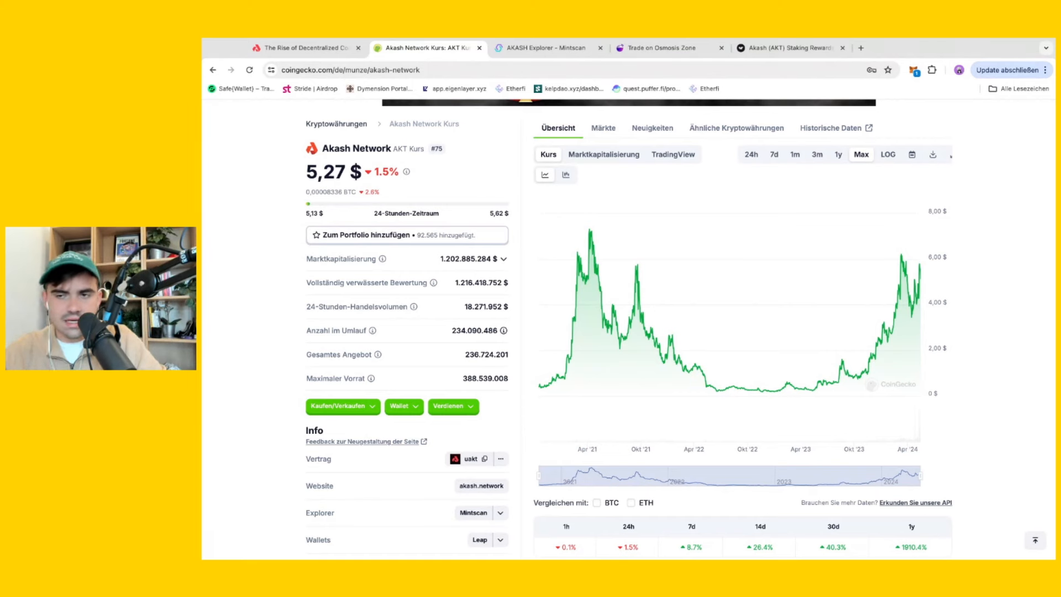
{"action": "mouse_move", "coordinate": [992, 269]}
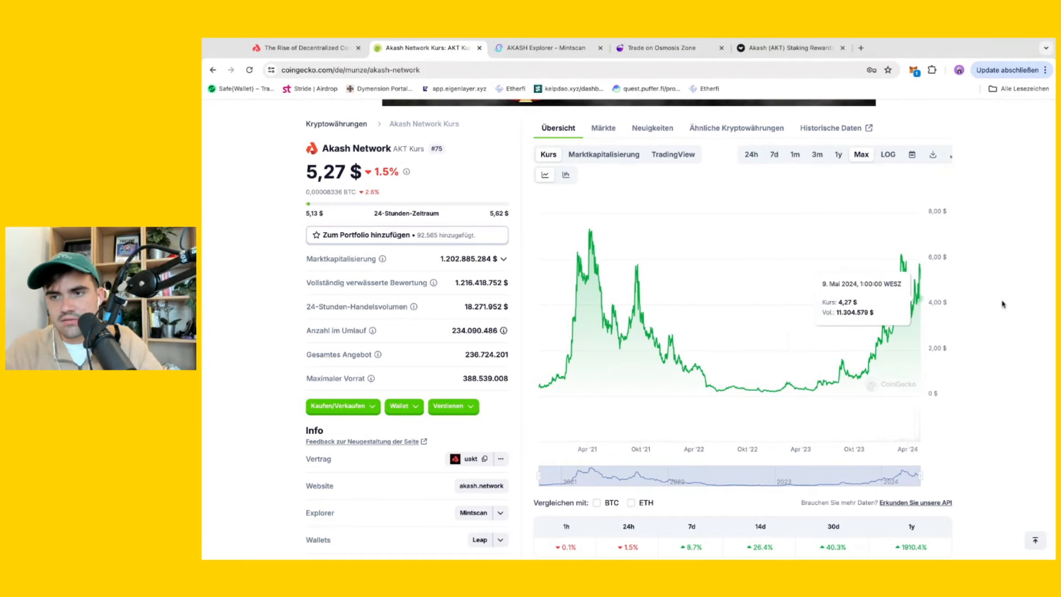
{"action": "mouse_move", "coordinate": [1000, 307]}
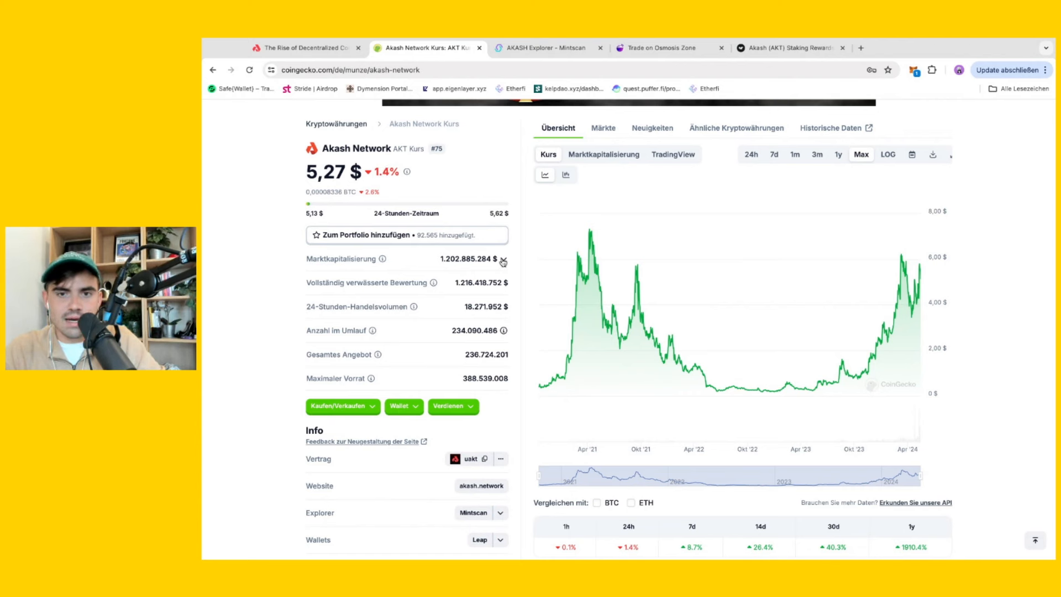
{"action": "mouse_move", "coordinate": [445, 265]}
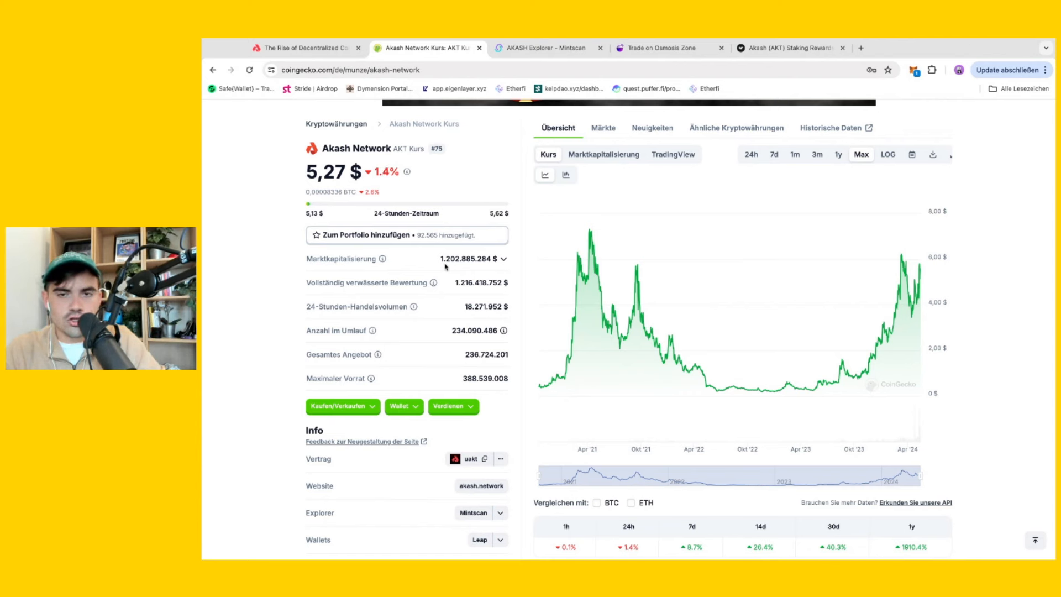
{"action": "mouse_move", "coordinate": [293, 283]}
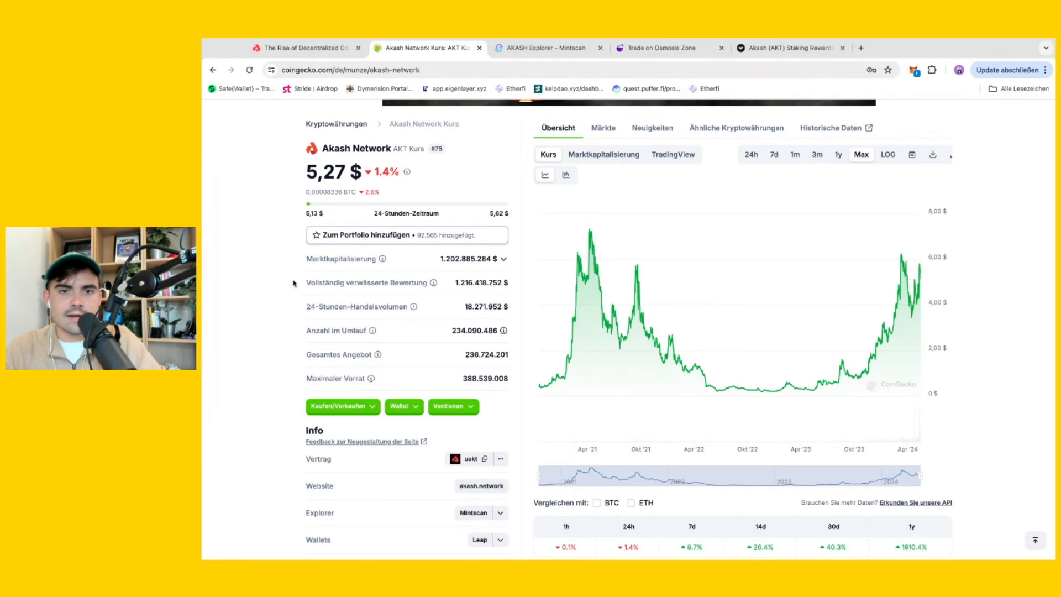
{"action": "mouse_move", "coordinate": [467, 277]}
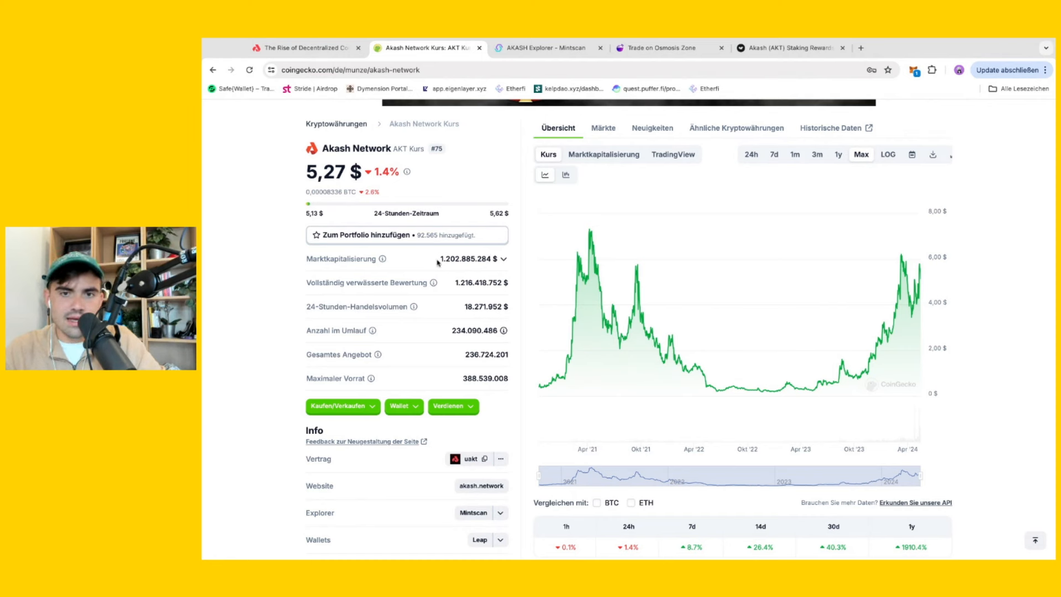
{"action": "mouse_move", "coordinate": [264, 269]}
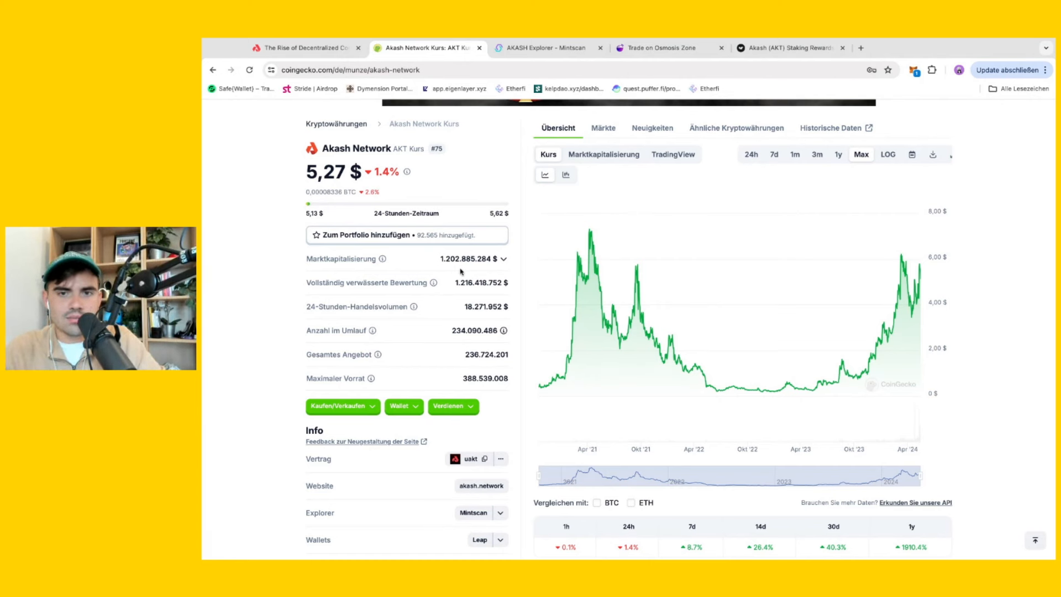
{"action": "mouse_move", "coordinate": [242, 254]}
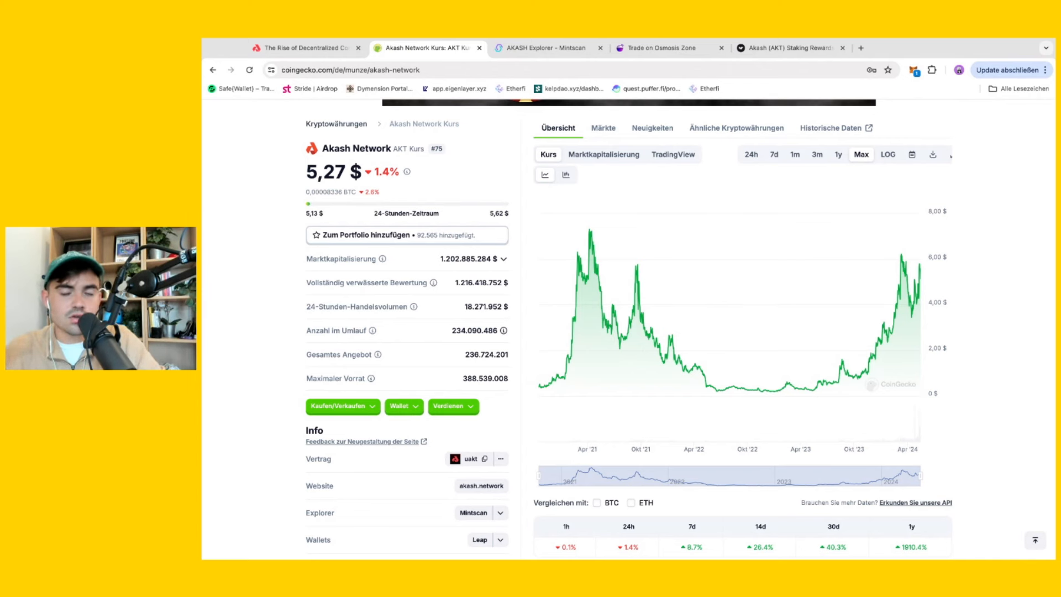
{"action": "mouse_move", "coordinate": [253, 286]}
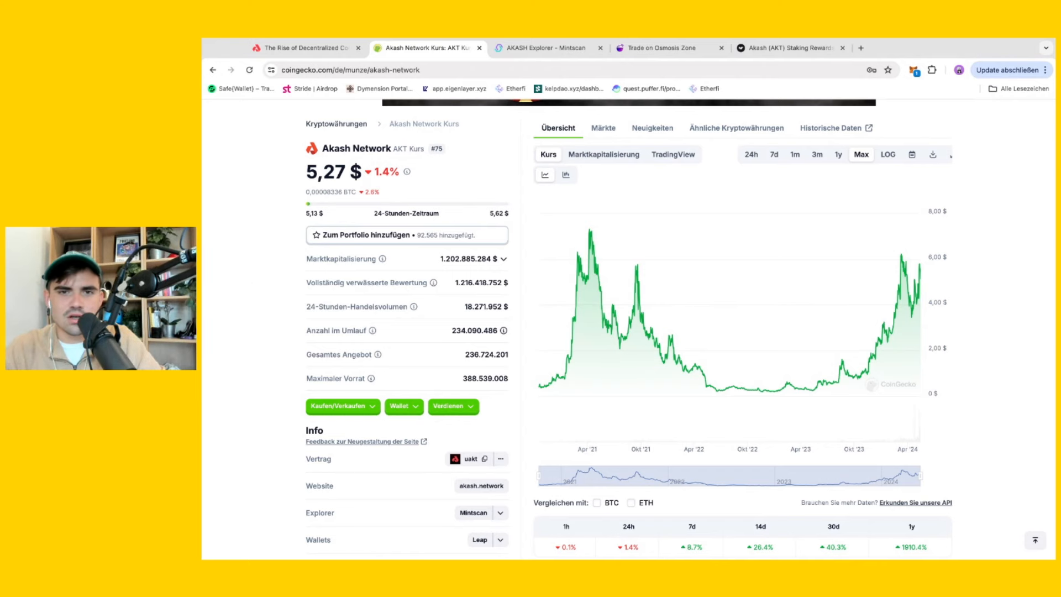
{"action": "scroll", "scroll_direction": "down", "scroll_amount": 3}
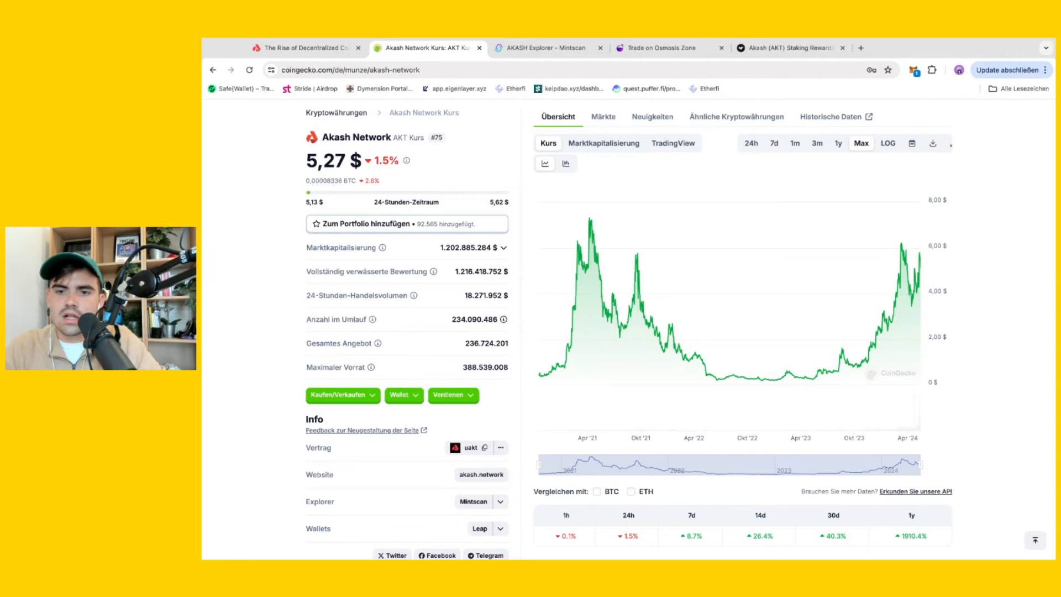
{"action": "scroll", "scroll_direction": "down", "scroll_amount": 3}
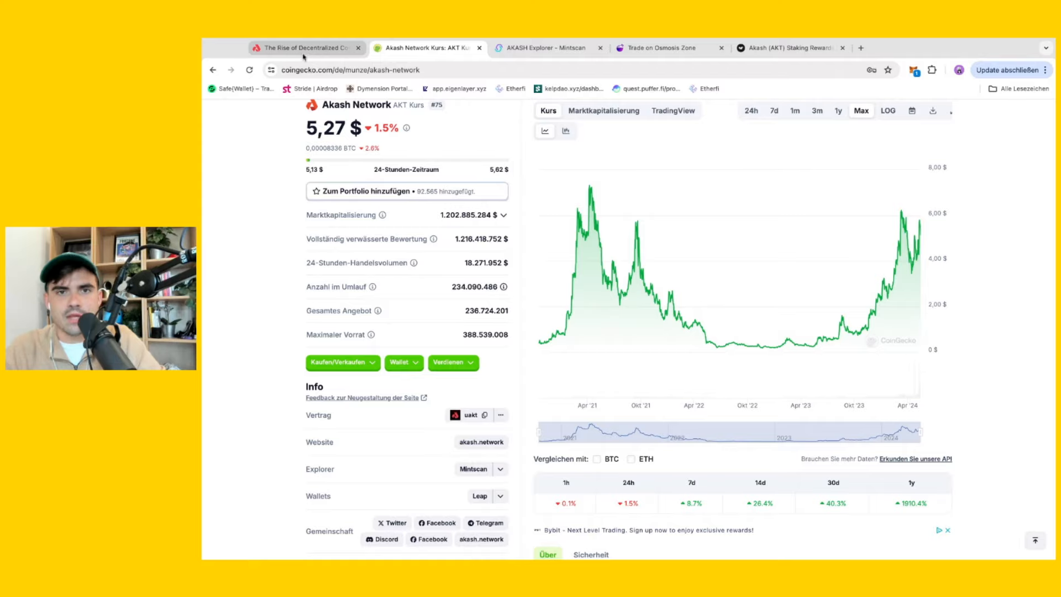
{"action": "left_click", "coordinate": [307, 48]}
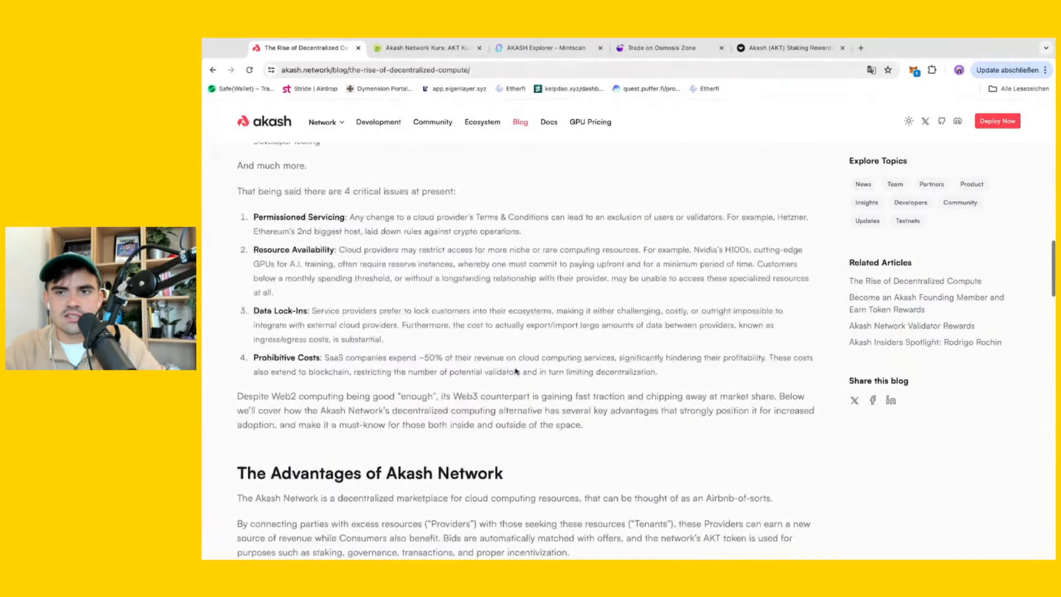
{"action": "scroll", "scroll_direction": "up", "scroll_amount": 3}
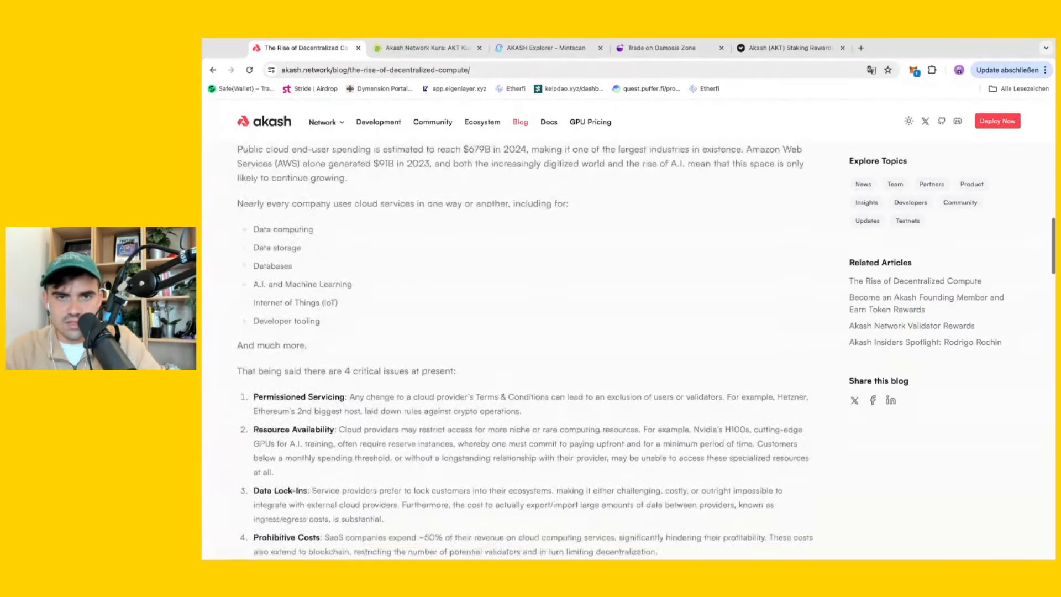
{"action": "scroll", "scroll_direction": "up", "scroll_amount": 3}
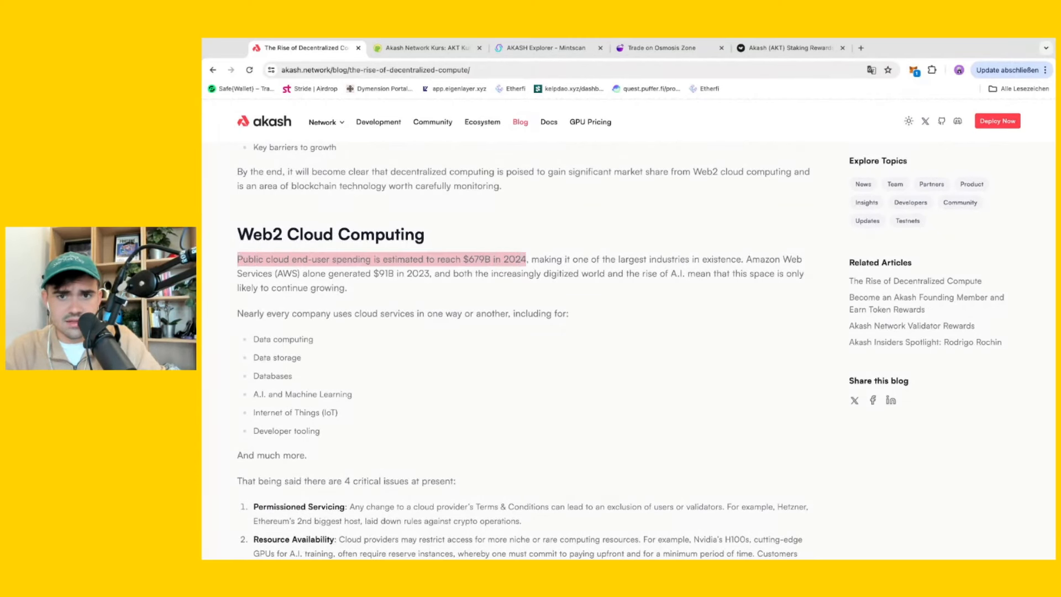
{"action": "mouse_move", "coordinate": [350, 353]}
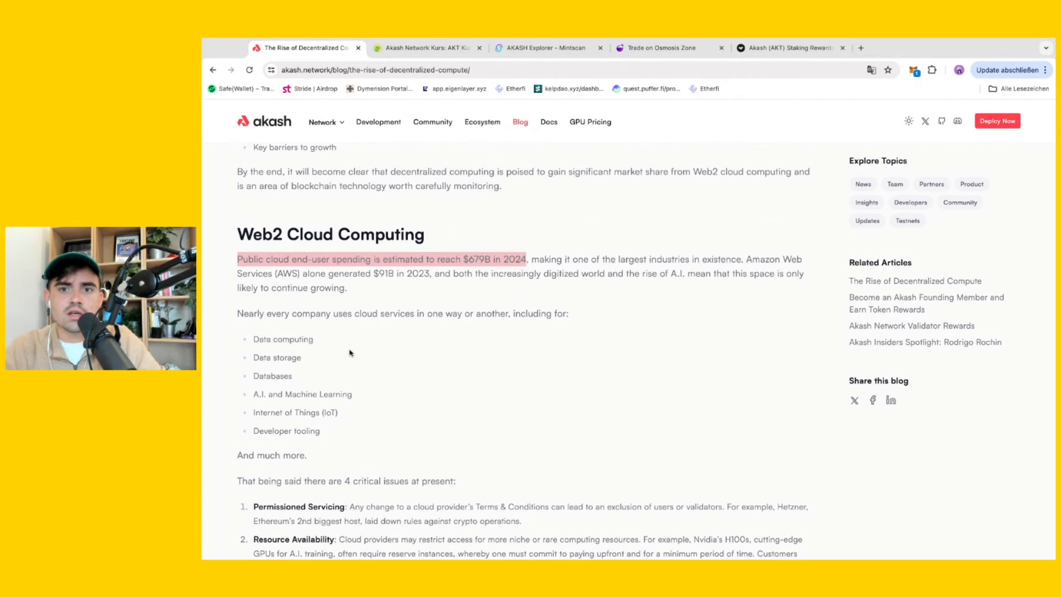
{"action": "mouse_move", "coordinate": [489, 263]}
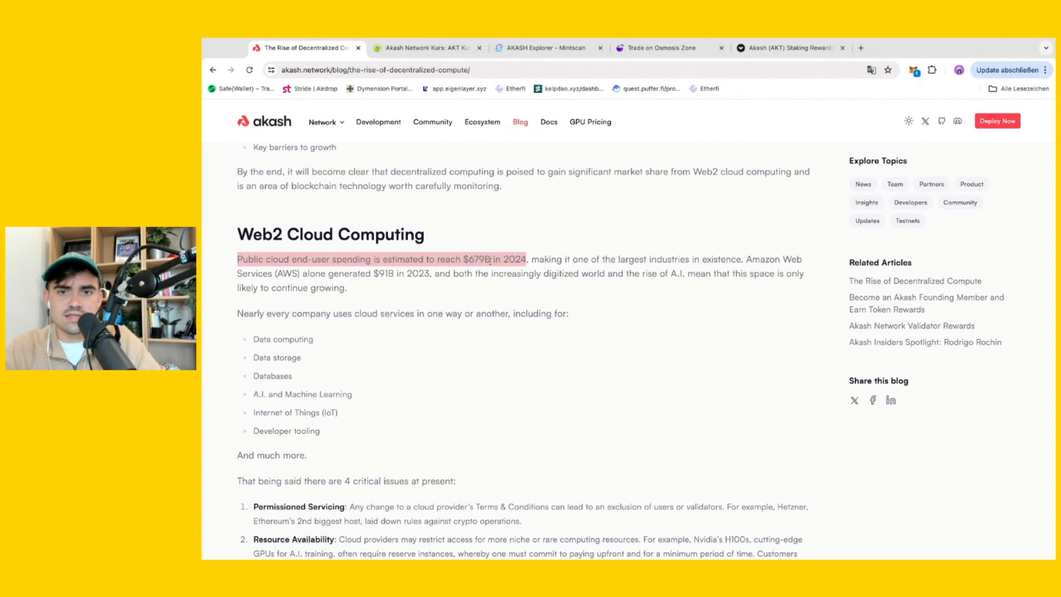
{"action": "left_click", "coordinate": [352, 107]}
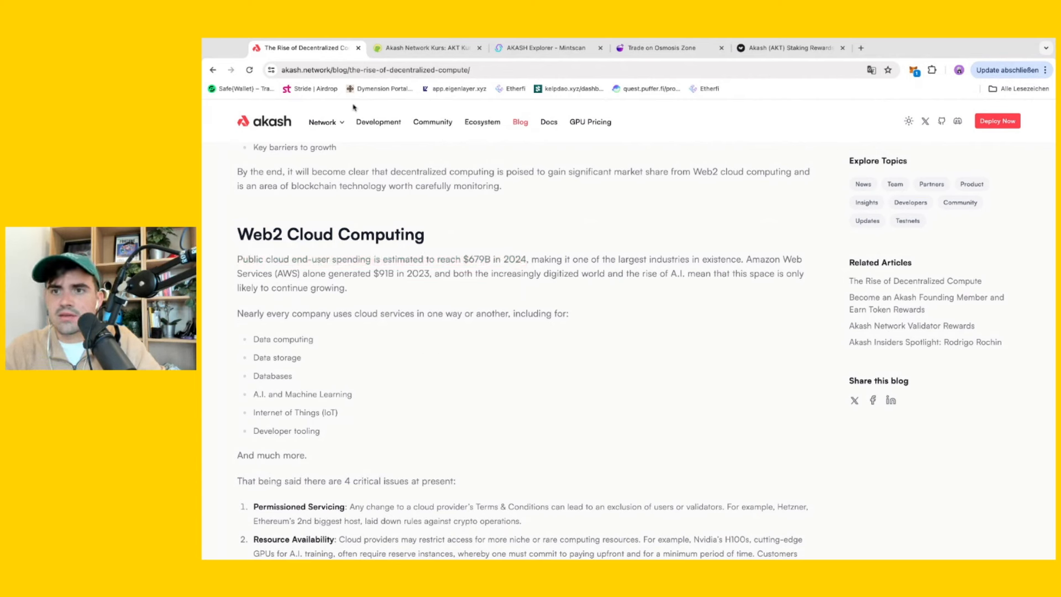
{"action": "left_click", "coordinate": [425, 48]}
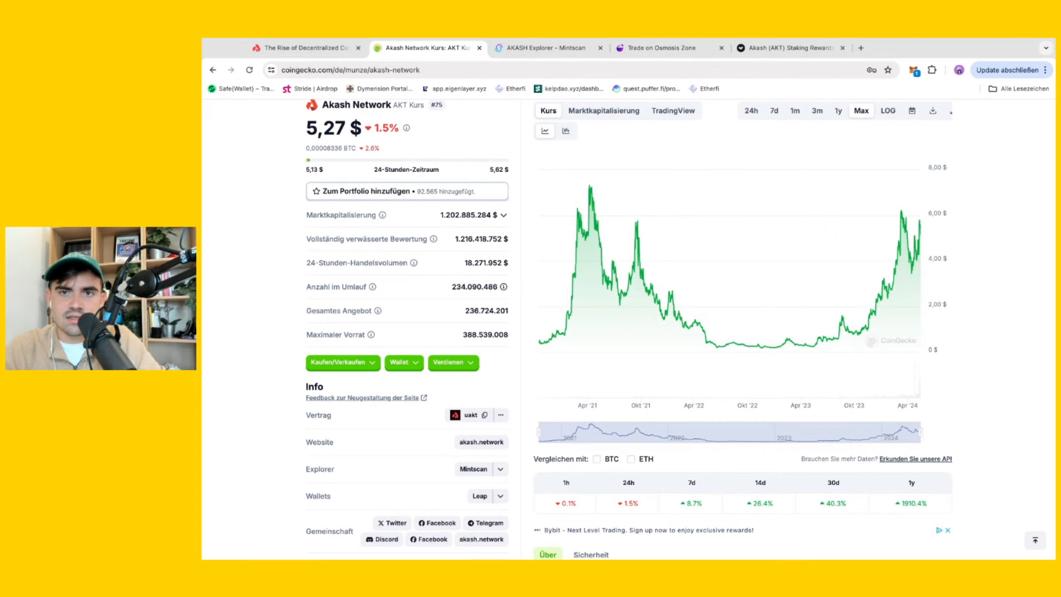
Open Mintscan's Akash Validators list and scroll down to validators near 98% cumulative share.
{"action": "left_click", "coordinate": [548, 48]}
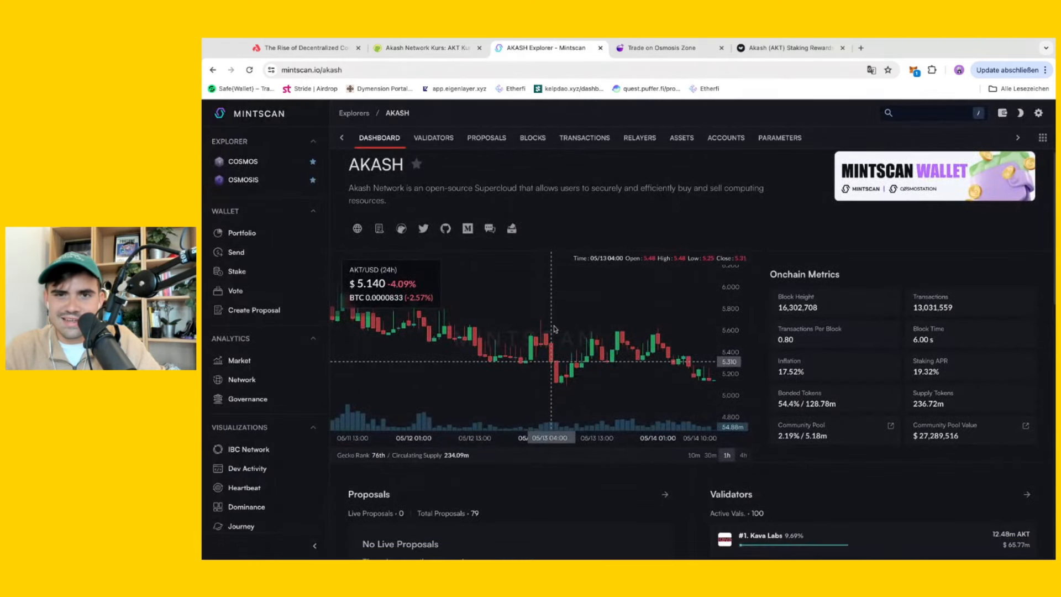
{"action": "left_click", "coordinate": [434, 138]}
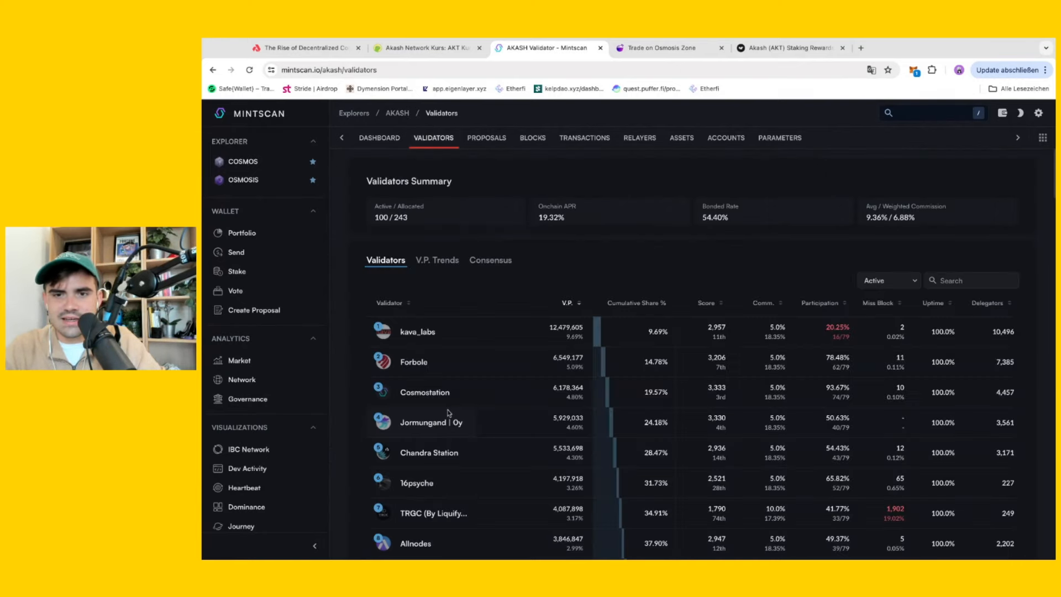
{"action": "scroll", "scroll_direction": "down", "scroll_amount": 3}
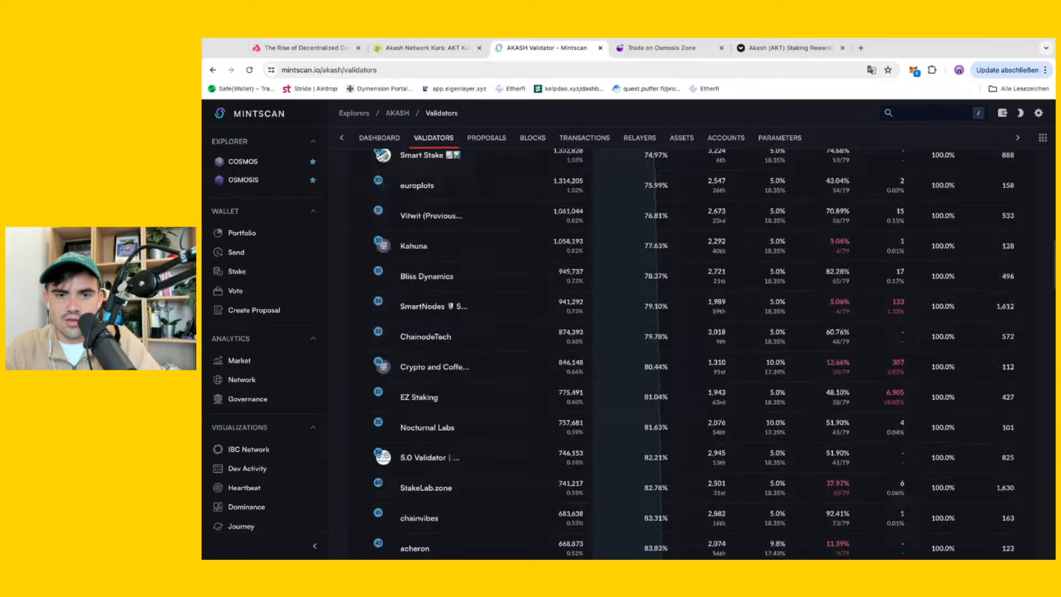
{"action": "scroll", "scroll_direction": "down", "scroll_amount": 3}
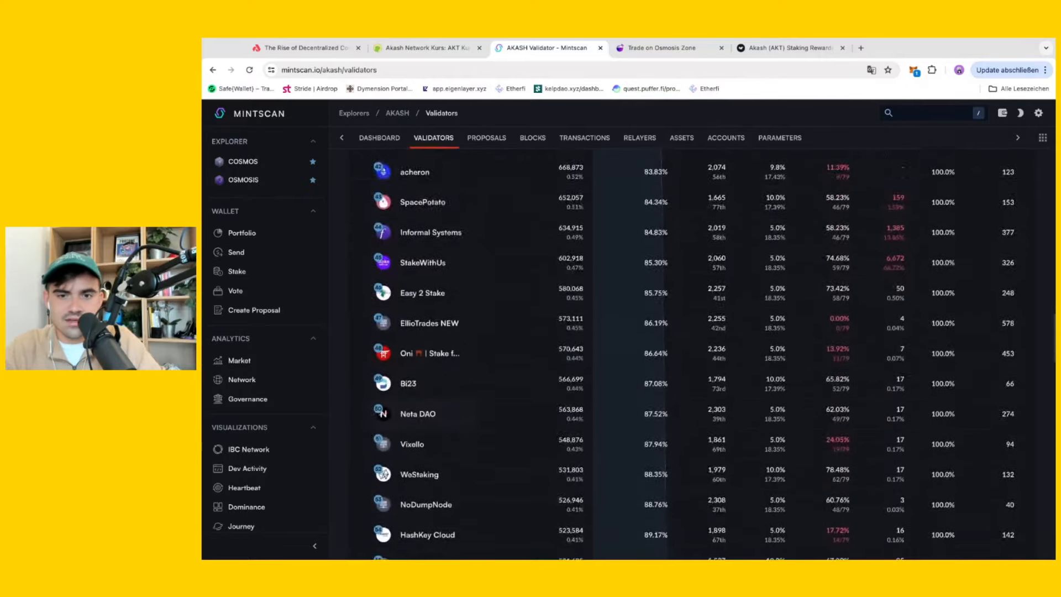
{"action": "scroll", "scroll_direction": "down", "scroll_amount": 3}
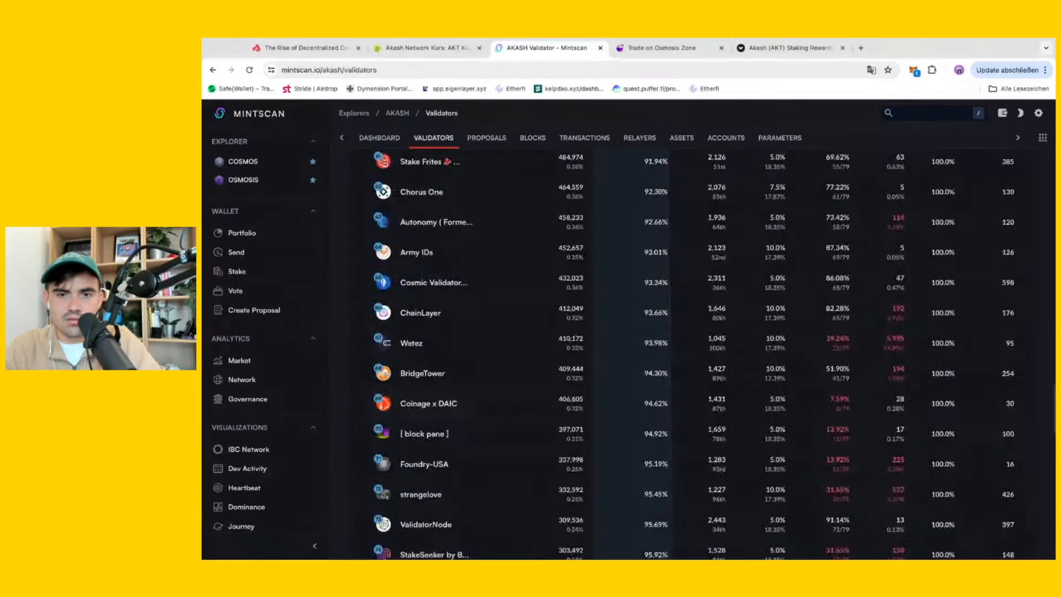
{"action": "scroll", "scroll_direction": "down", "scroll_amount": 3}
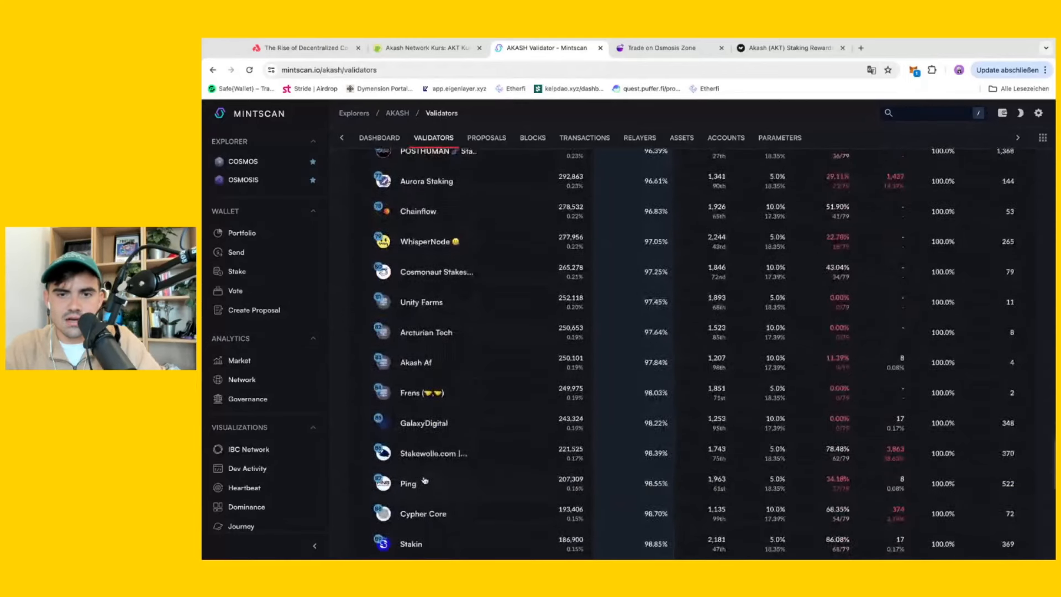
Browse the Frens validator's details and delegators, then switch to the Osmosis Zone swap tab.
{"action": "left_click", "coordinate": [408, 483]}
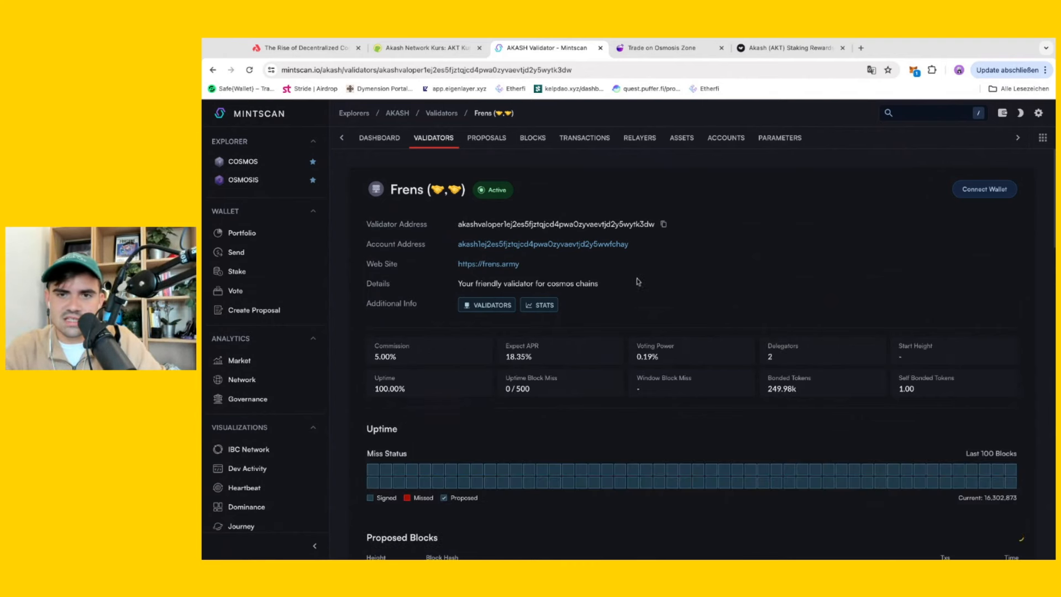
{"action": "scroll", "scroll_direction": "down", "scroll_amount": 3}
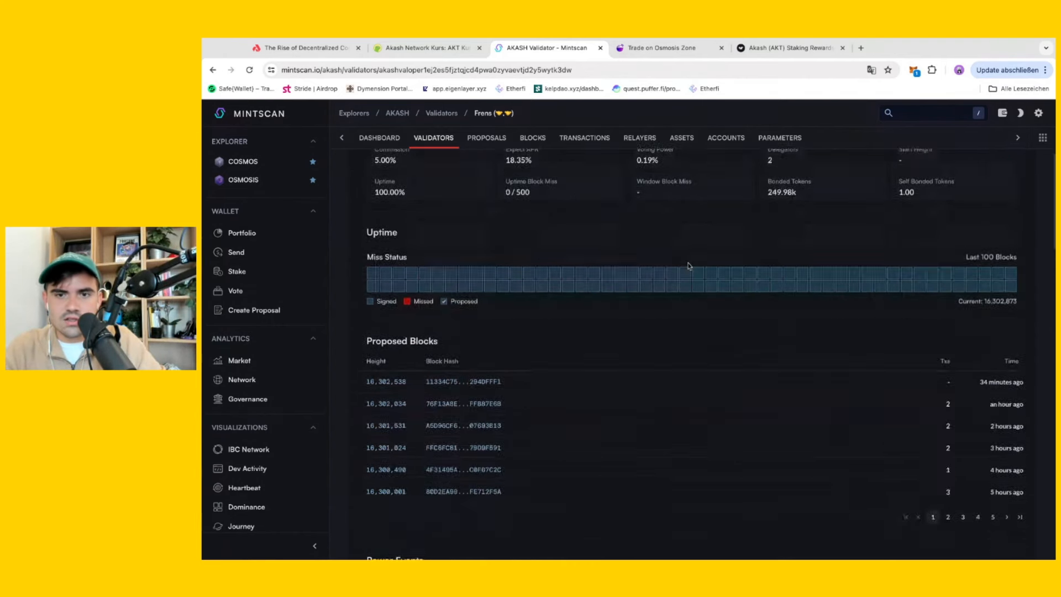
{"action": "scroll", "scroll_direction": "down", "scroll_amount": 3}
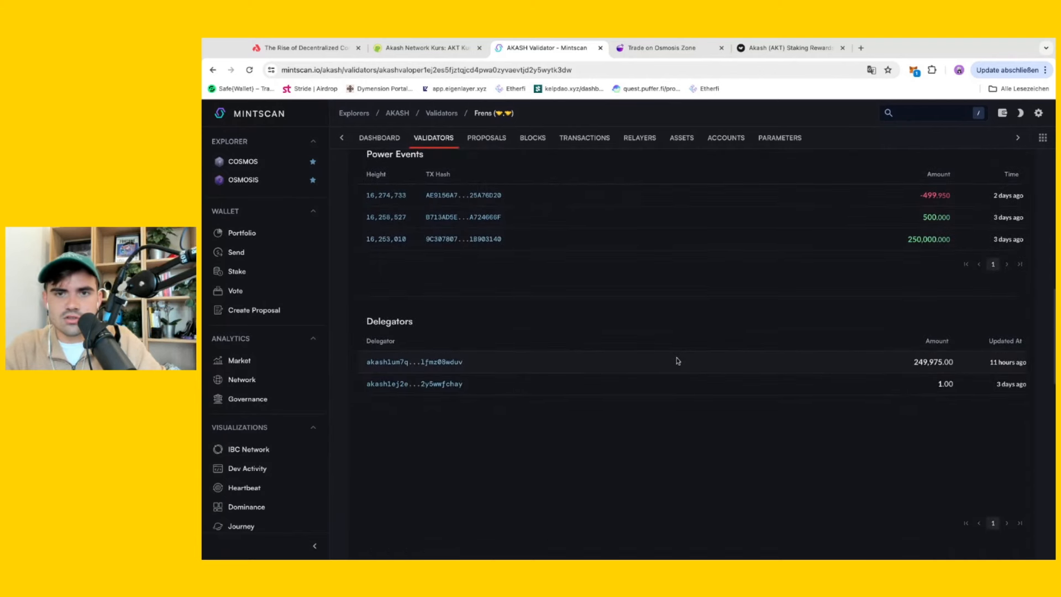
{"action": "scroll", "scroll_direction": "up", "scroll_amount": 3}
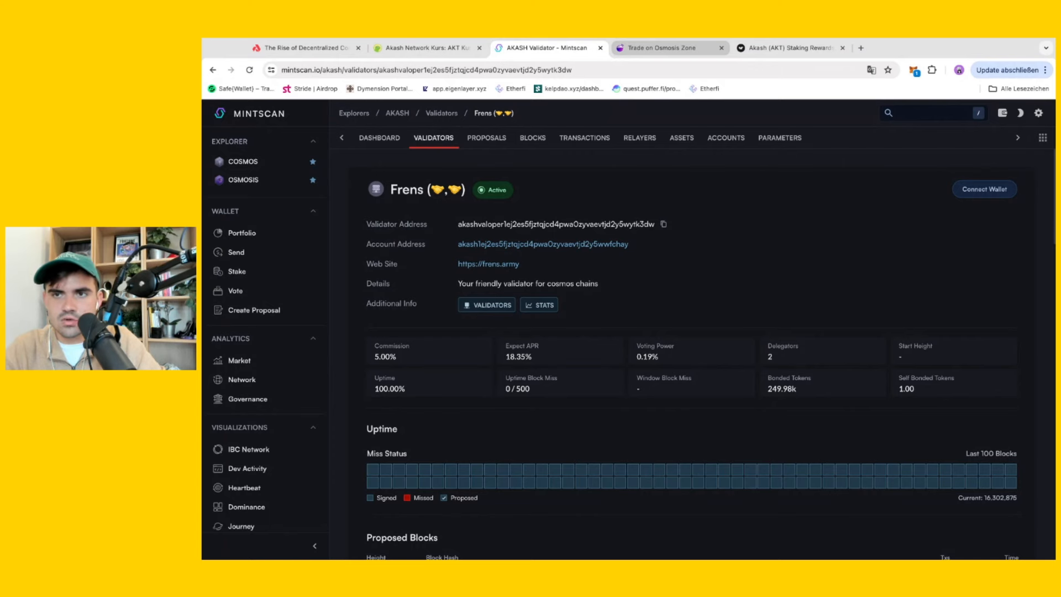
{"action": "left_click", "coordinate": [667, 48]}
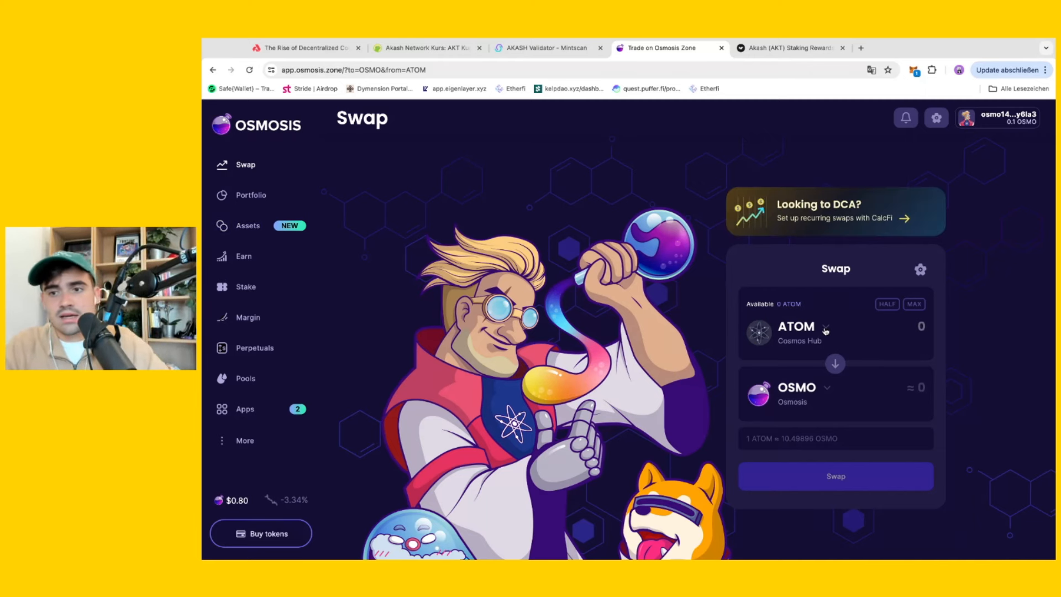
Swap 20 USDC for about 3.85 AKT and dismiss the success notice.
{"action": "left_click", "coordinate": [796, 331]}
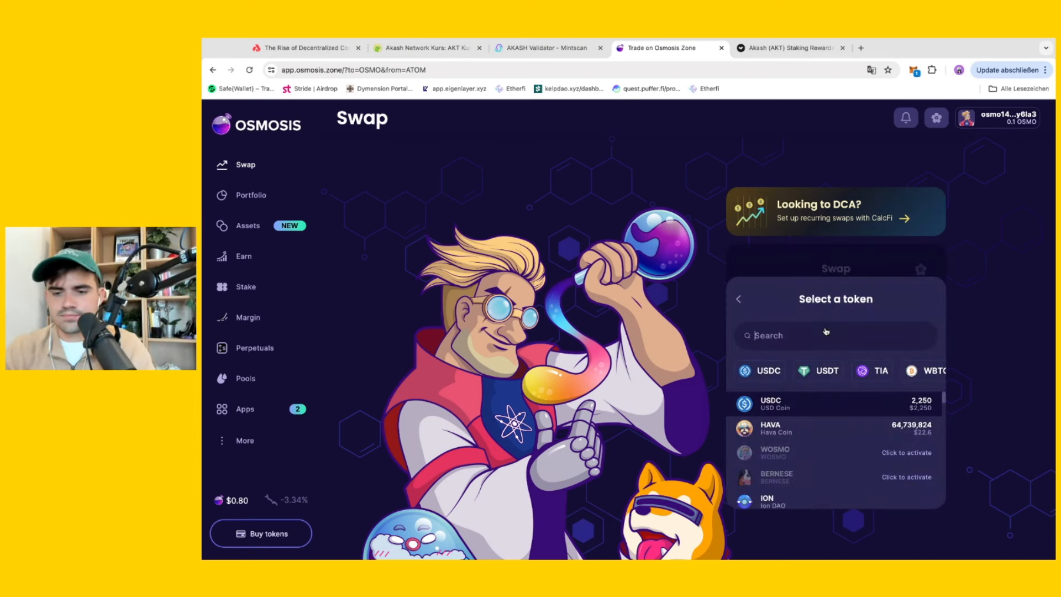
{"action": "type", "text": "us"}
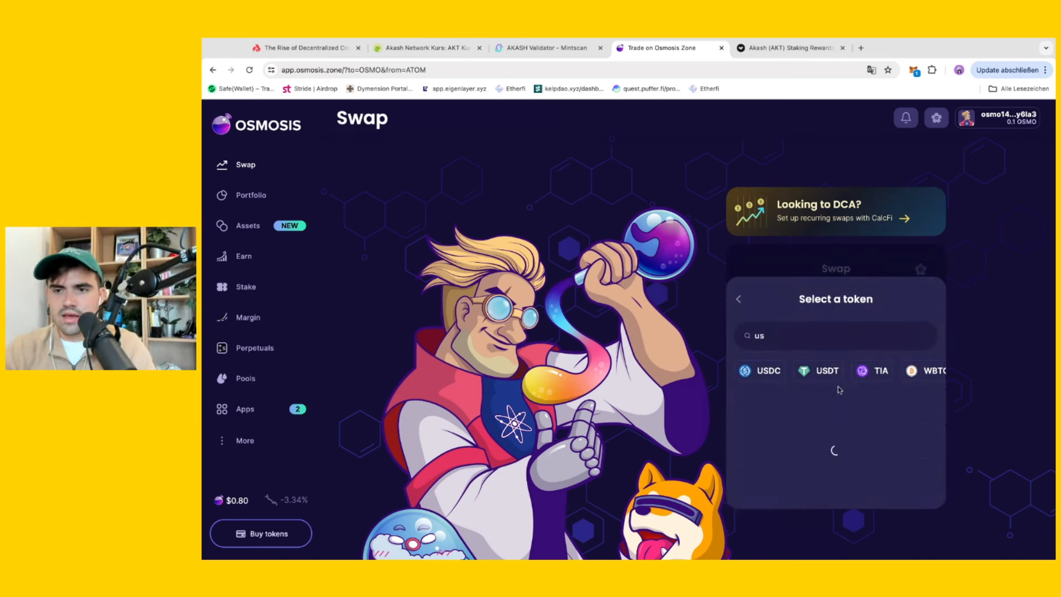
{"action": "left_click", "coordinate": [765, 371]}
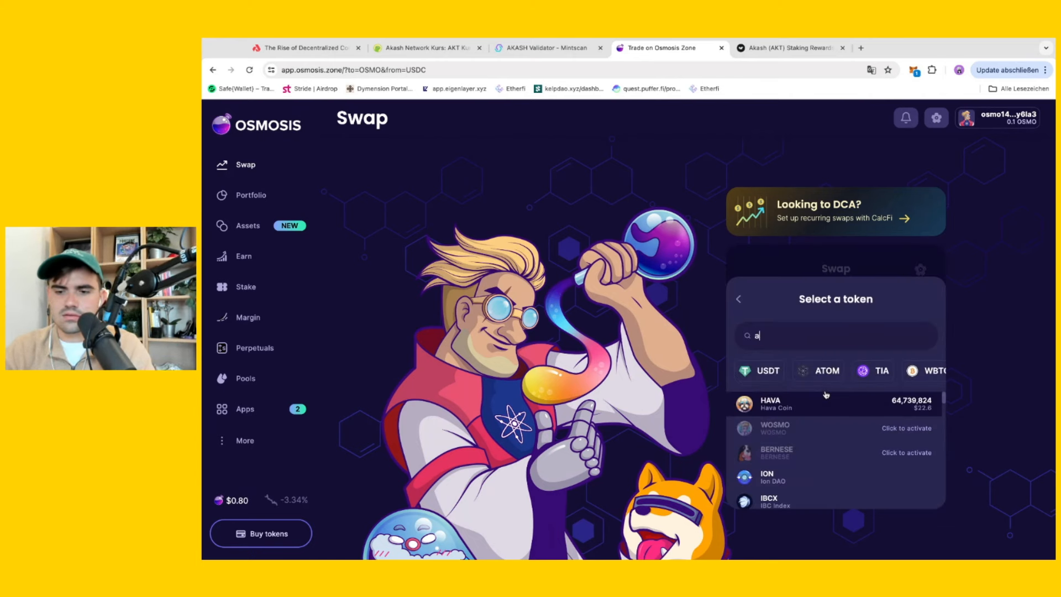
{"action": "type", "text": "k"}
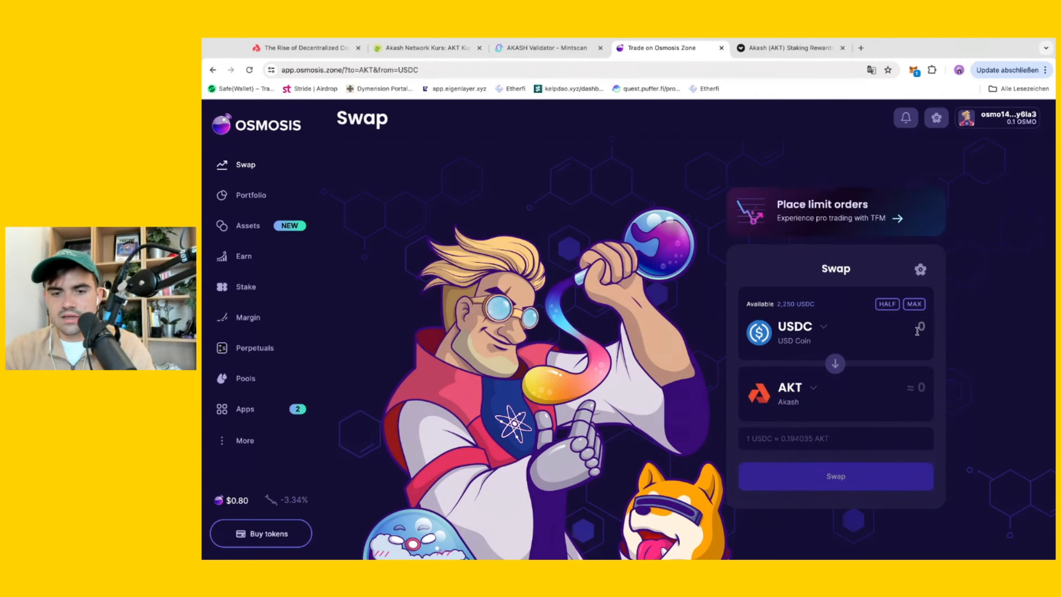
{"action": "type", "text": "20"}
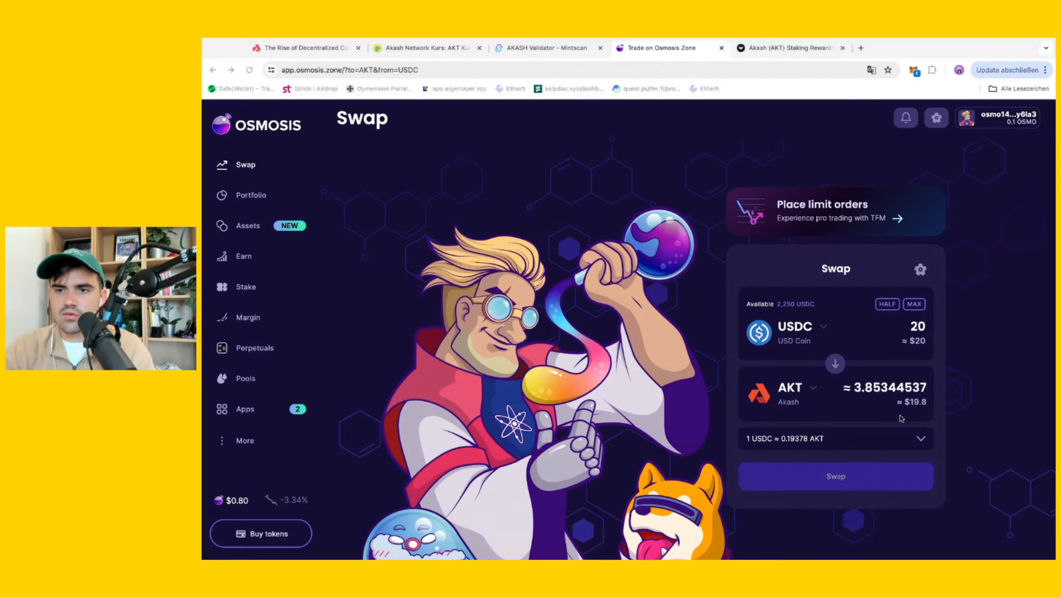
{"action": "mouse_move", "coordinate": [937, 404]}
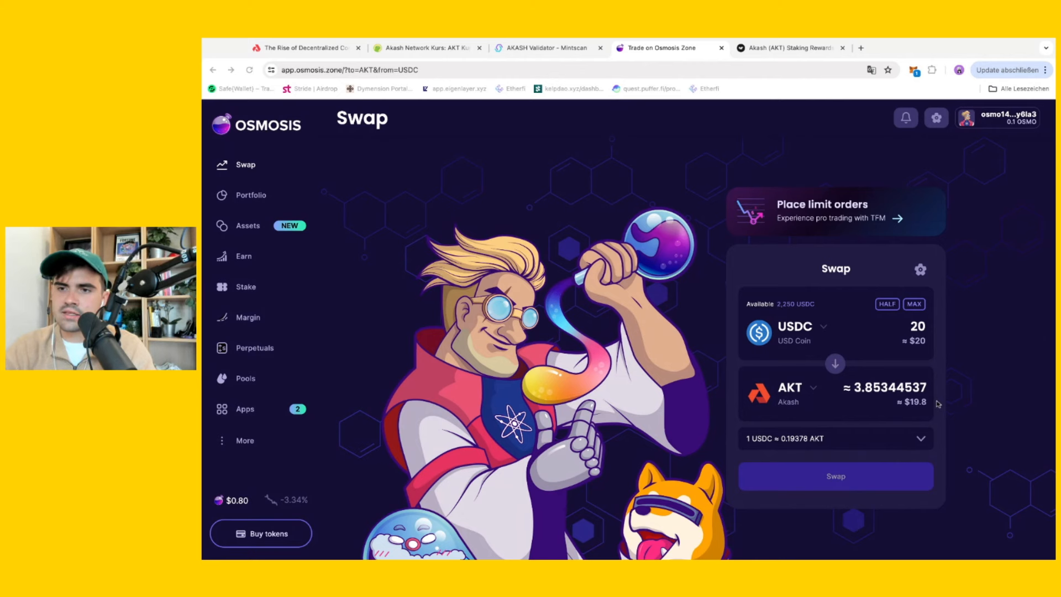
{"action": "left_click", "coordinate": [835, 476]}
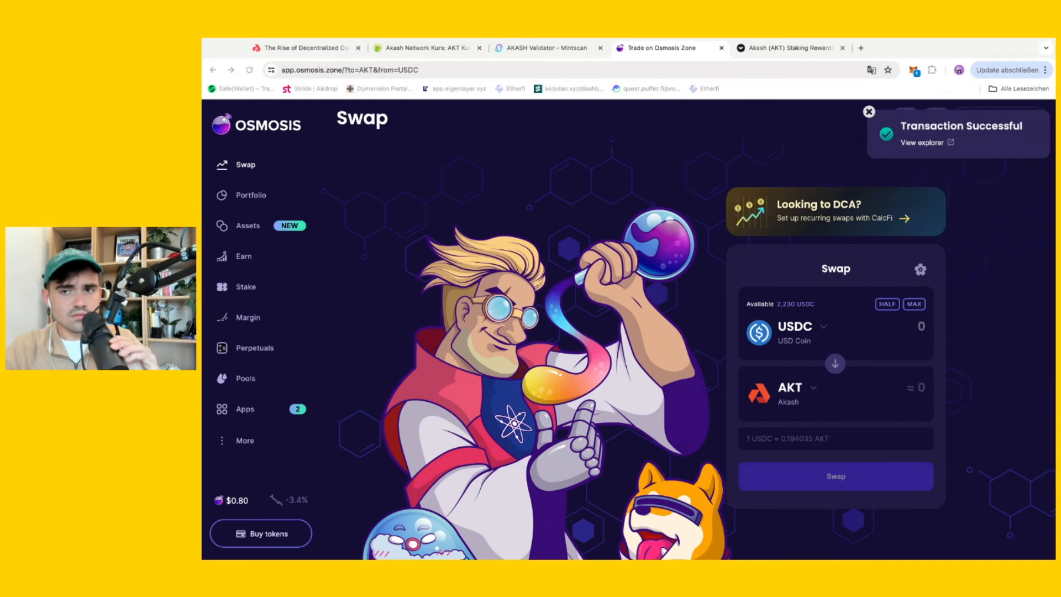
{"action": "left_click", "coordinate": [869, 111]}
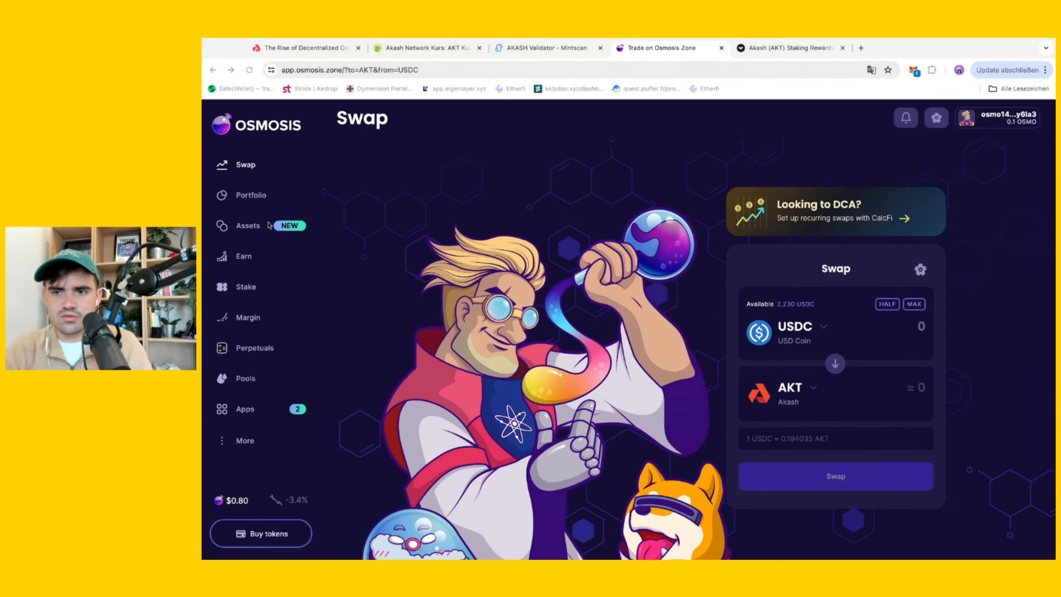
Open the Assets page and scroll down to the Akash (AKT) row at $5.14.
{"action": "left_click", "coordinate": [247, 225]}
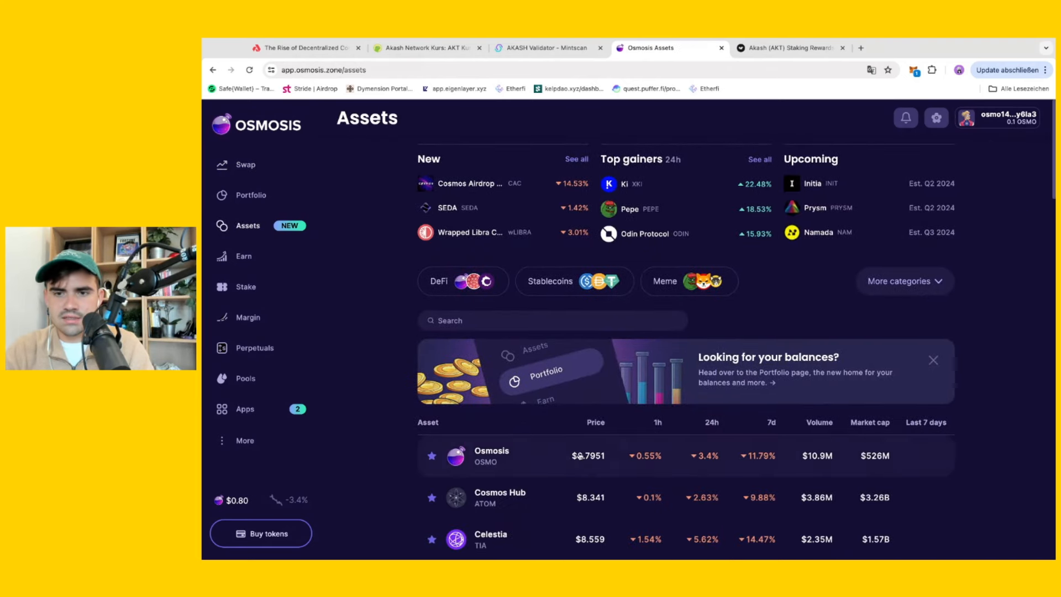
{"action": "scroll", "scroll_direction": "down", "scroll_amount": 3}
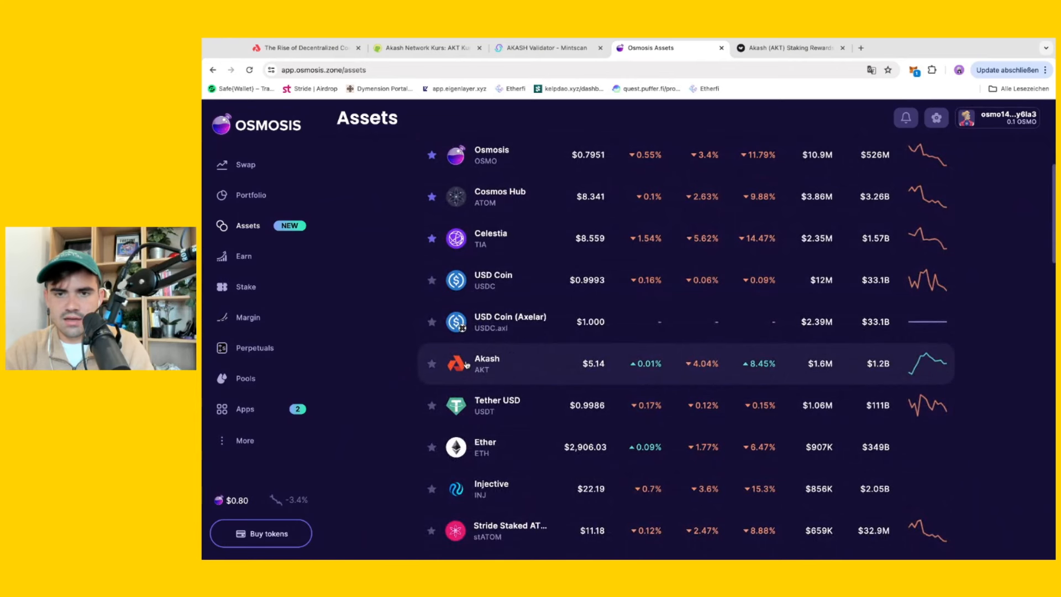
Open the Akash asset page showing the $5.152 price chart and 3.87 AKT balance.
{"action": "left_click", "coordinate": [486, 364]}
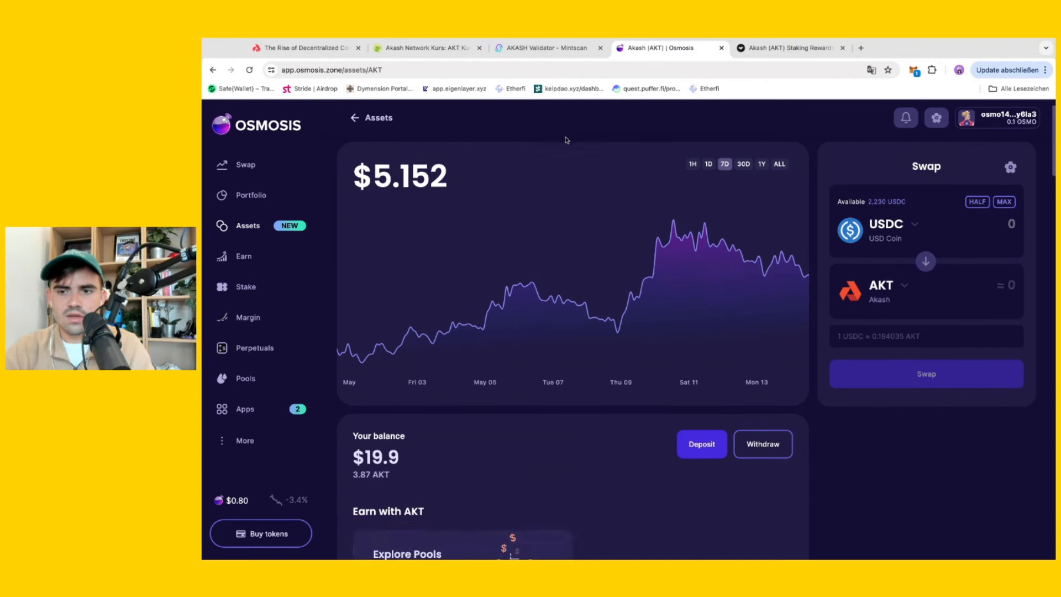
{"action": "scroll", "scroll_direction": "down", "scroll_amount": 3}
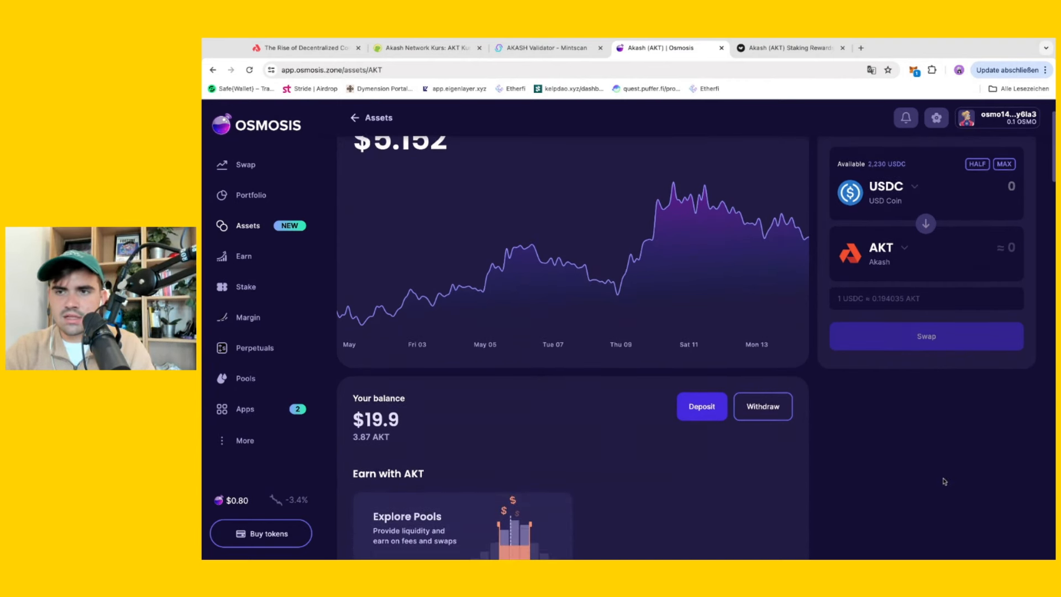
{"action": "scroll", "scroll_direction": "up", "scroll_amount": 3}
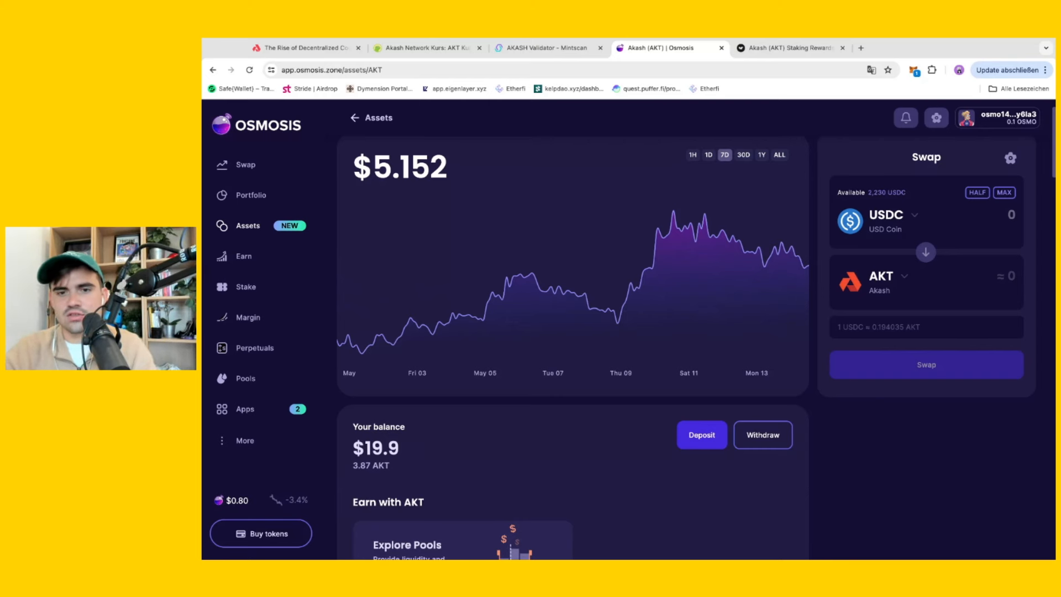
{"action": "mouse_move", "coordinate": [835, 480]}
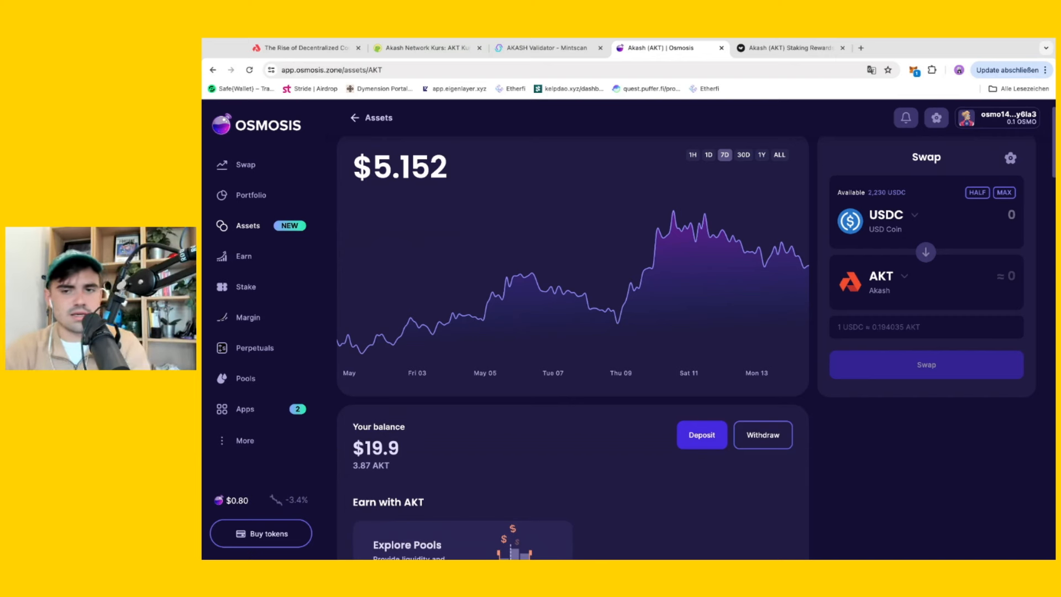
{"action": "mouse_move", "coordinate": [702, 434]}
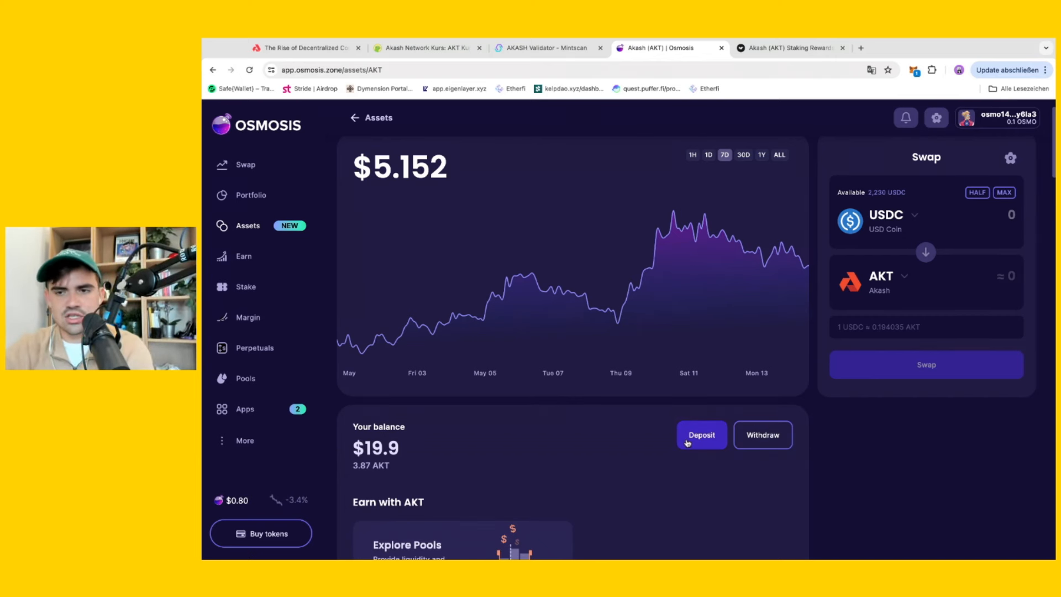
{"action": "mouse_move", "coordinate": [763, 434]}
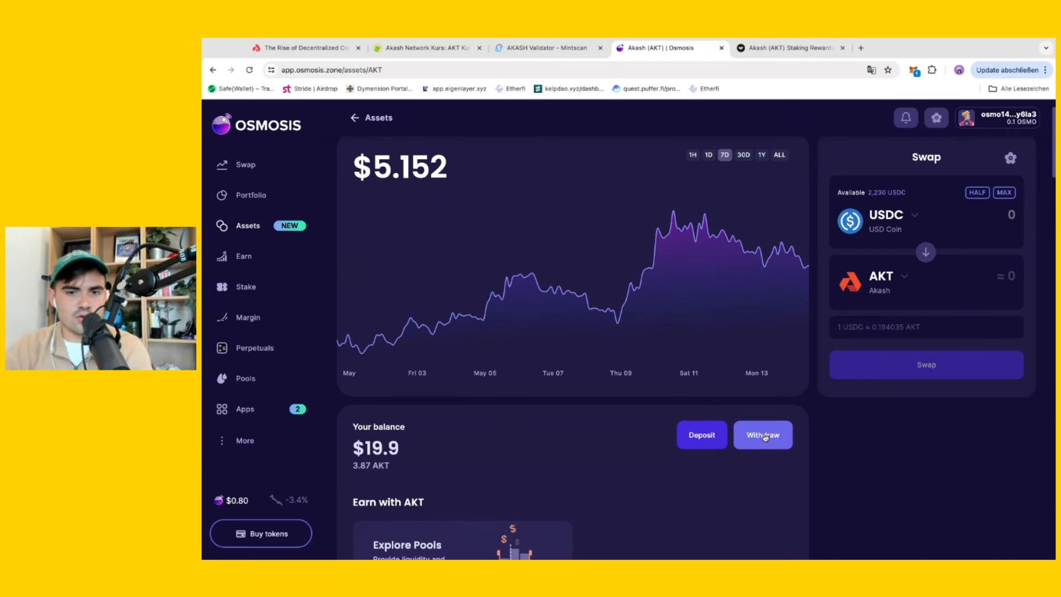
{"action": "mouse_move", "coordinate": [763, 434]}
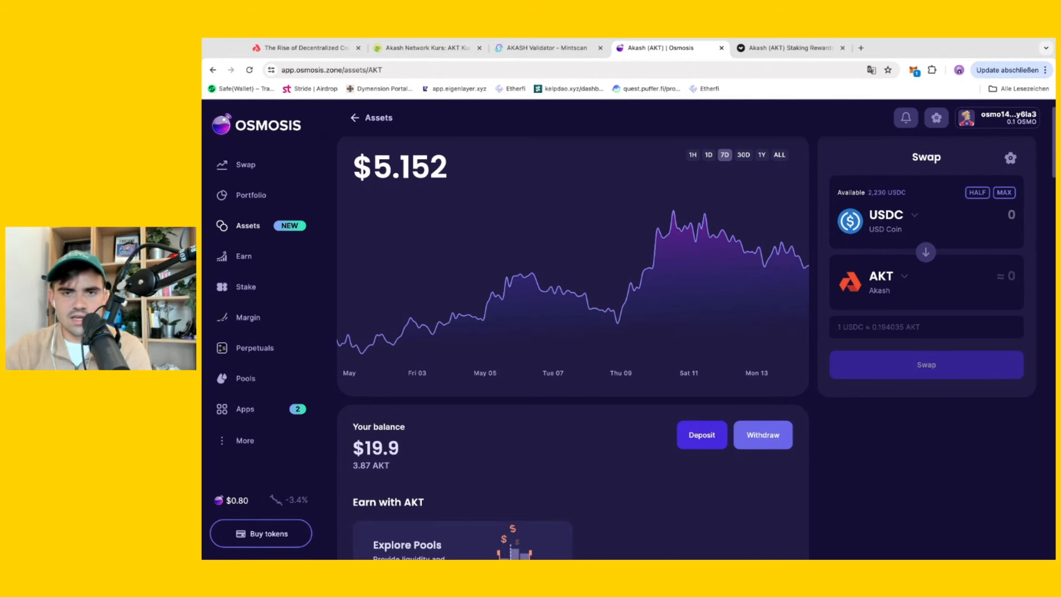
{"action": "mouse_move", "coordinate": [850, 437]}
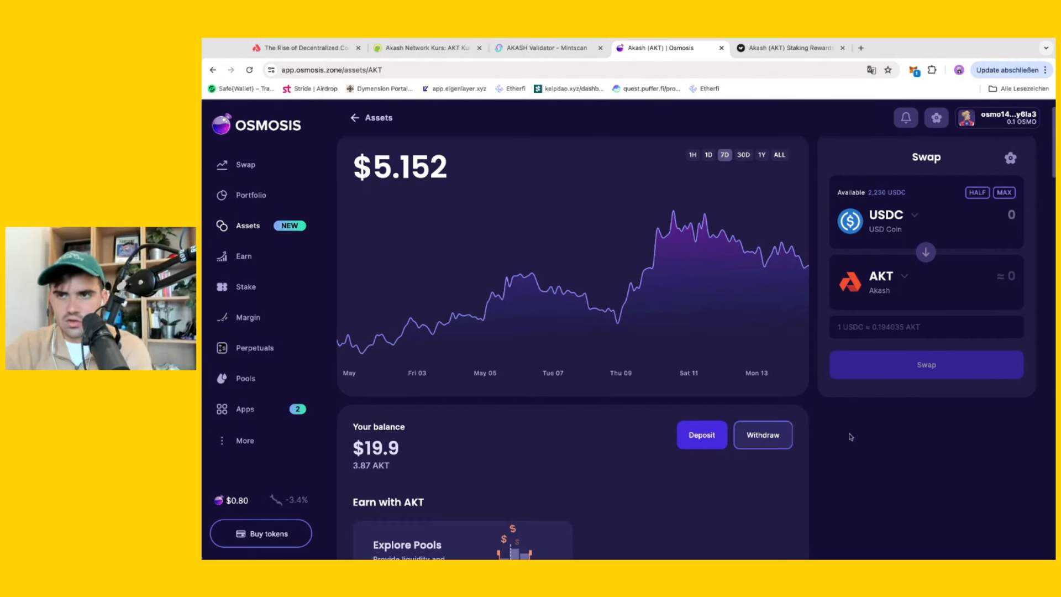
{"action": "mouse_move", "coordinate": [913, 448]}
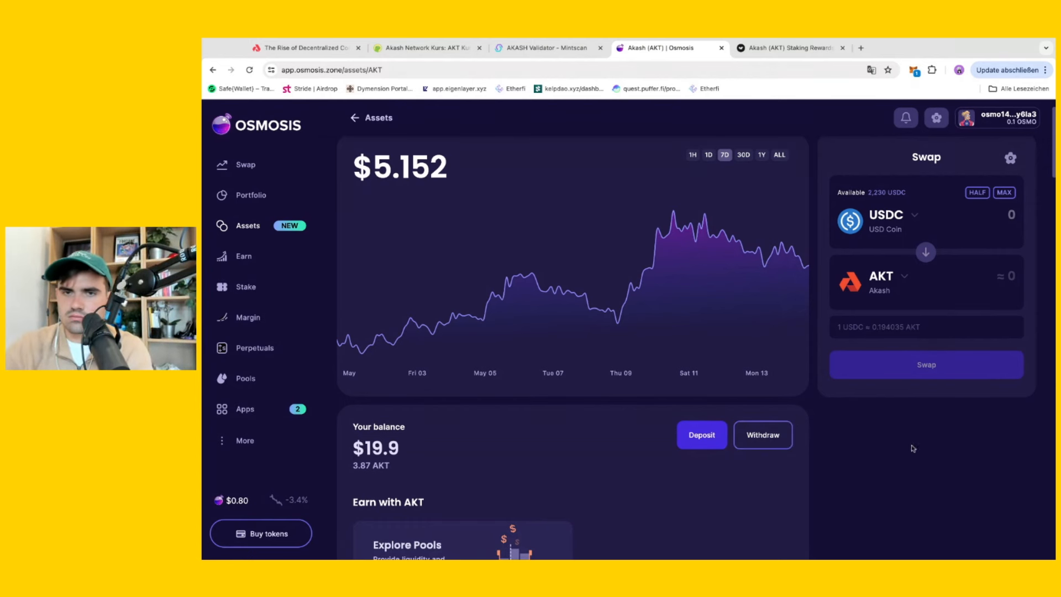
{"action": "mouse_move", "coordinate": [747, 449]}
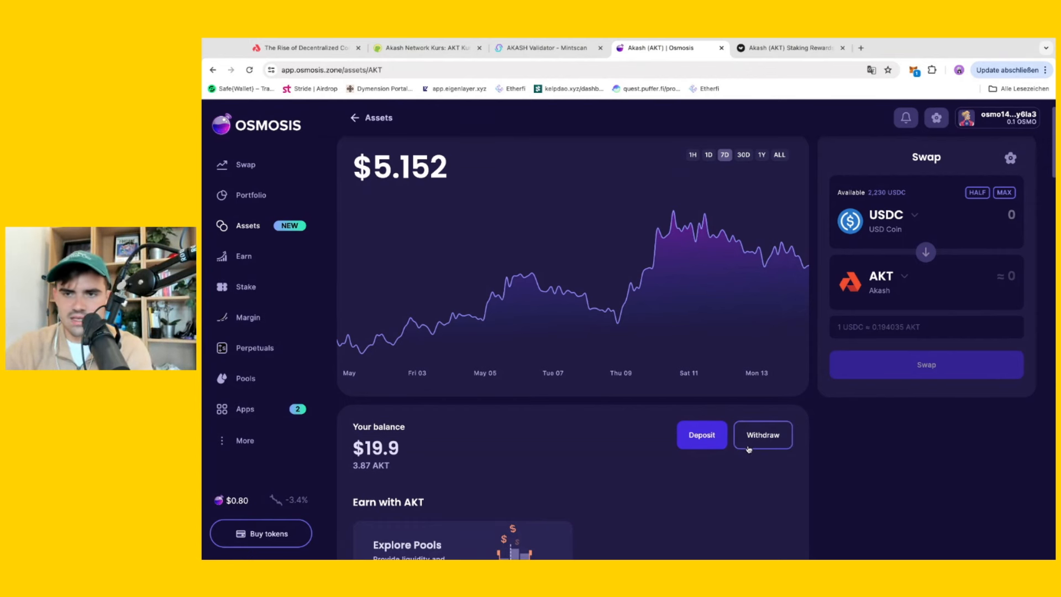
{"action": "mouse_move", "coordinate": [763, 435]}
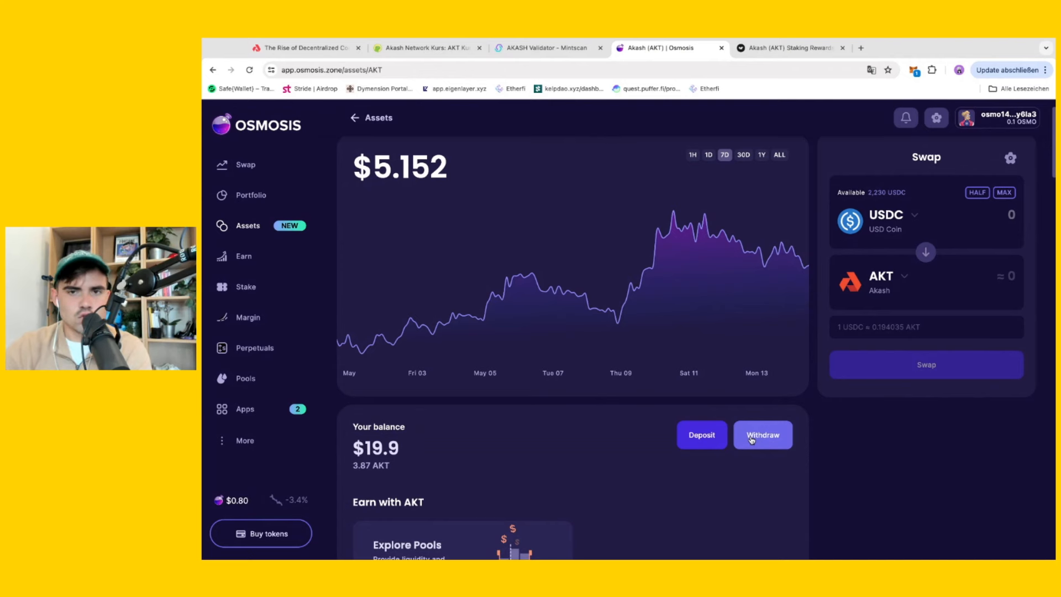
Withdraw all 3.87492 AKT to the Akash chain and approve it in the wallet.
{"action": "left_click", "coordinate": [762, 435]}
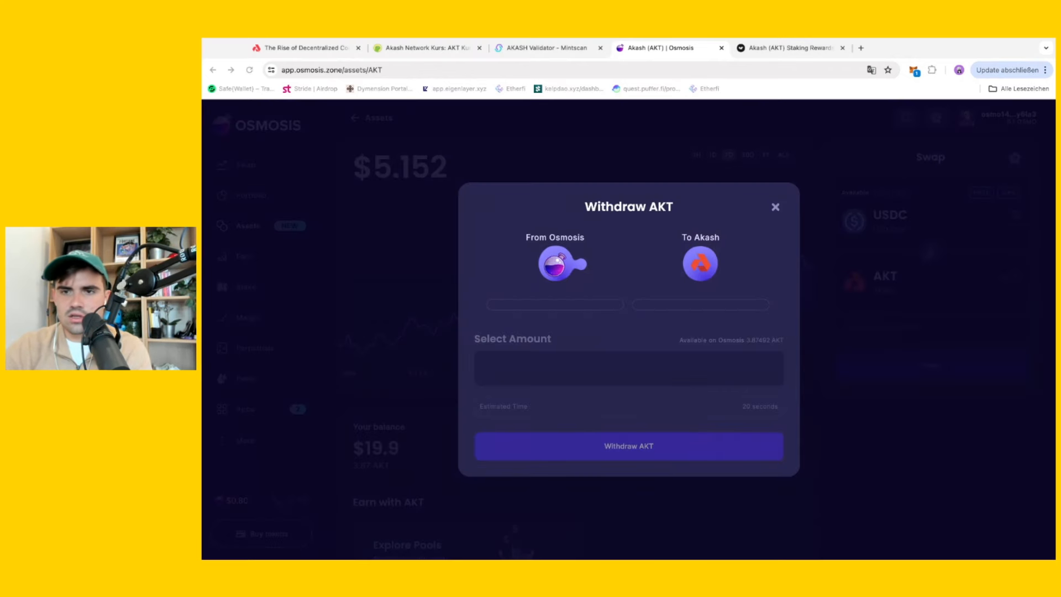
{"action": "mouse_move", "coordinate": [824, 395]}
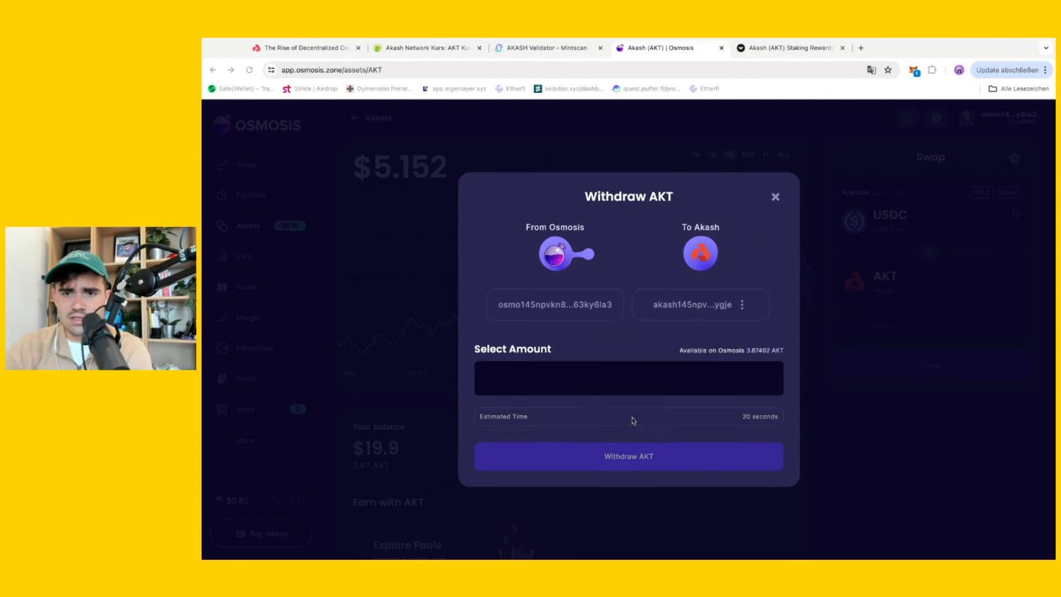
{"action": "mouse_move", "coordinate": [660, 359]}
{"action": "type", "text": "3,87492"}
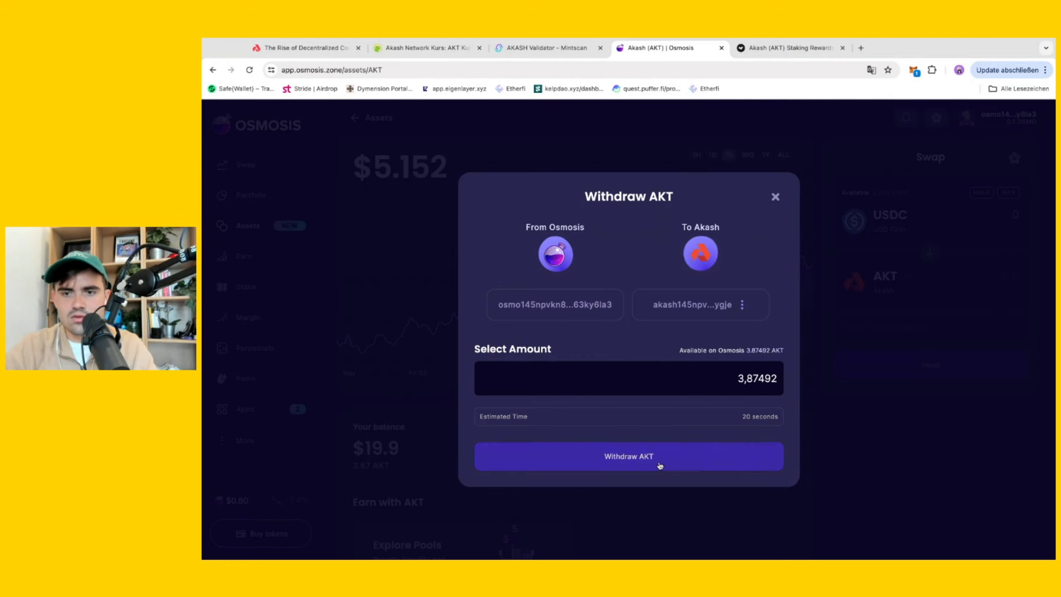
{"action": "left_click", "coordinate": [627, 456]}
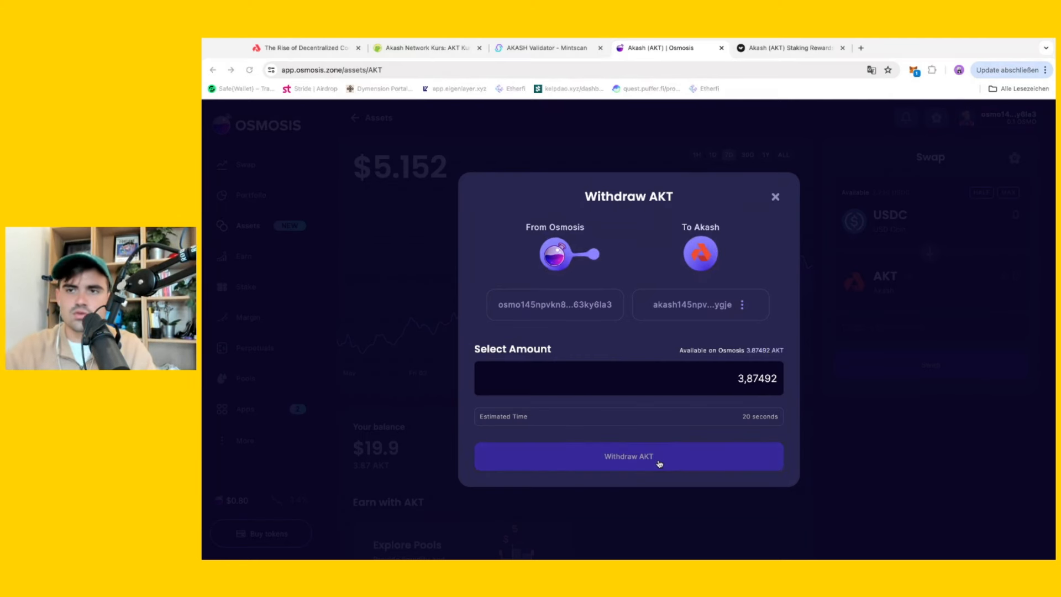
{"action": "mouse_move", "coordinate": [825, 314]}
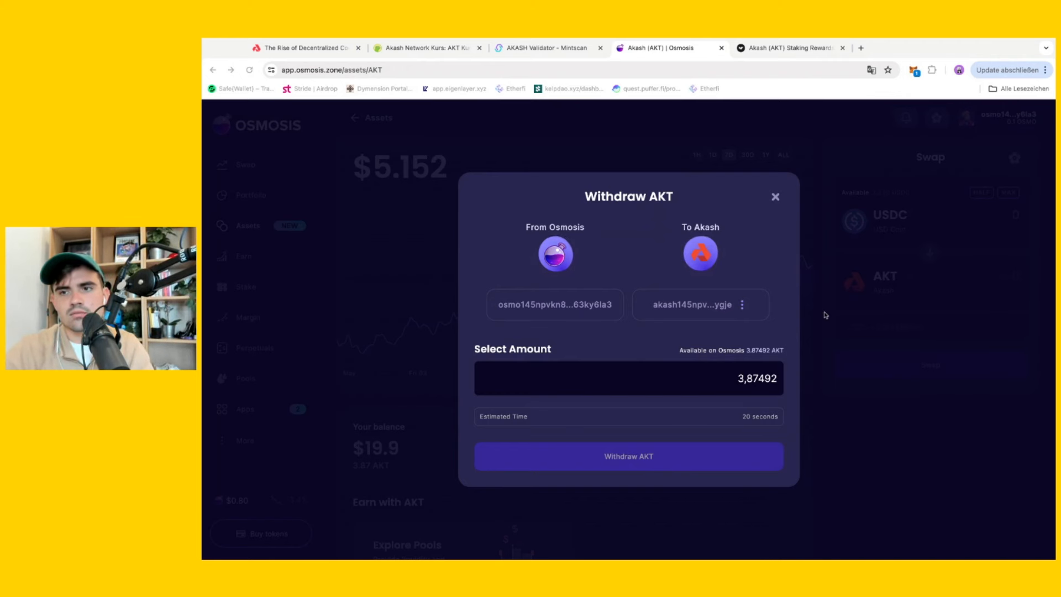
{"action": "left_click", "coordinate": [628, 455]}
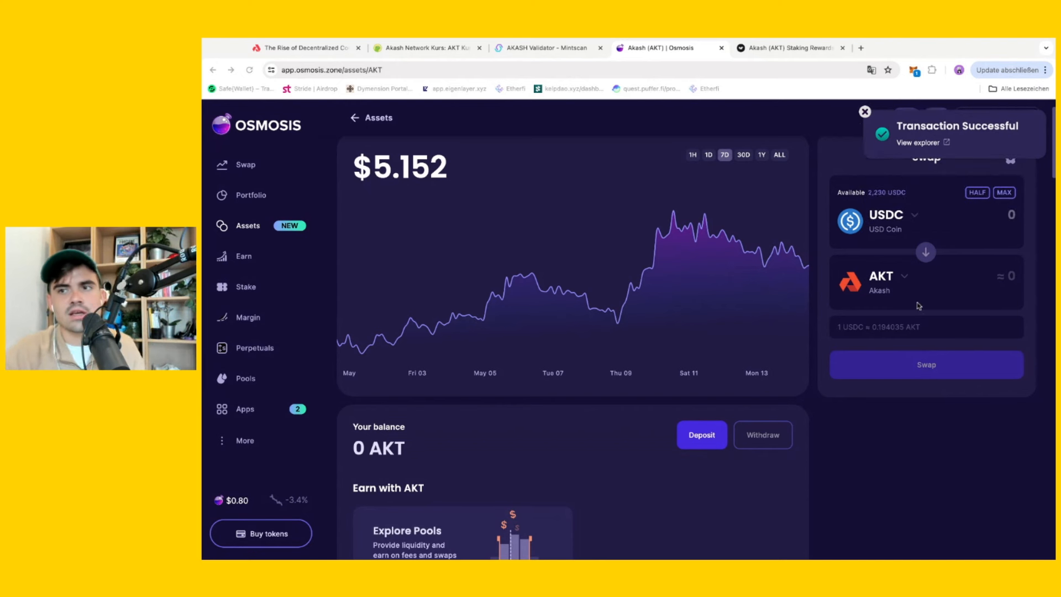
Open Keplr's Akash Staking tab showing 3.8749 AKT available and 19.32% APR.
{"action": "left_click", "coordinate": [866, 112]}
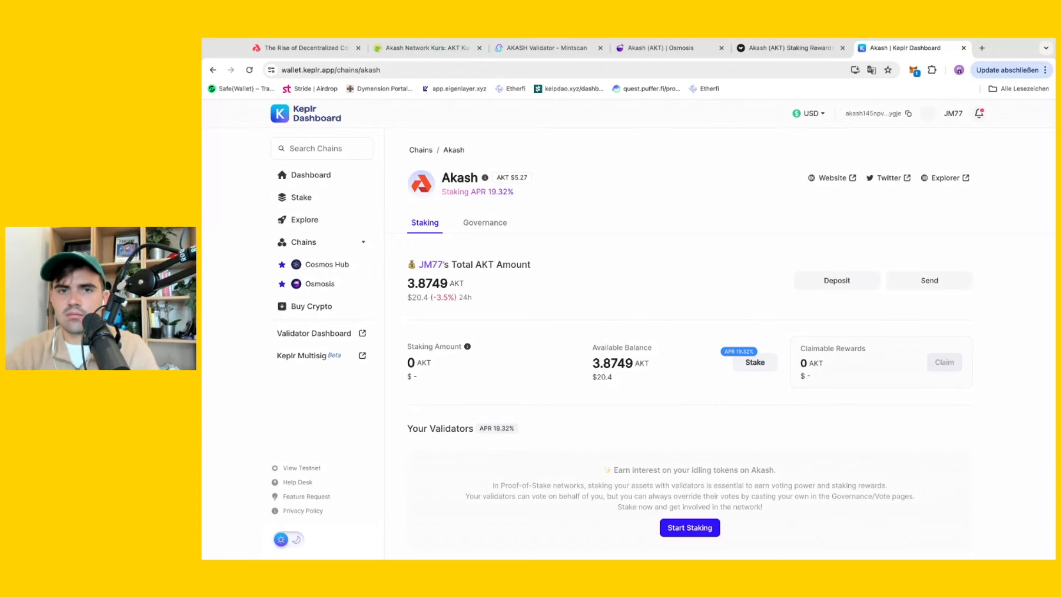
{"action": "mouse_move", "coordinate": [674, 168]}
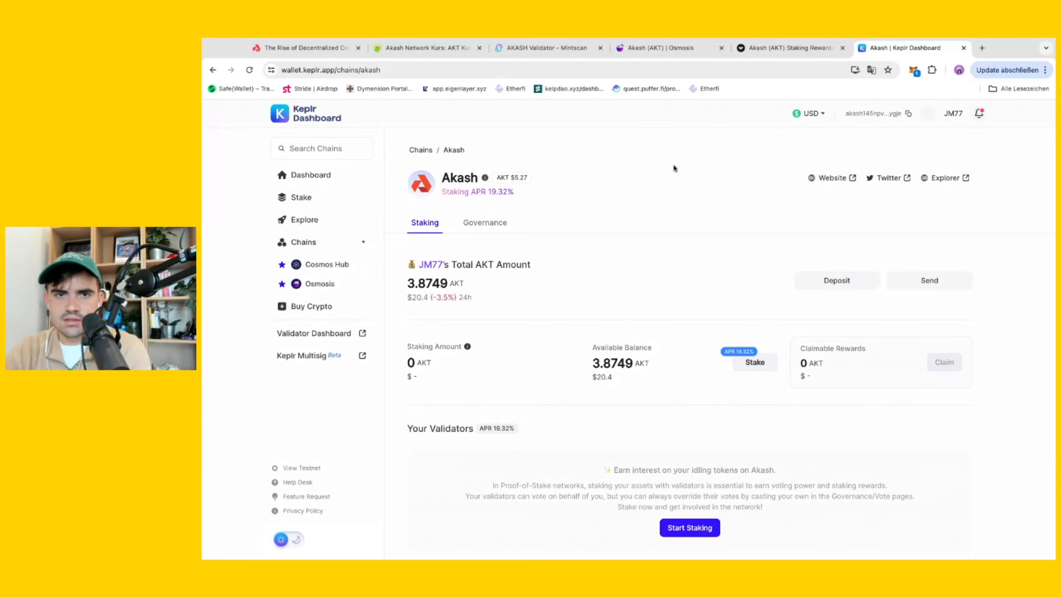
{"action": "mouse_move", "coordinate": [757, 220]}
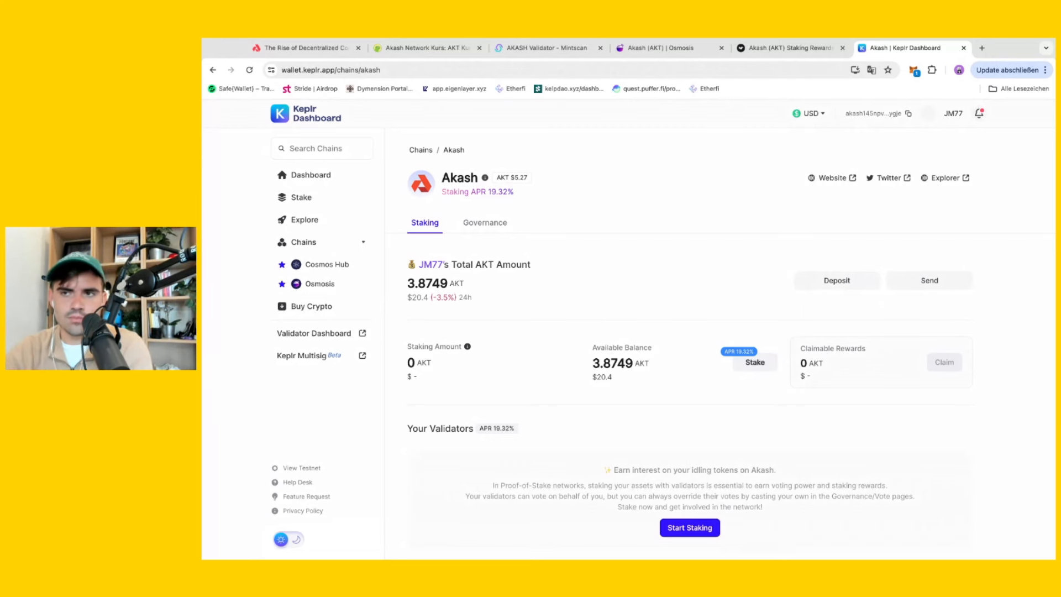
{"action": "scroll", "scroll_direction": "down", "scroll_amount": 3}
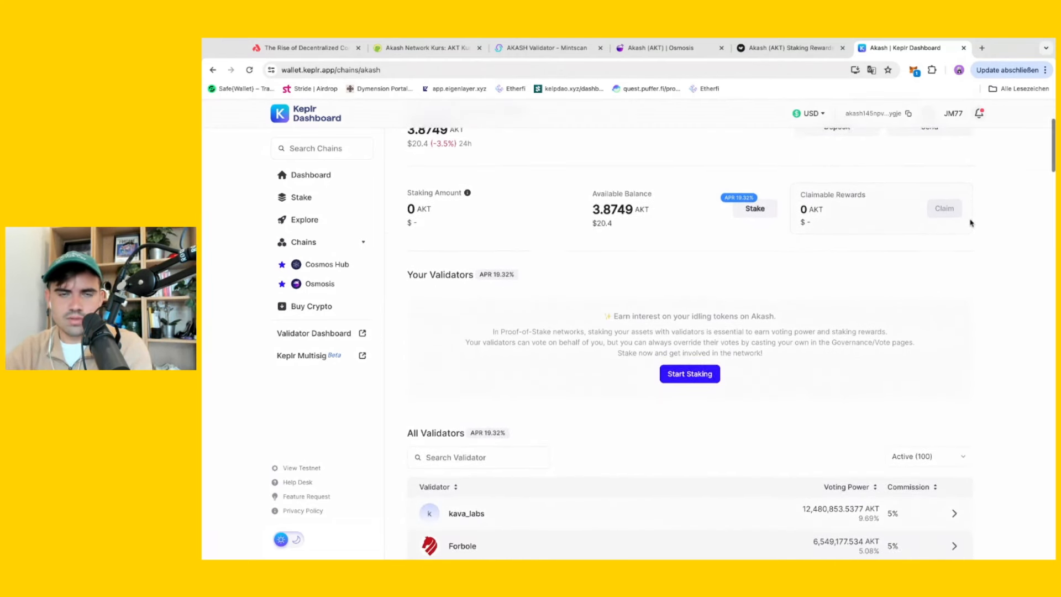
{"action": "scroll", "scroll_direction": "down", "scroll_amount": 3}
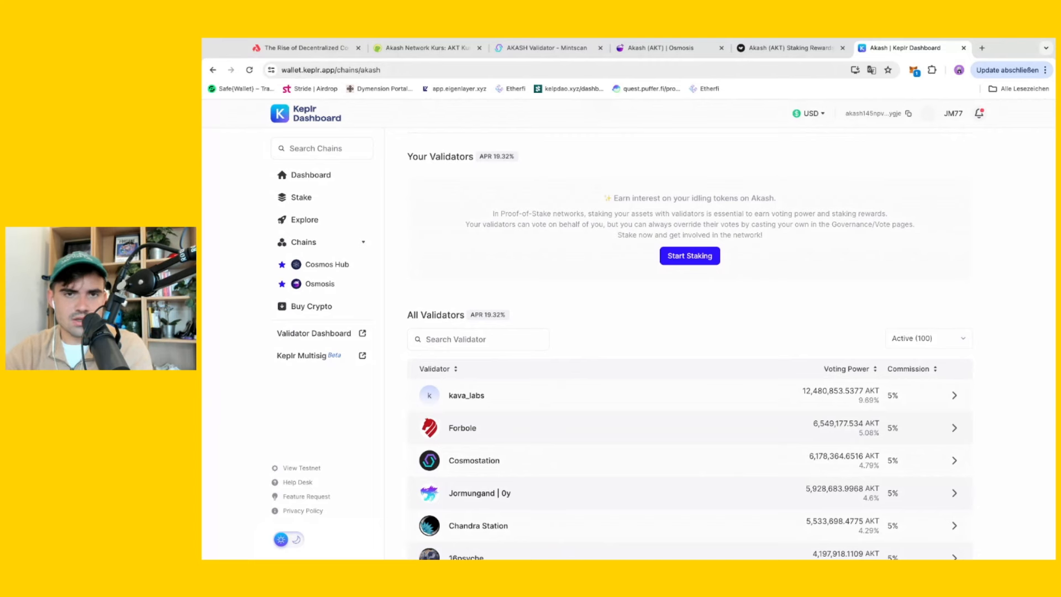
{"action": "scroll", "scroll_direction": "down", "scroll_amount": 3}
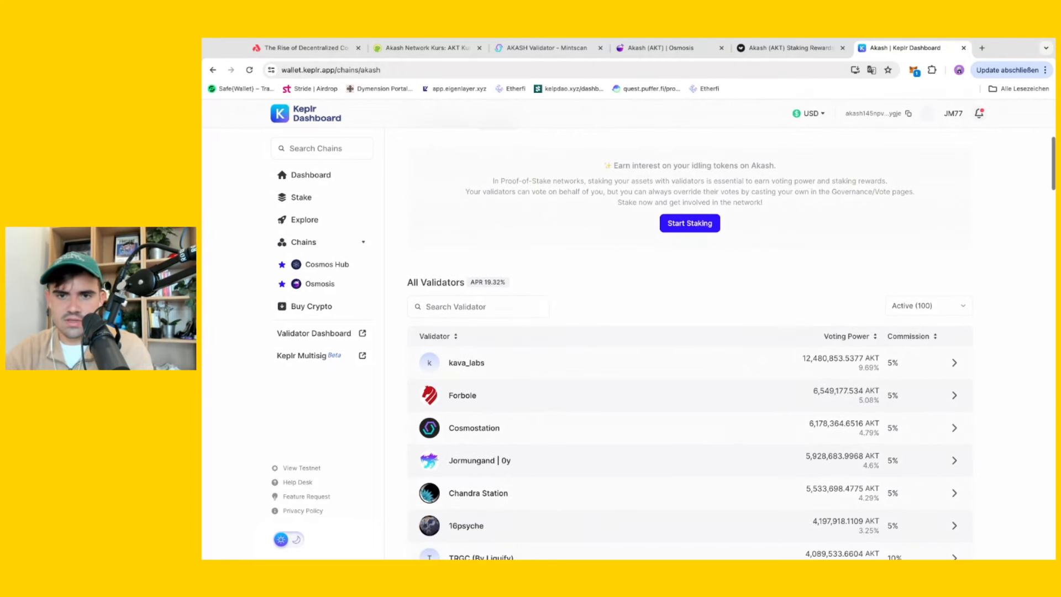
{"action": "scroll", "scroll_direction": "down", "scroll_amount": 3}
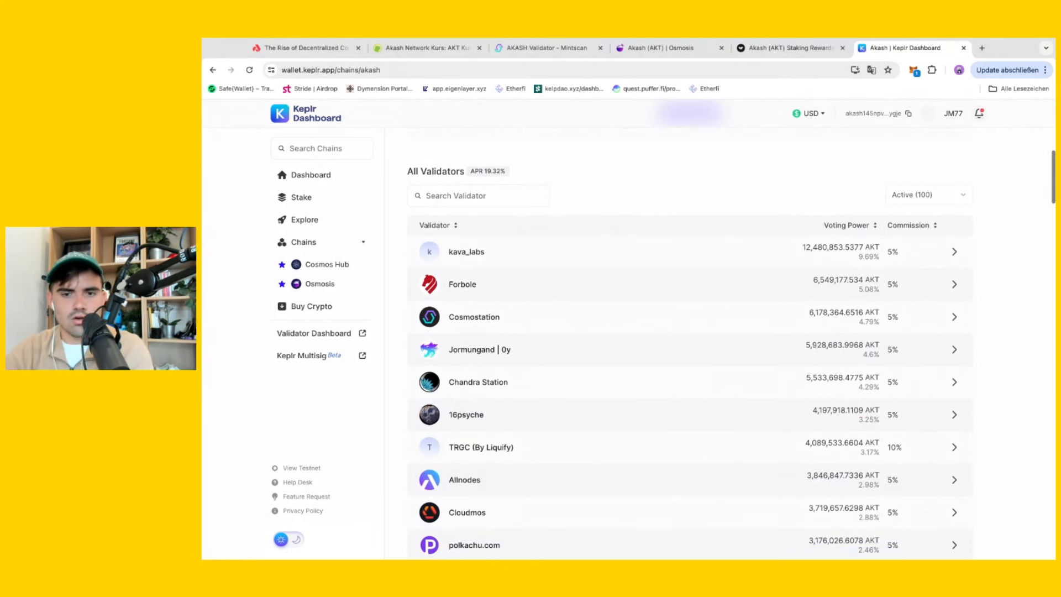
{"action": "scroll", "scroll_direction": "down", "scroll_amount": 3}
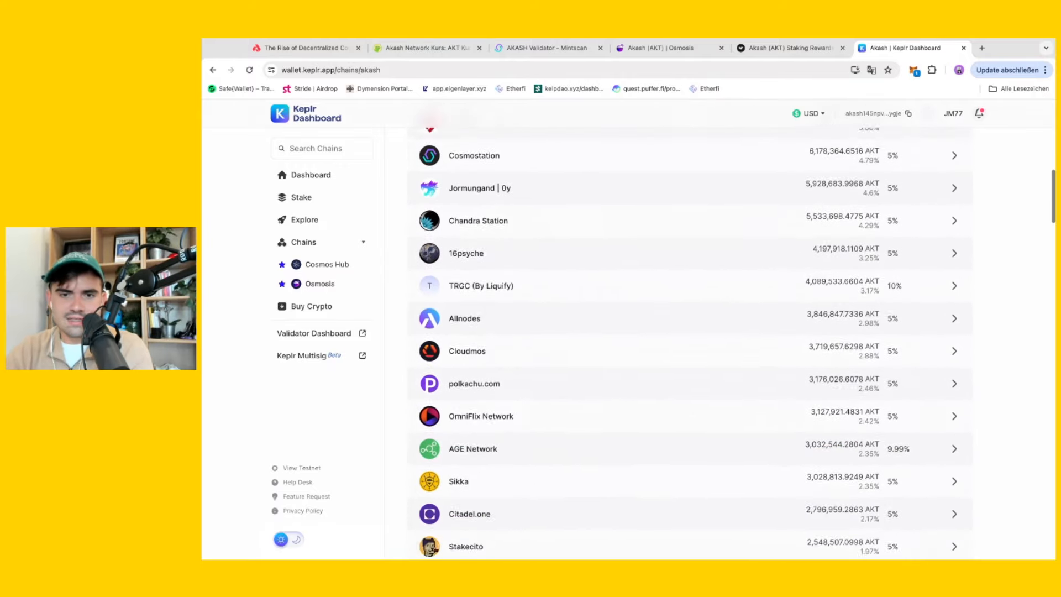
{"action": "scroll", "scroll_direction": "down", "scroll_amount": 3}
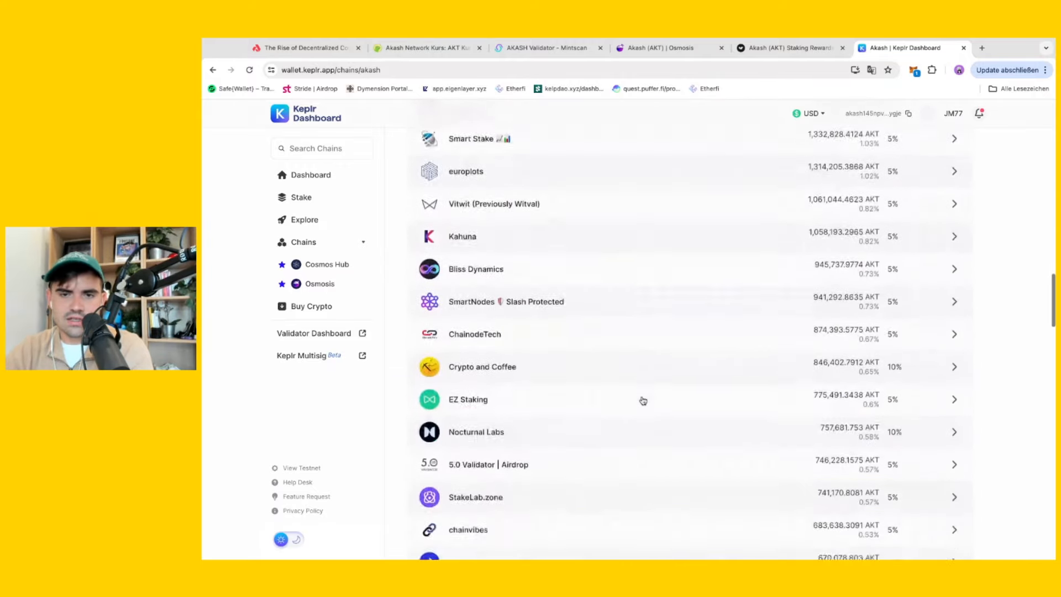
{"action": "scroll", "scroll_direction": "down", "scroll_amount": 3}
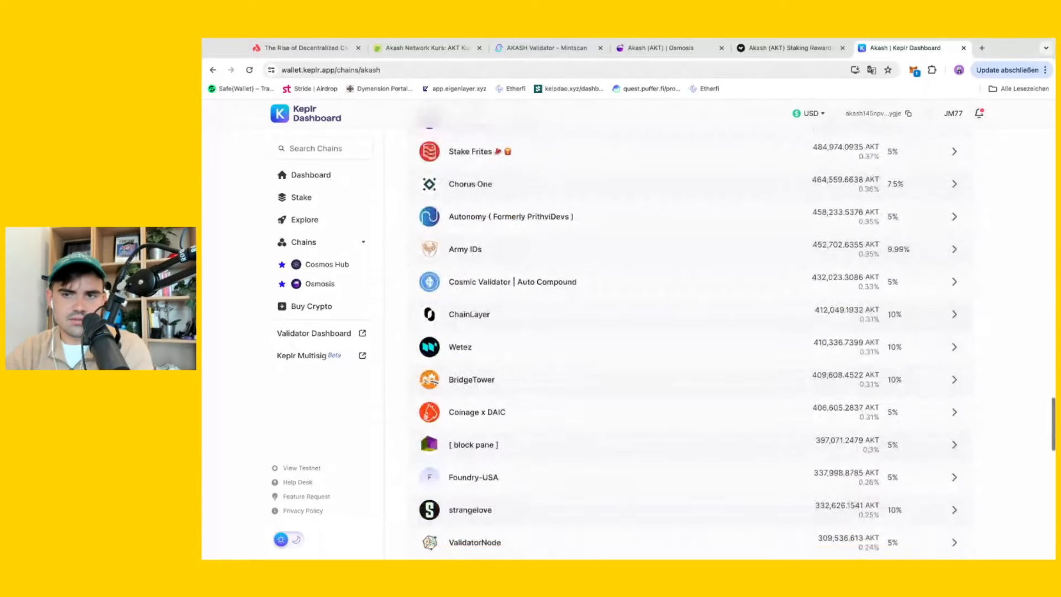
{"action": "scroll", "scroll_direction": "down", "scroll_amount": 3}
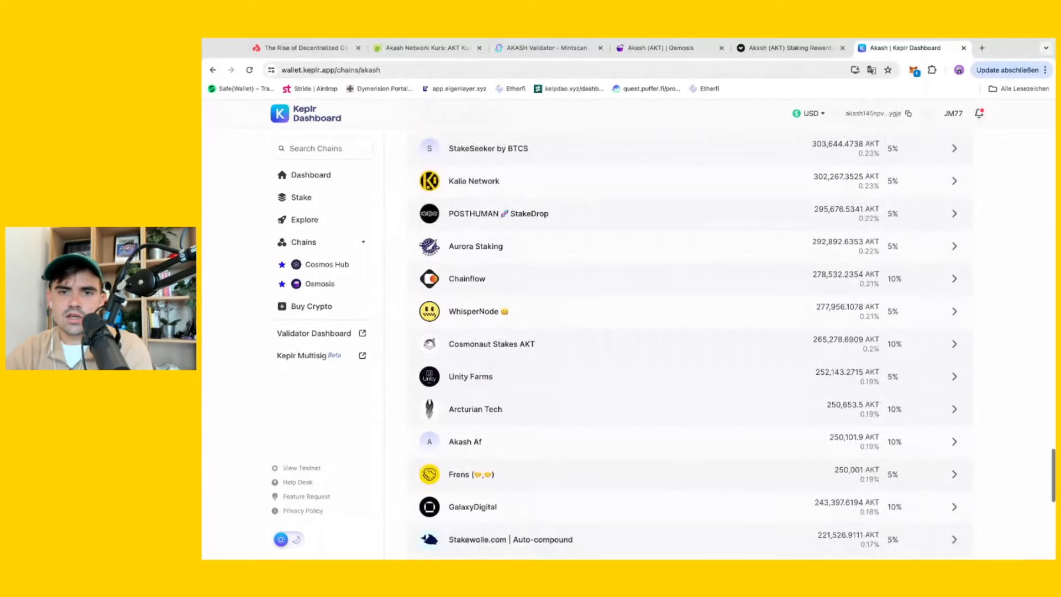
{"action": "scroll", "scroll_direction": "down", "scroll_amount": 3}
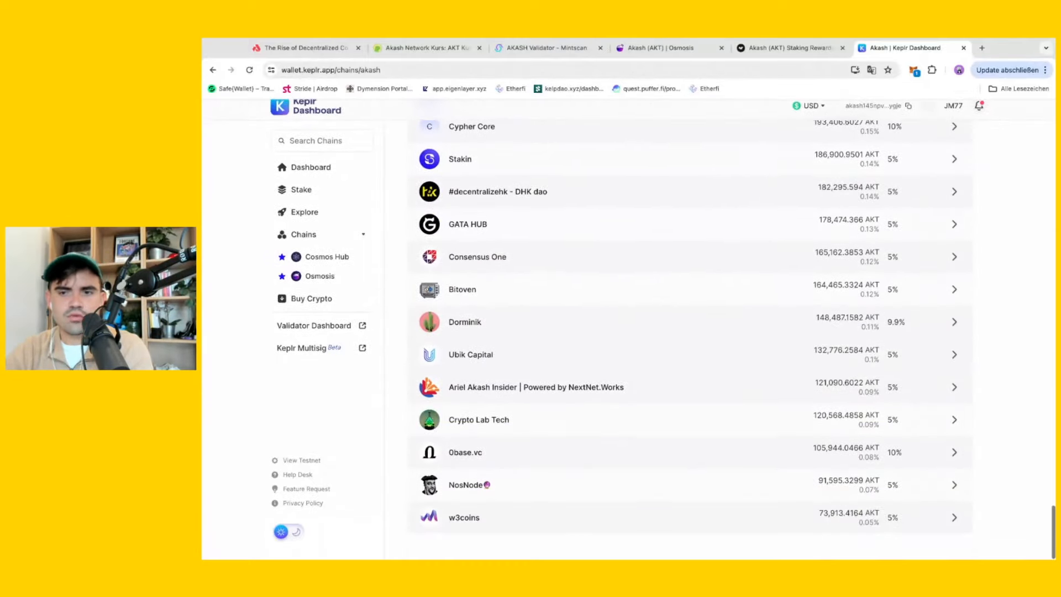
{"action": "scroll", "scroll_direction": "up", "scroll_amount": 3}
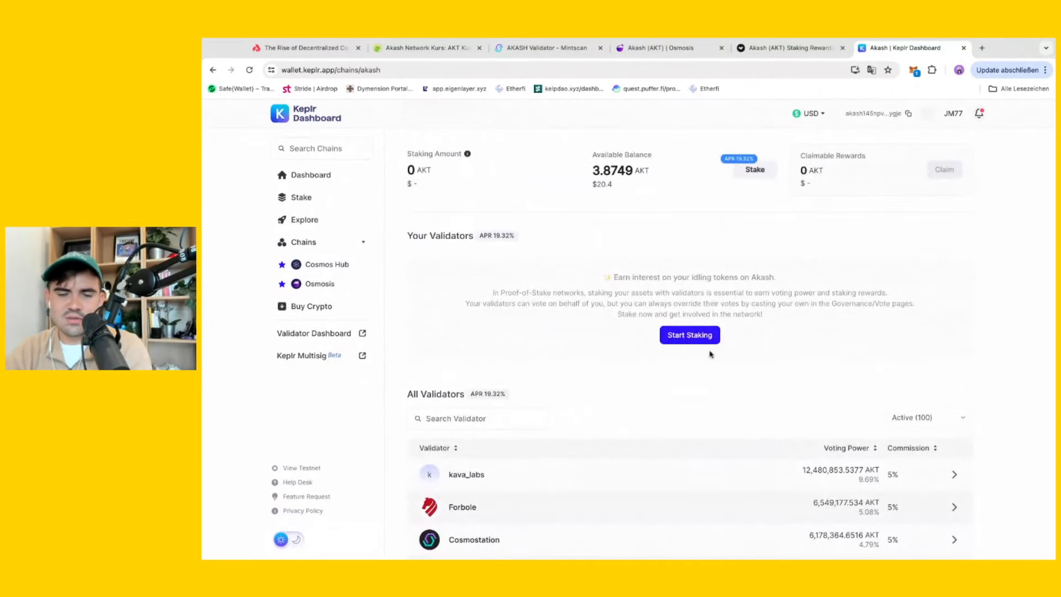
{"action": "scroll", "scroll_direction": "down", "scroll_amount": 3}
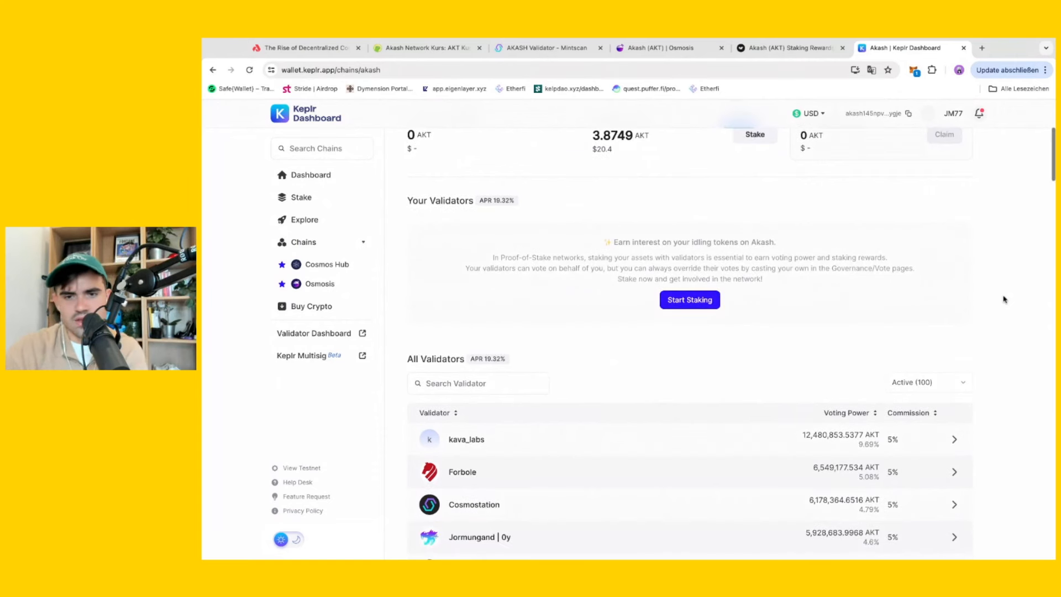
{"action": "scroll", "scroll_direction": "down", "scroll_amount": 3}
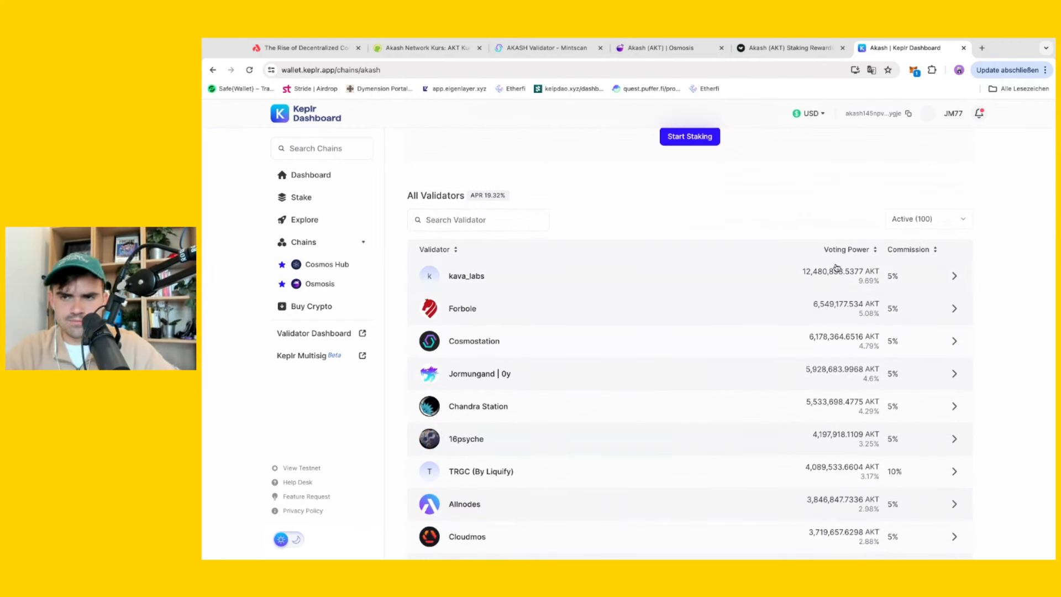
{"action": "mouse_move", "coordinate": [464, 279]}
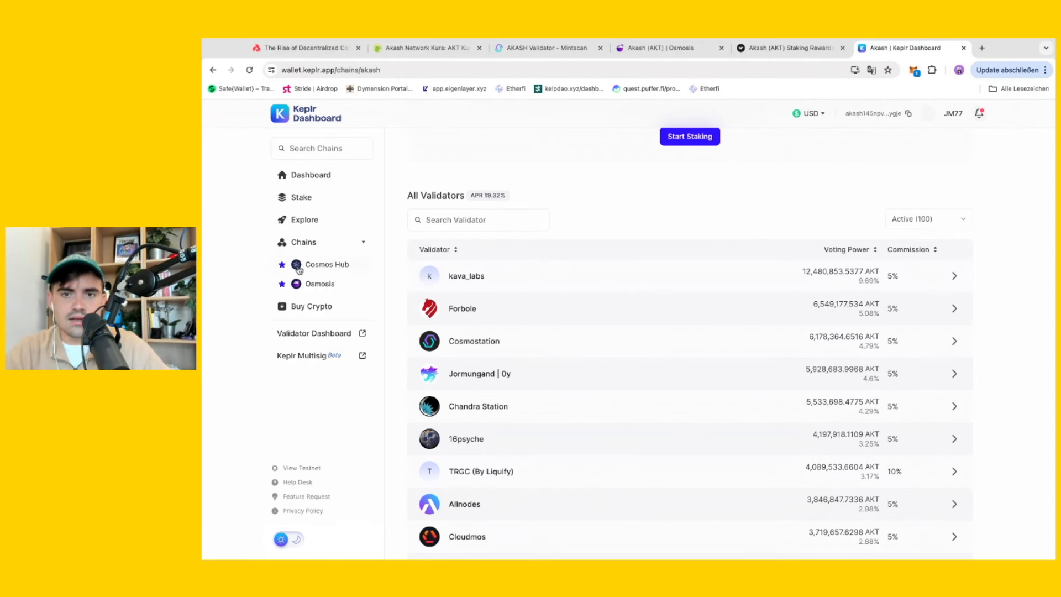
{"action": "mouse_move", "coordinate": [866, 293]}
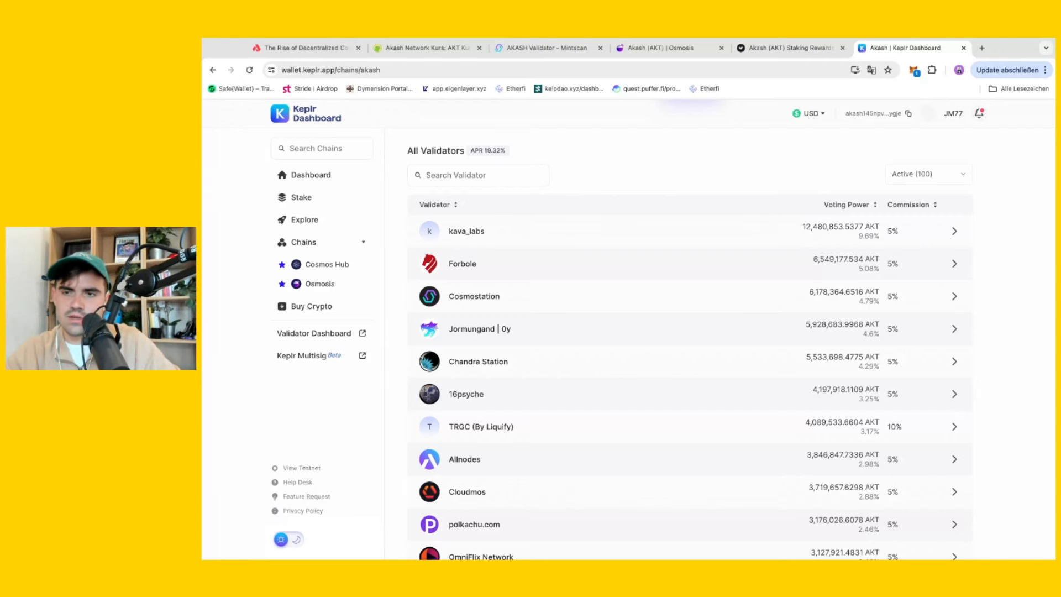
{"action": "scroll", "scroll_direction": "down", "scroll_amount": 3}
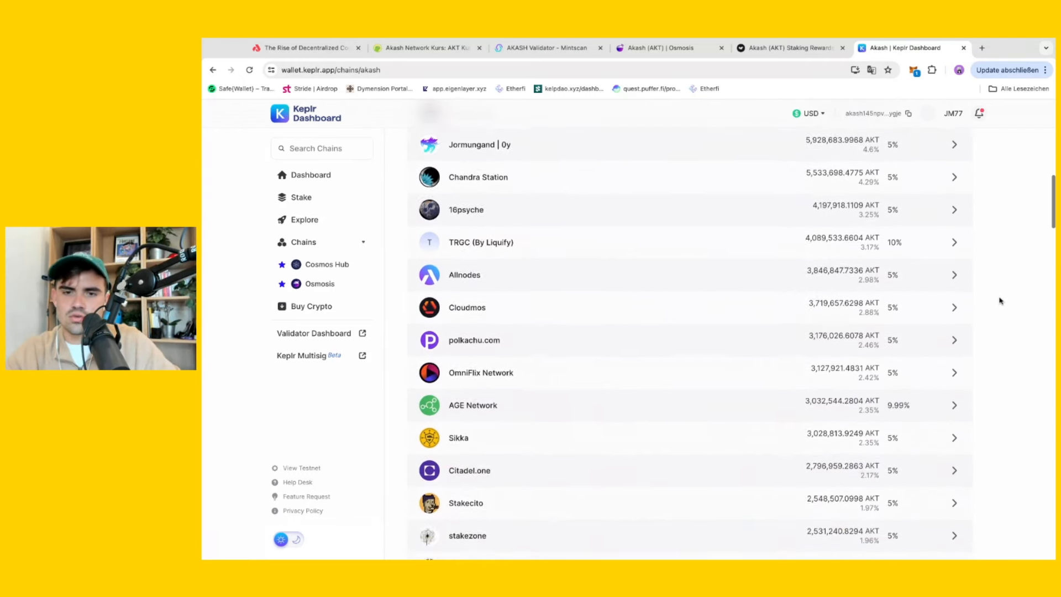
{"action": "scroll", "scroll_direction": "down", "scroll_amount": 3}
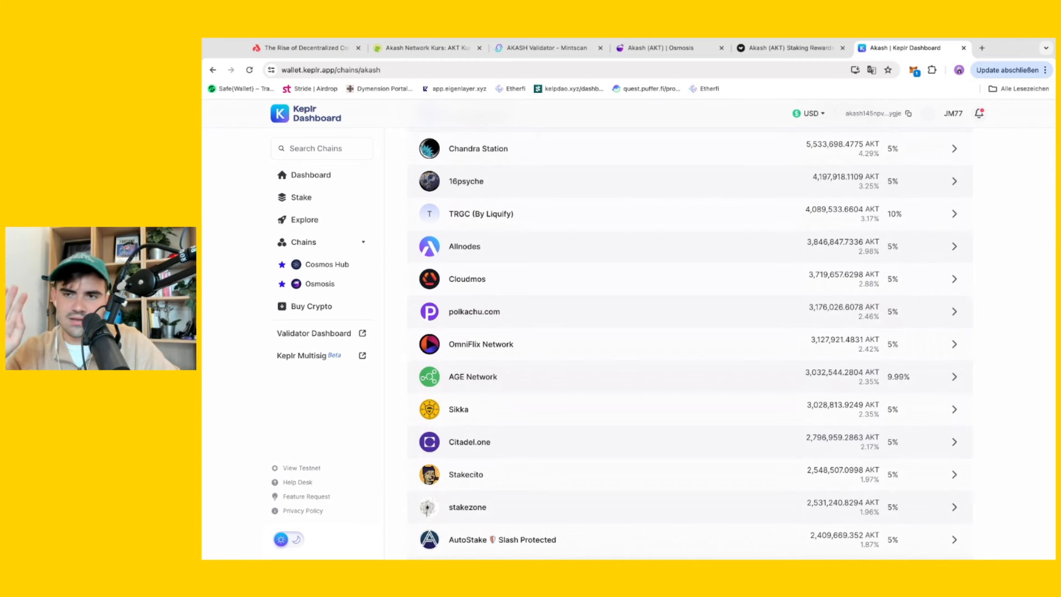
{"action": "scroll", "scroll_direction": "up", "scroll_amount": 3}
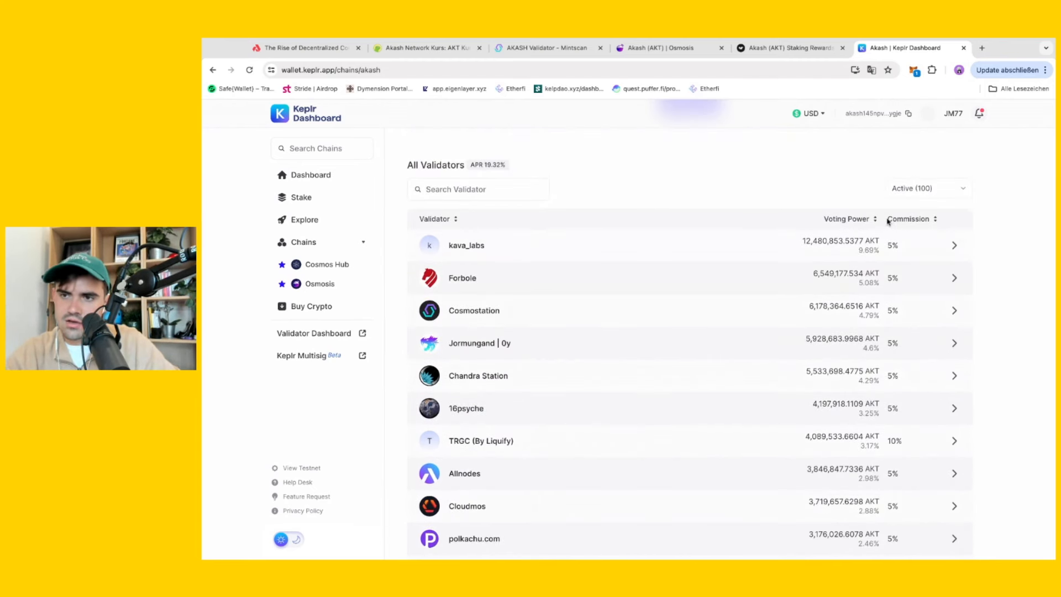
{"action": "mouse_move", "coordinate": [1028, 270]}
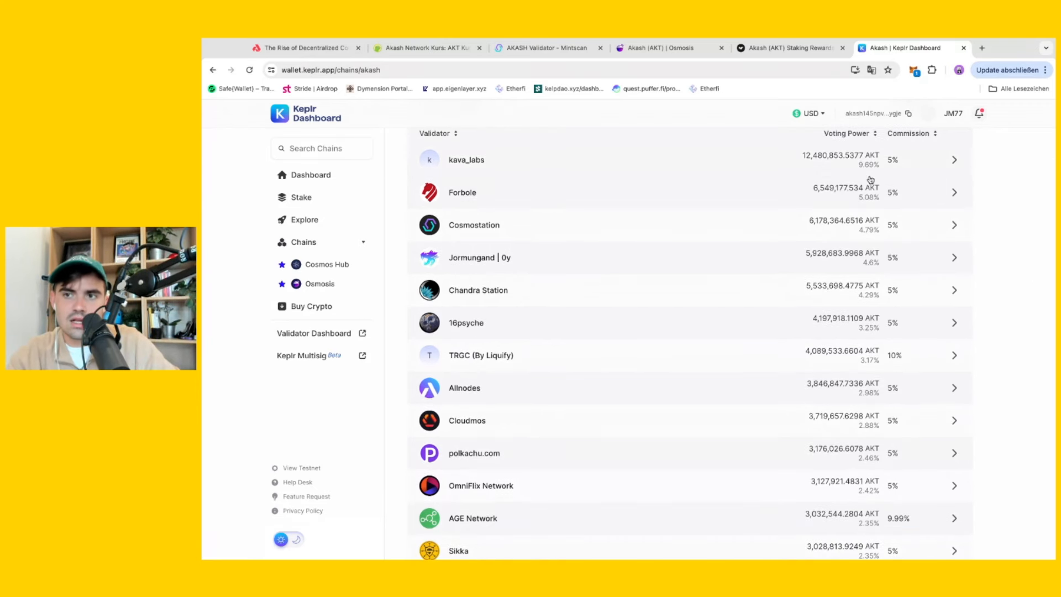
{"action": "mouse_move", "coordinate": [1000, 299]}
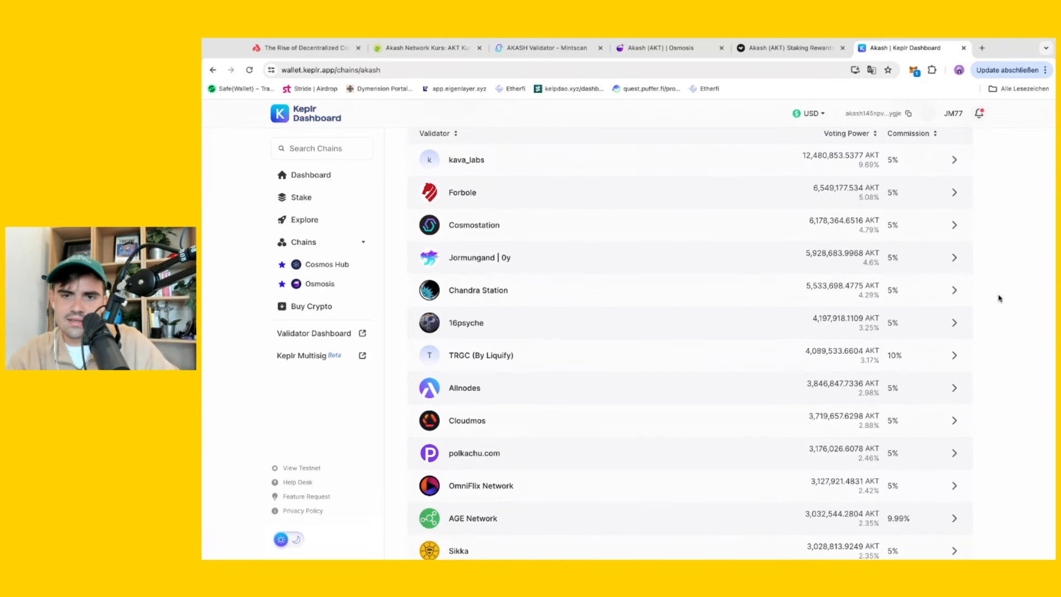
{"action": "scroll", "scroll_direction": "down", "scroll_amount": 3}
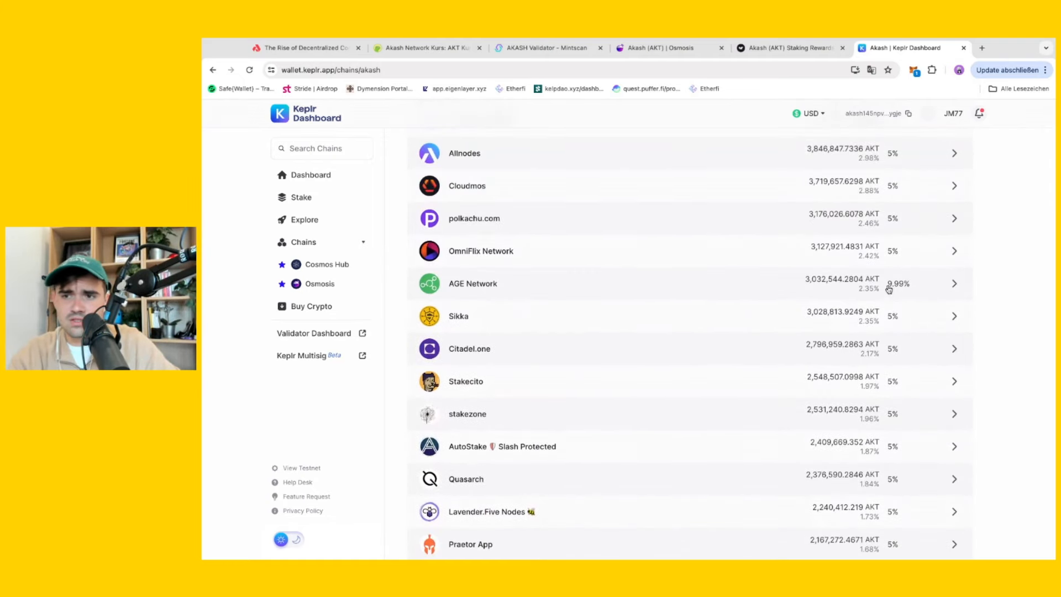
{"action": "scroll", "scroll_direction": "down", "scroll_amount": 3}
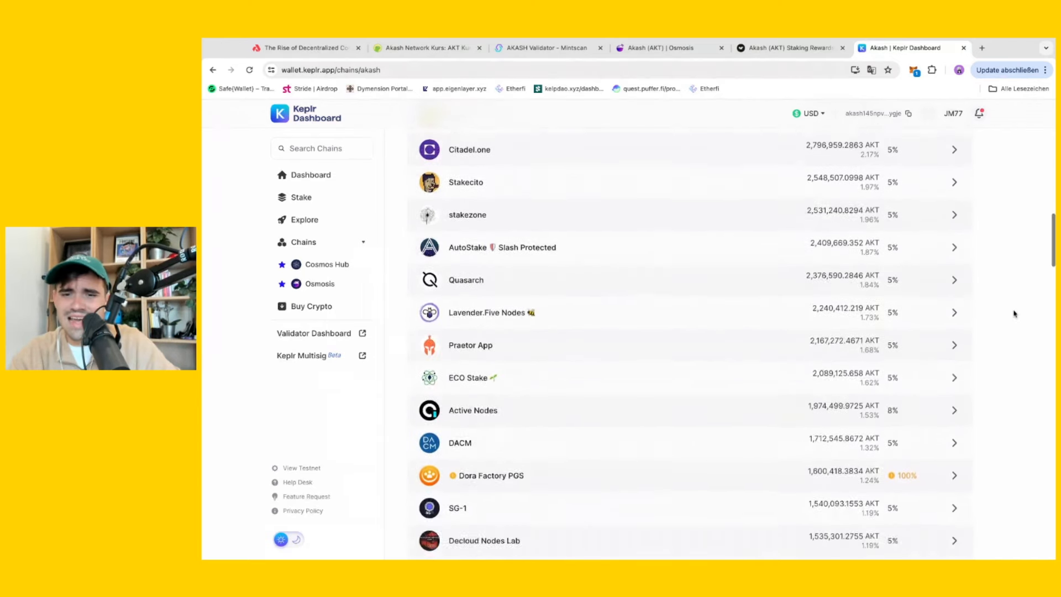
{"action": "scroll", "scroll_direction": "down", "scroll_amount": 3}
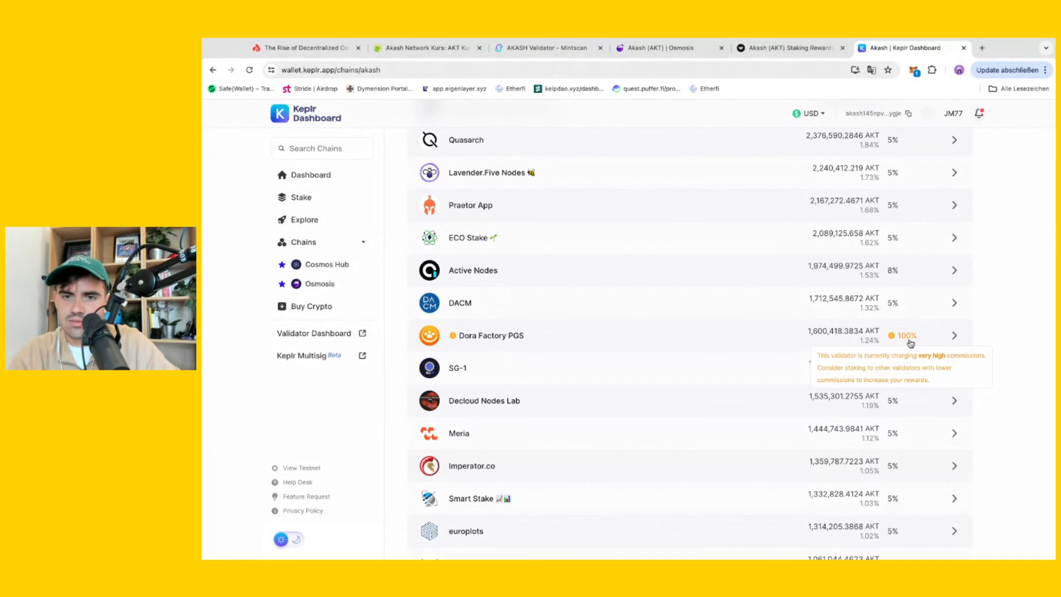
{"action": "mouse_move", "coordinate": [1007, 319]}
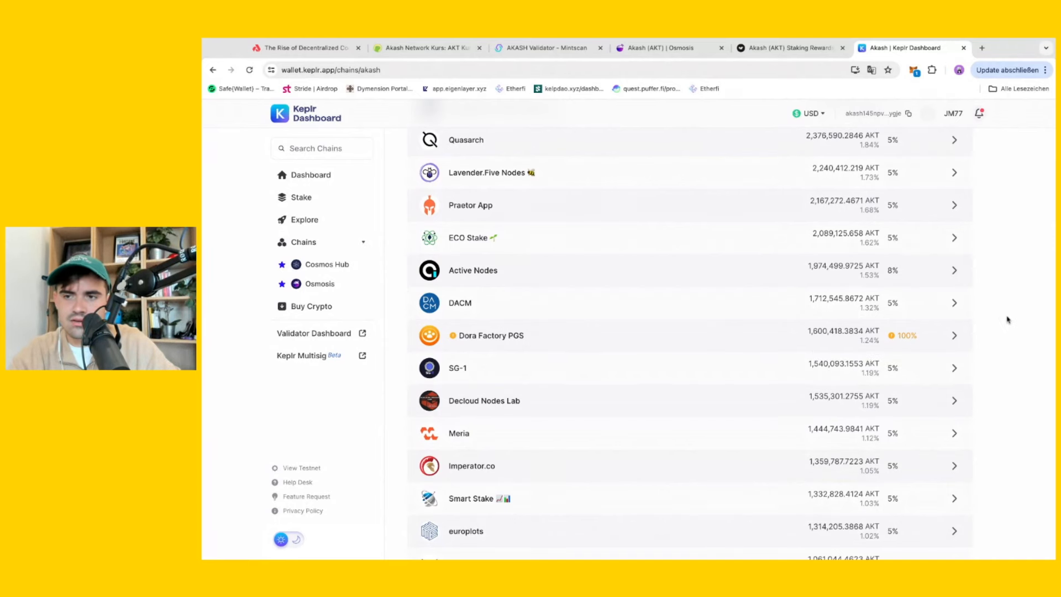
{"action": "scroll", "scroll_direction": "up", "scroll_amount": 3}
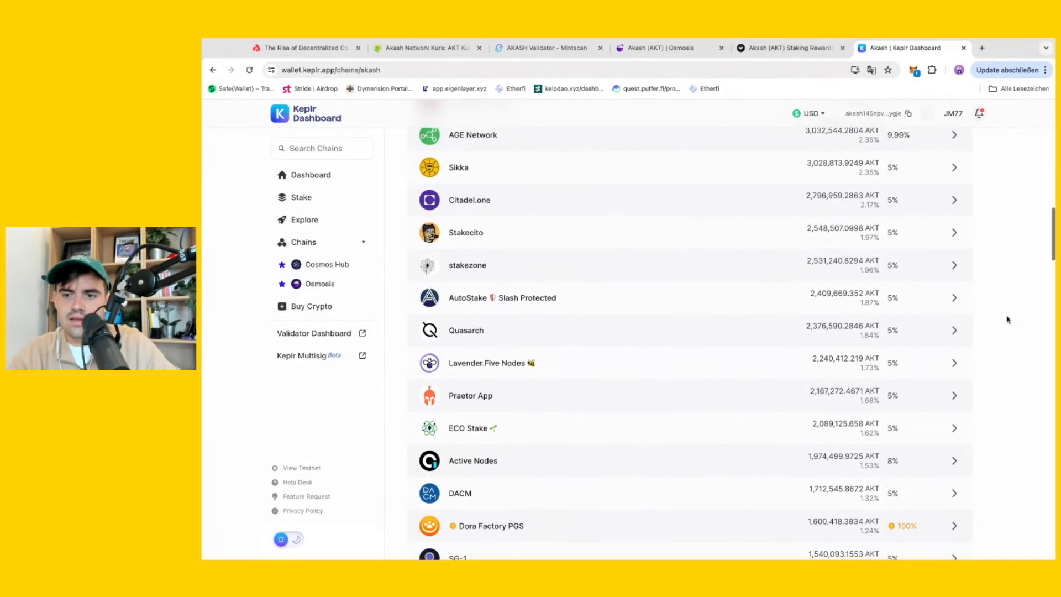
{"action": "scroll", "scroll_direction": "up", "scroll_amount": 3}
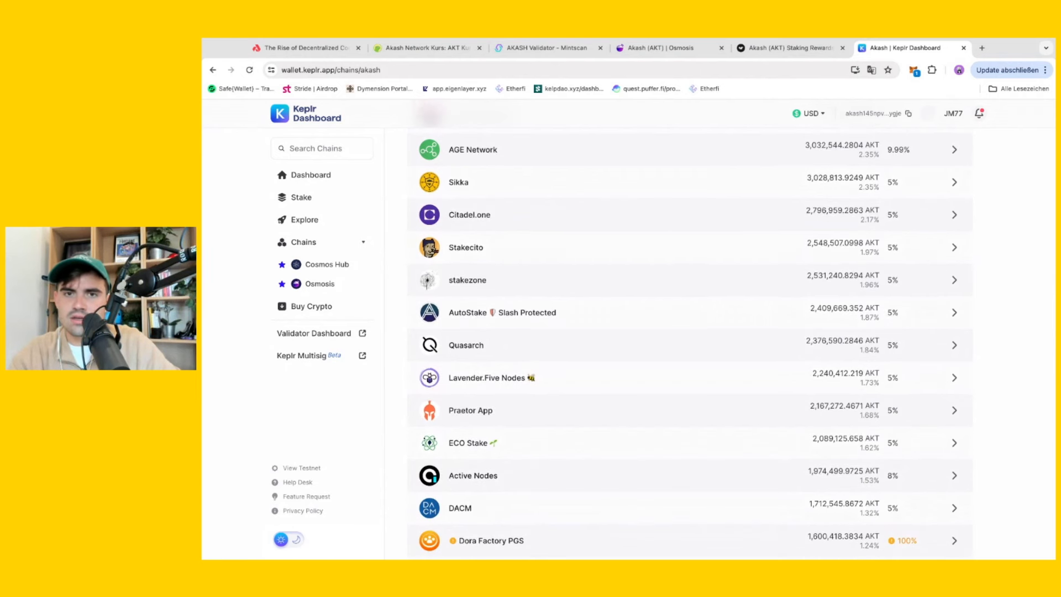
{"action": "scroll", "scroll_direction": "down", "scroll_amount": 3}
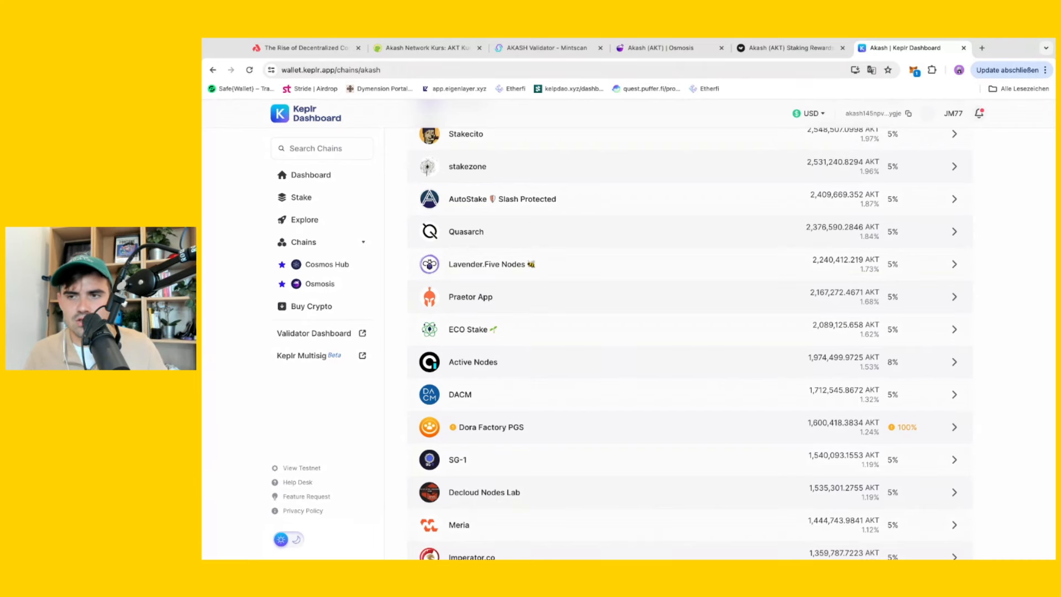
{"action": "scroll", "scroll_direction": "down", "scroll_amount": 3}
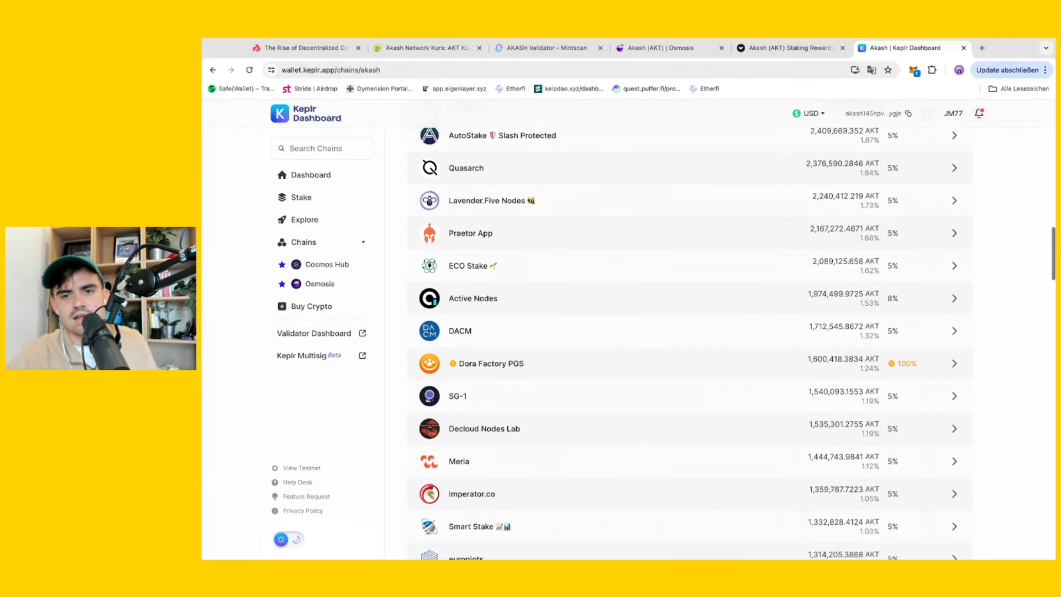
{"action": "scroll", "scroll_direction": "down", "scroll_amount": 3}
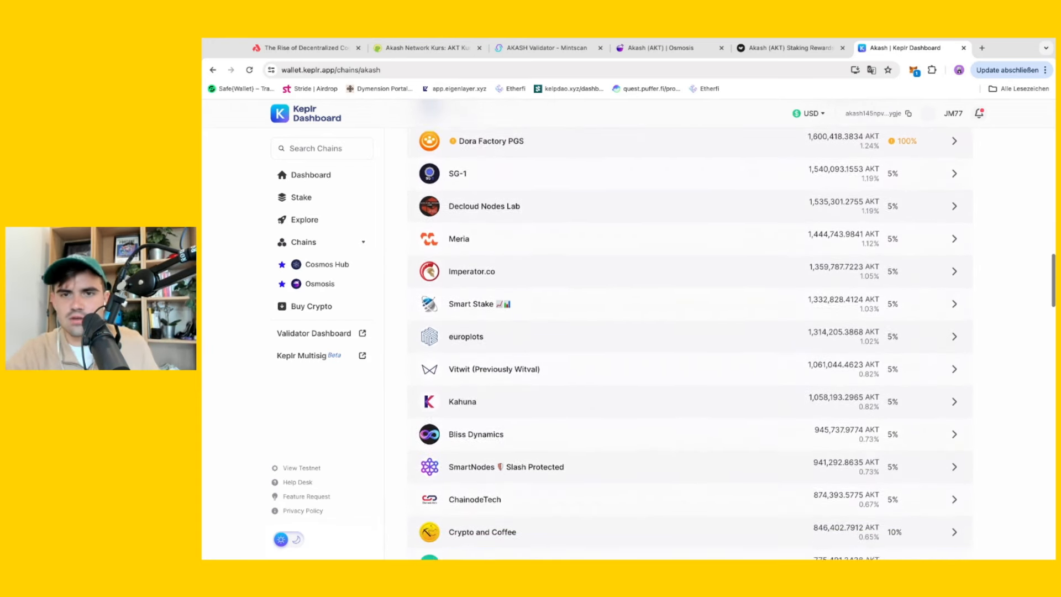
{"action": "scroll", "scroll_direction": "down", "scroll_amount": 3}
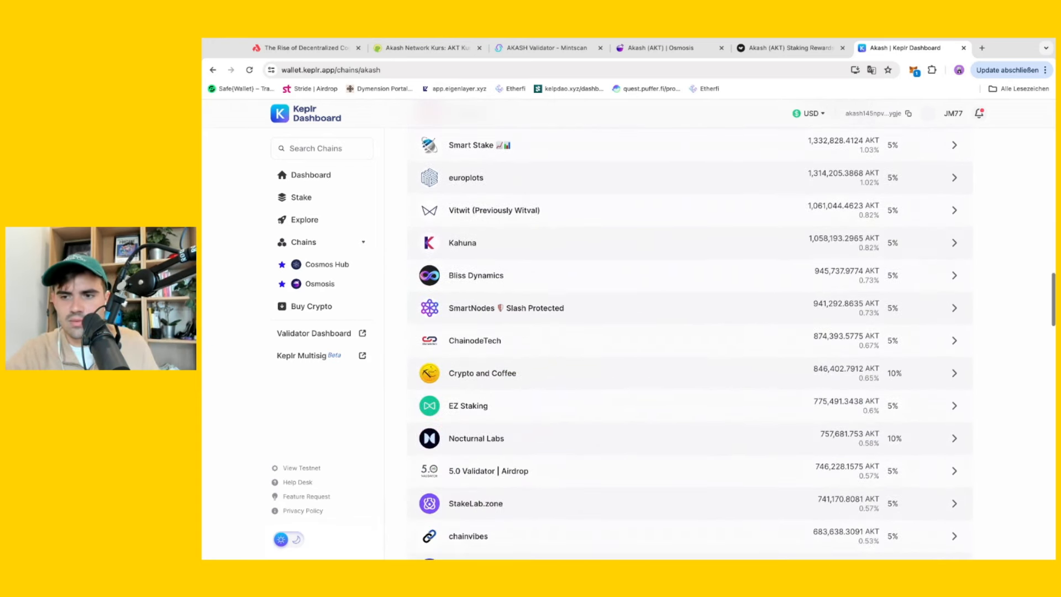
{"action": "scroll", "scroll_direction": "down", "scroll_amount": 3}
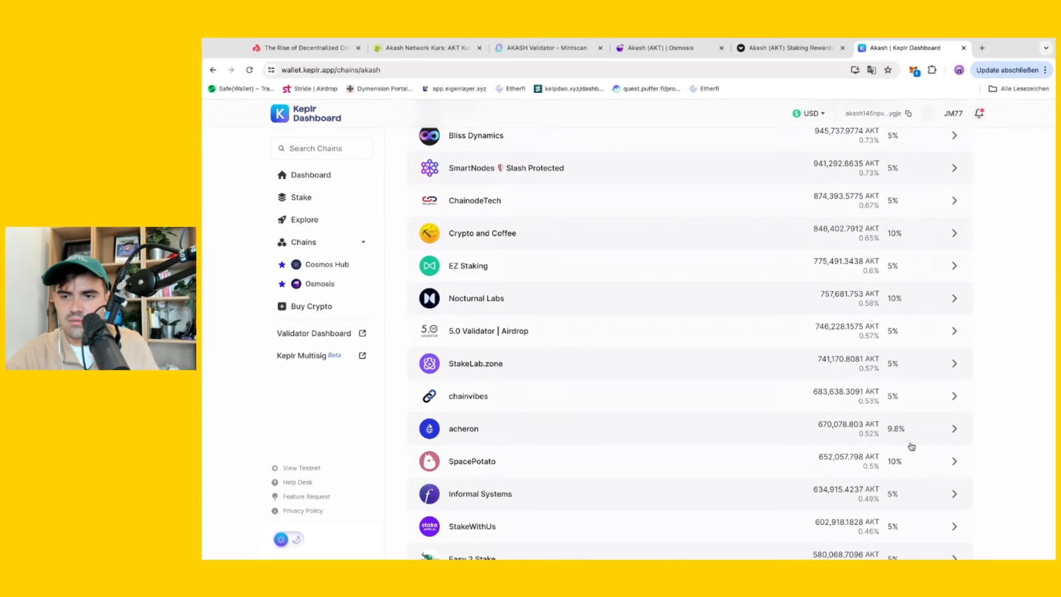
{"action": "scroll", "scroll_direction": "down", "scroll_amount": 3}
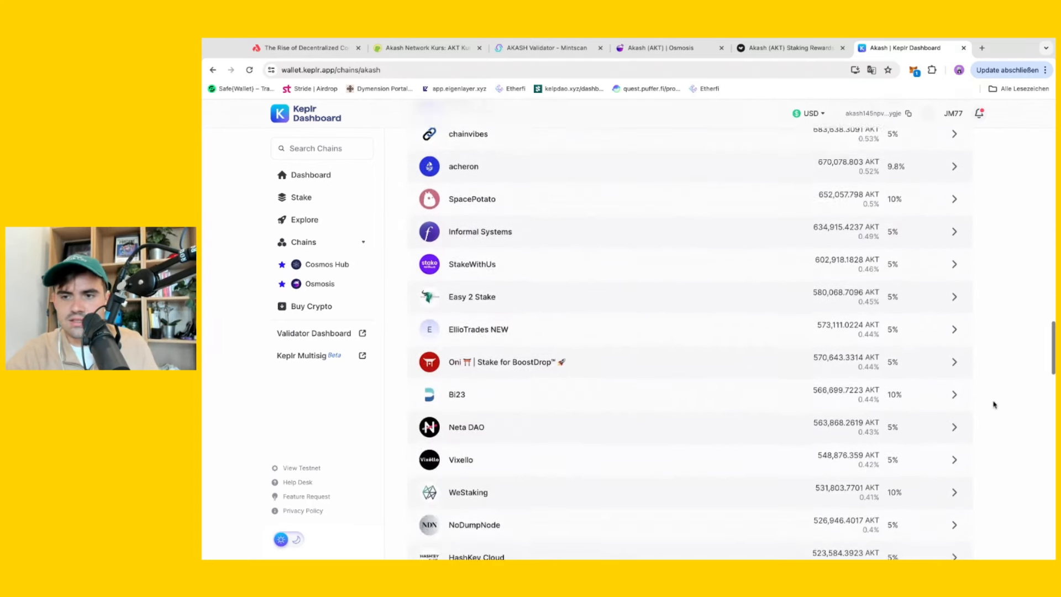
{"action": "scroll", "scroll_direction": "down", "scroll_amount": 3}
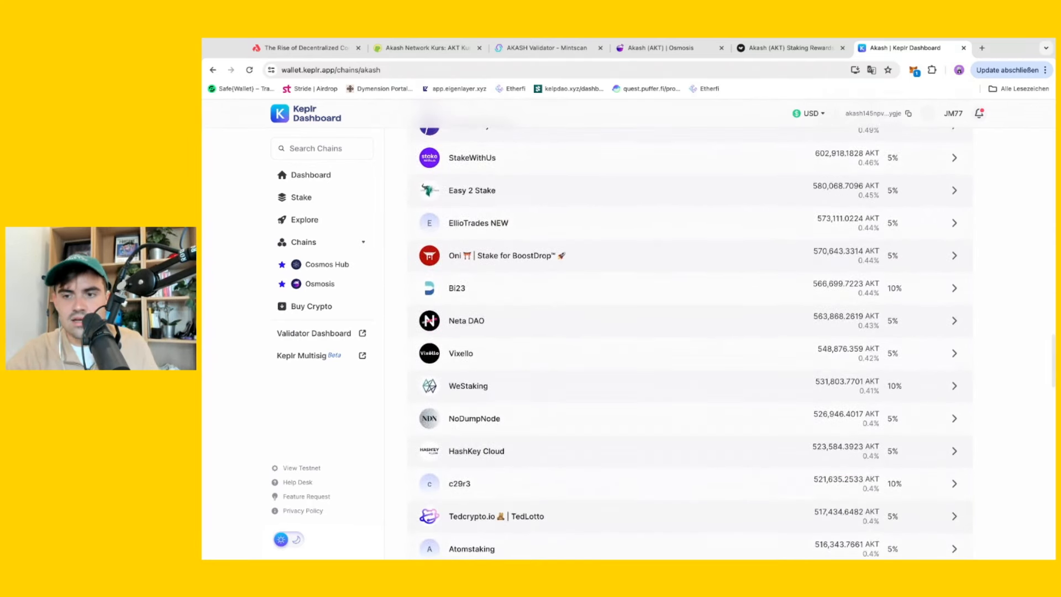
{"action": "scroll", "scroll_direction": "up", "scroll_amount": 3}
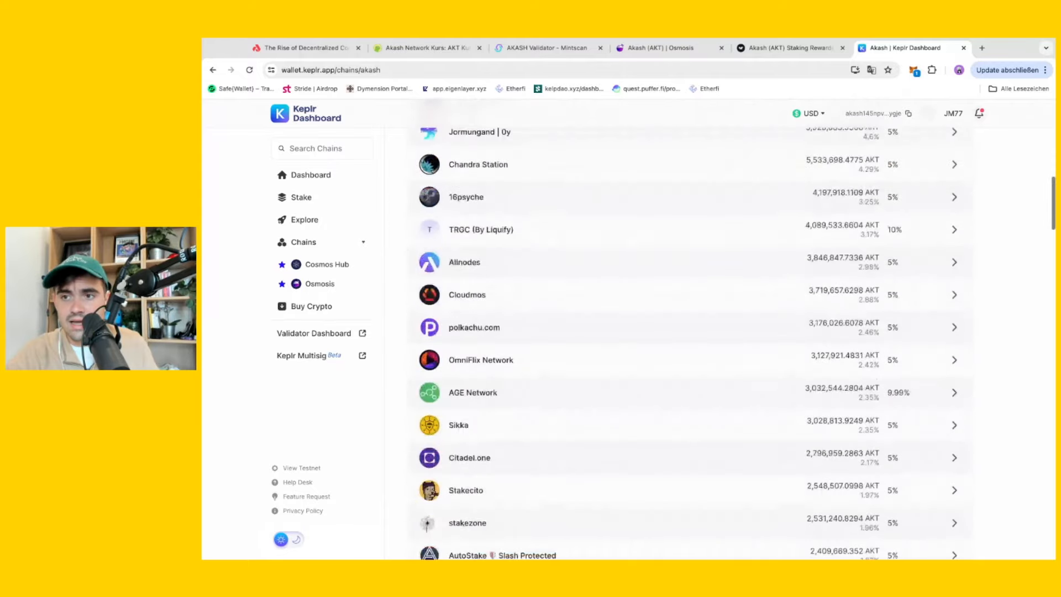
{"action": "scroll", "scroll_direction": "down", "scroll_amount": 3}
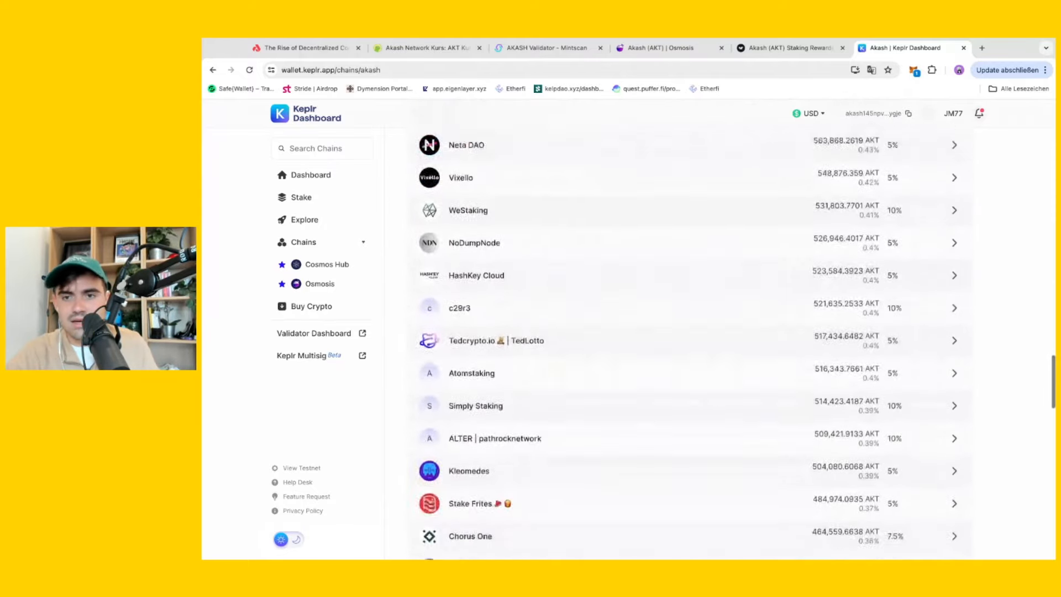
{"action": "scroll", "scroll_direction": "down", "scroll_amount": 3}
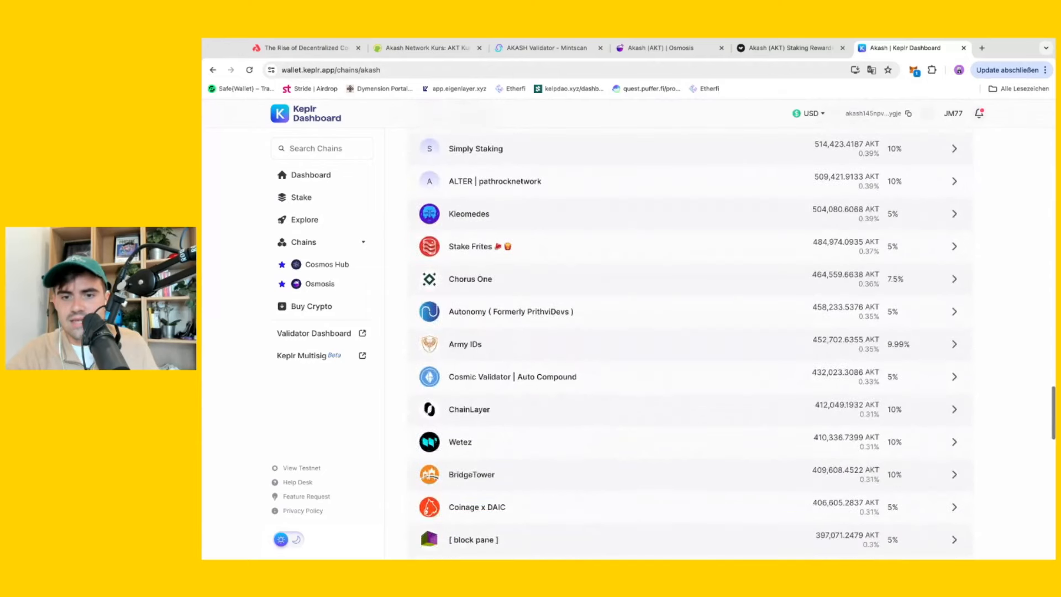
{"action": "scroll", "scroll_direction": "down", "scroll_amount": 3}
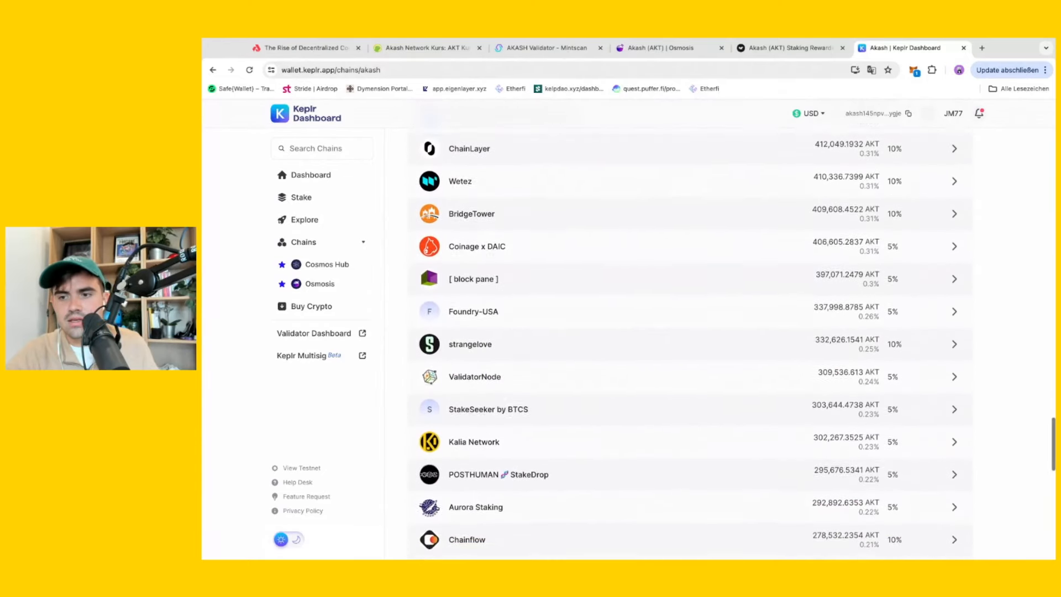
{"action": "scroll", "scroll_direction": "down", "scroll_amount": 3}
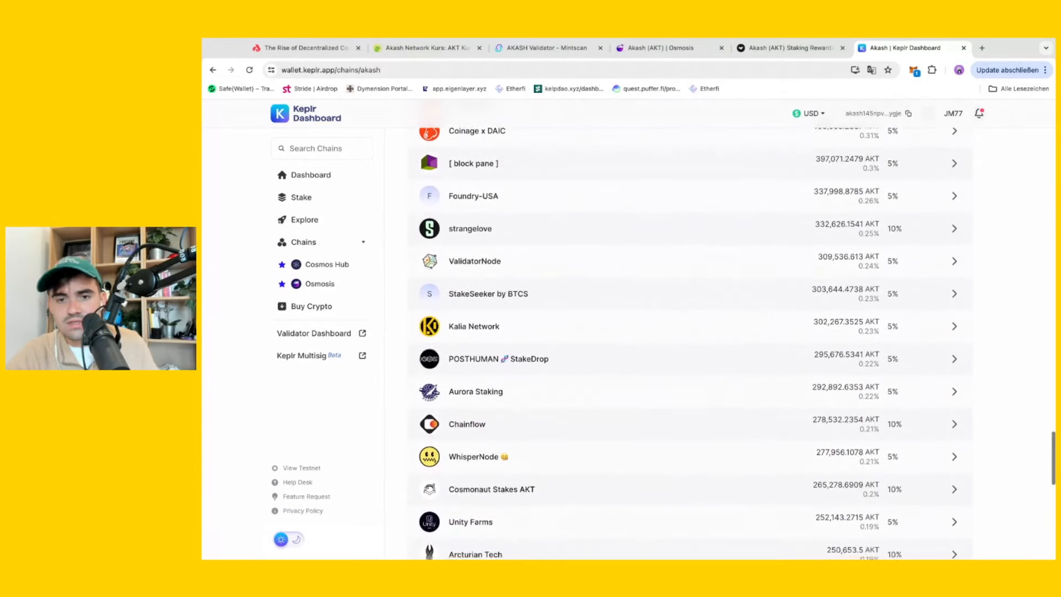
{"action": "scroll", "scroll_direction": "down", "scroll_amount": 3}
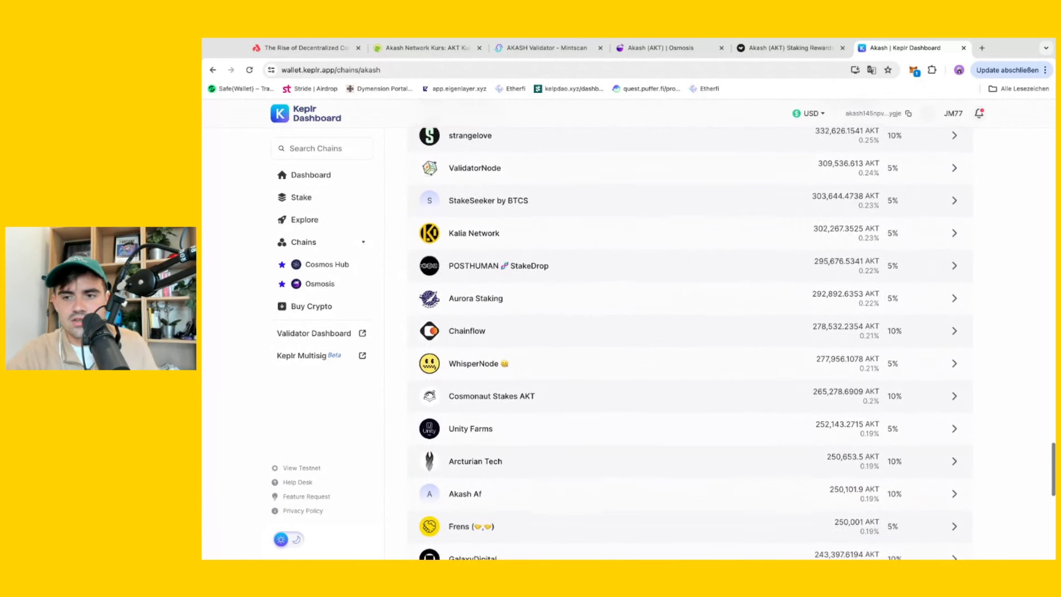
{"action": "scroll", "scroll_direction": "down", "scroll_amount": 3}
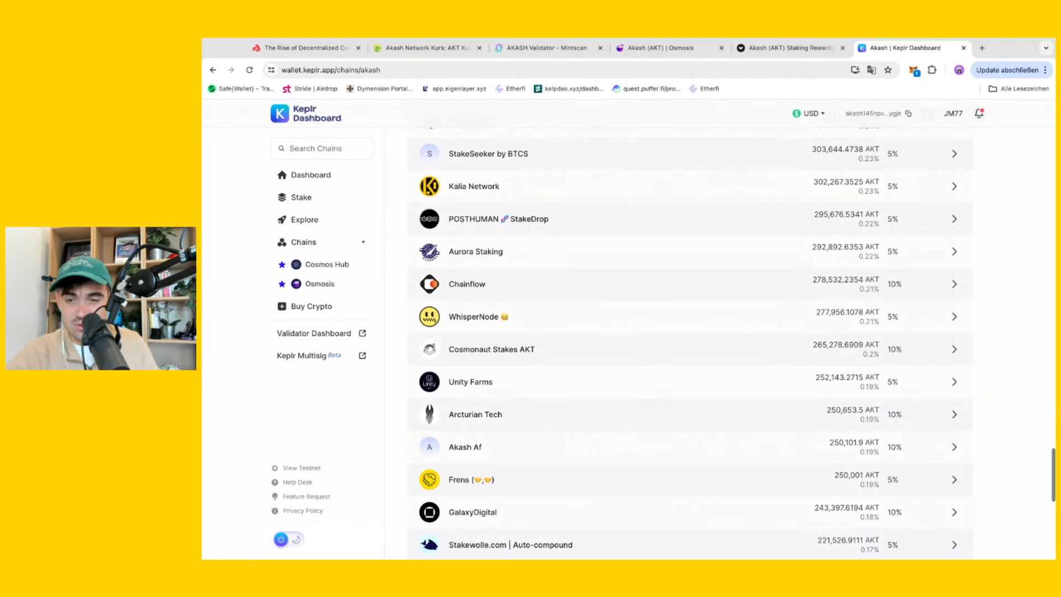
{"action": "scroll", "scroll_direction": "up", "scroll_amount": 3}
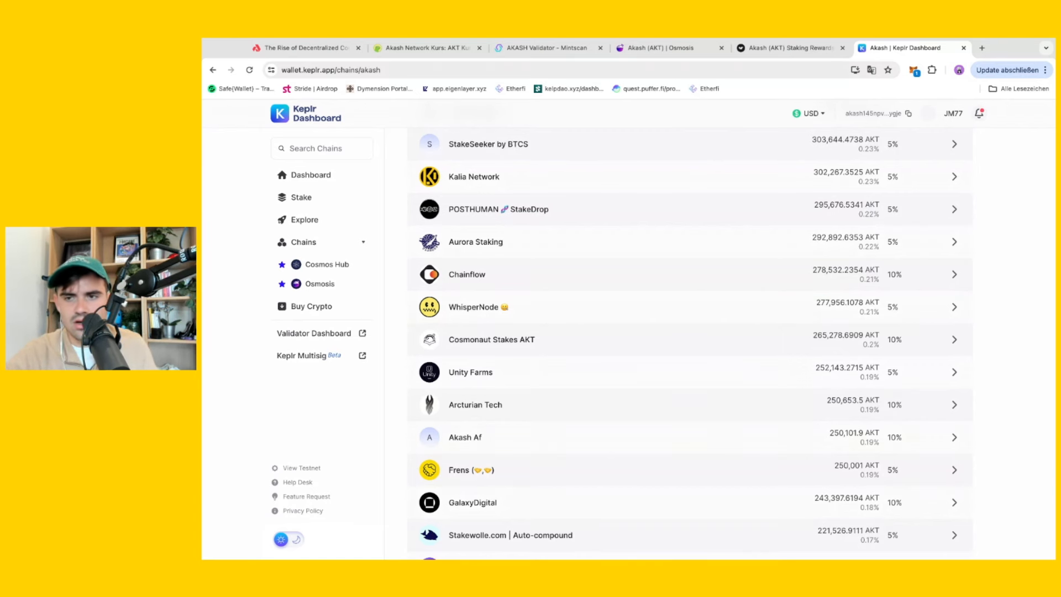
{"action": "scroll", "scroll_direction": "down", "scroll_amount": 3}
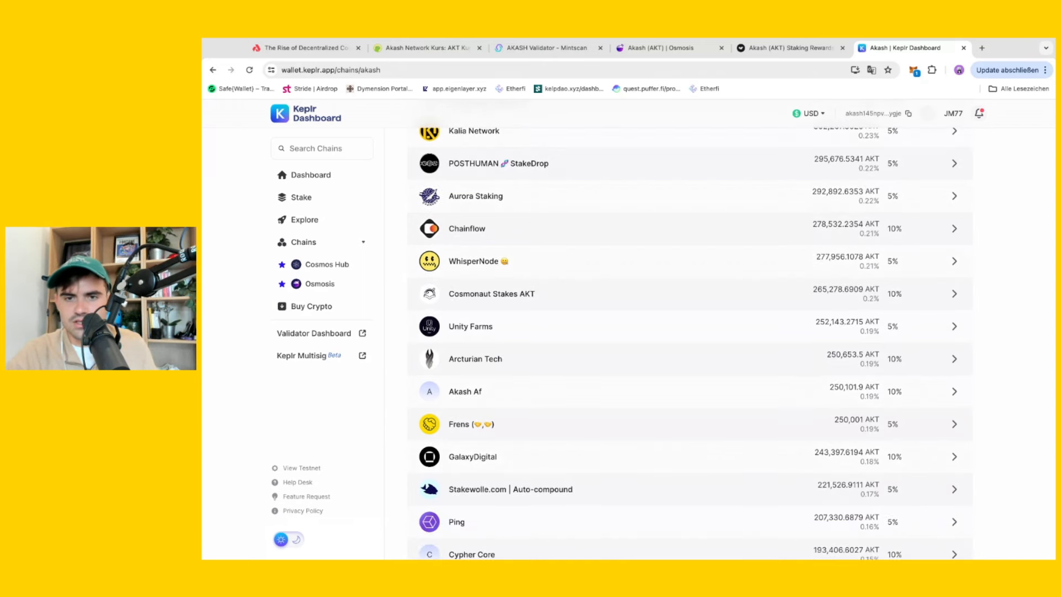
{"action": "scroll", "scroll_direction": "down", "scroll_amount": 3}
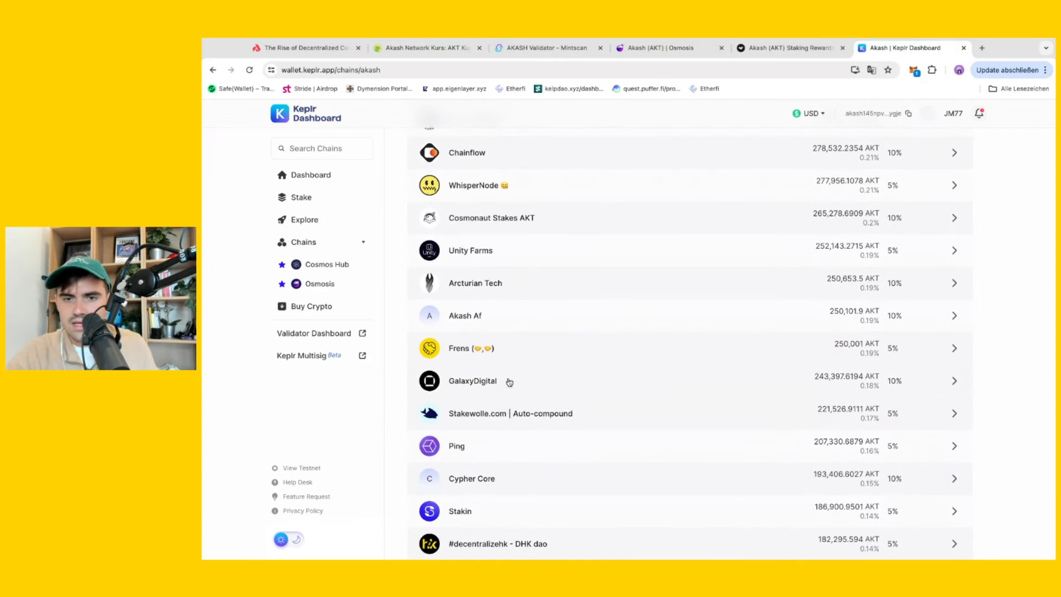
Stake 1 AKT with the Frens validator on Akash and approve the transaction.
{"action": "left_click", "coordinate": [471, 347]}
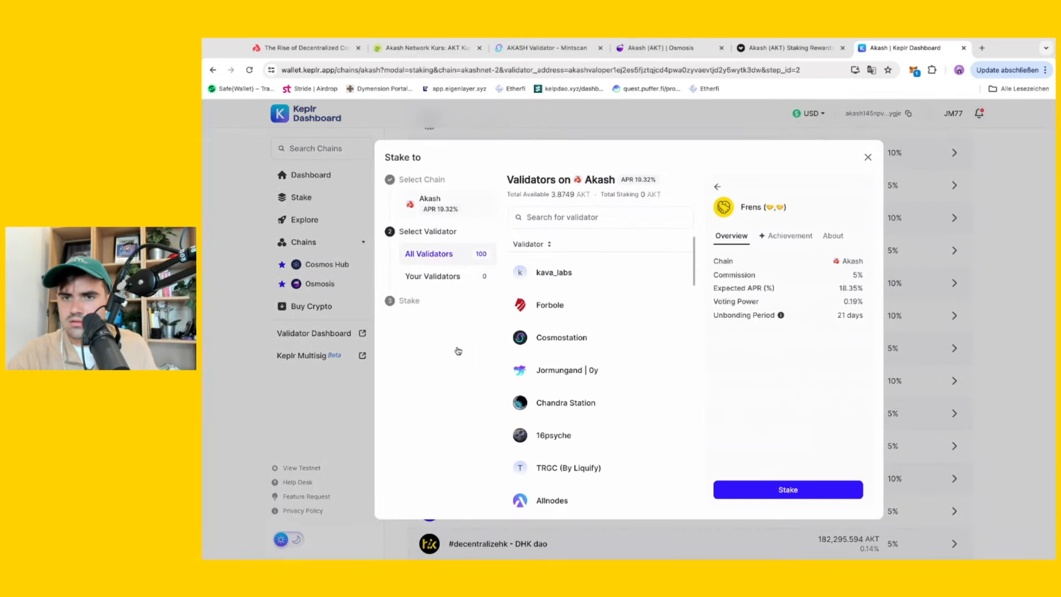
{"action": "mouse_move", "coordinate": [1019, 408]}
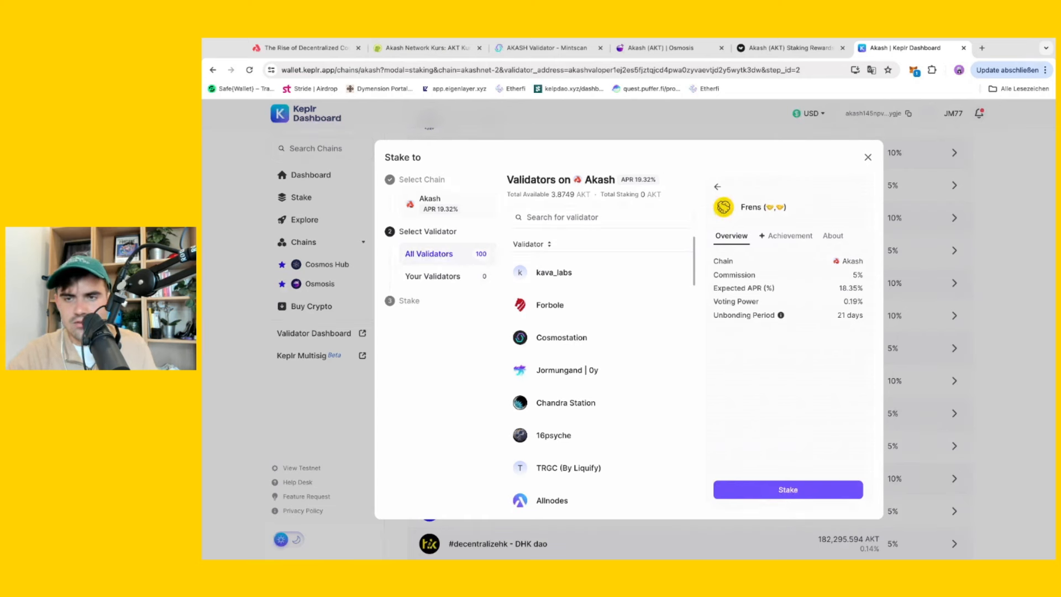
{"action": "left_click", "coordinate": [788, 490]}
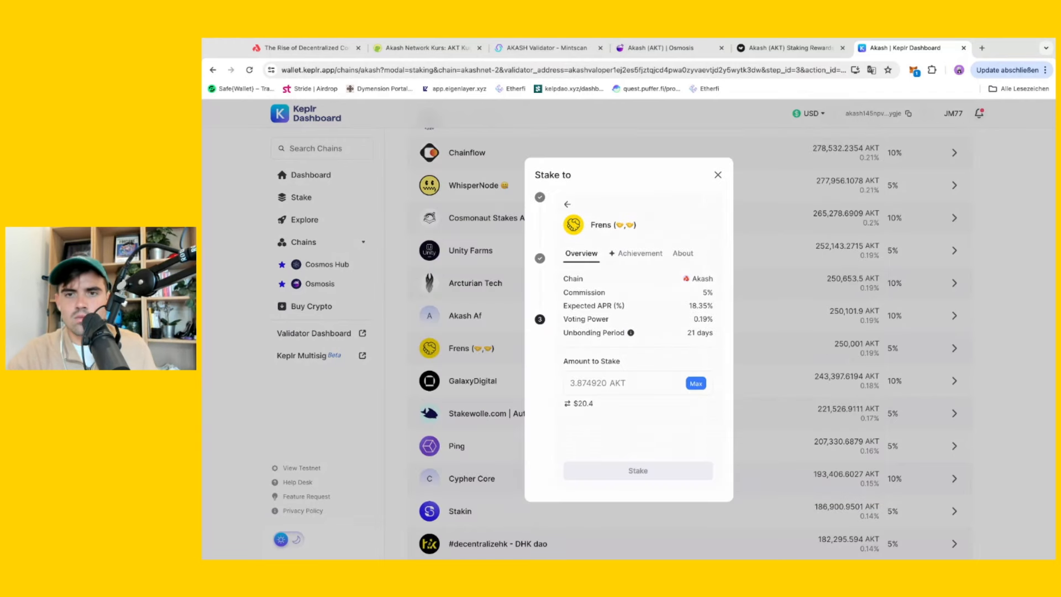
{"action": "left_click", "coordinate": [596, 383]}
{"action": "type", "text": "1"}
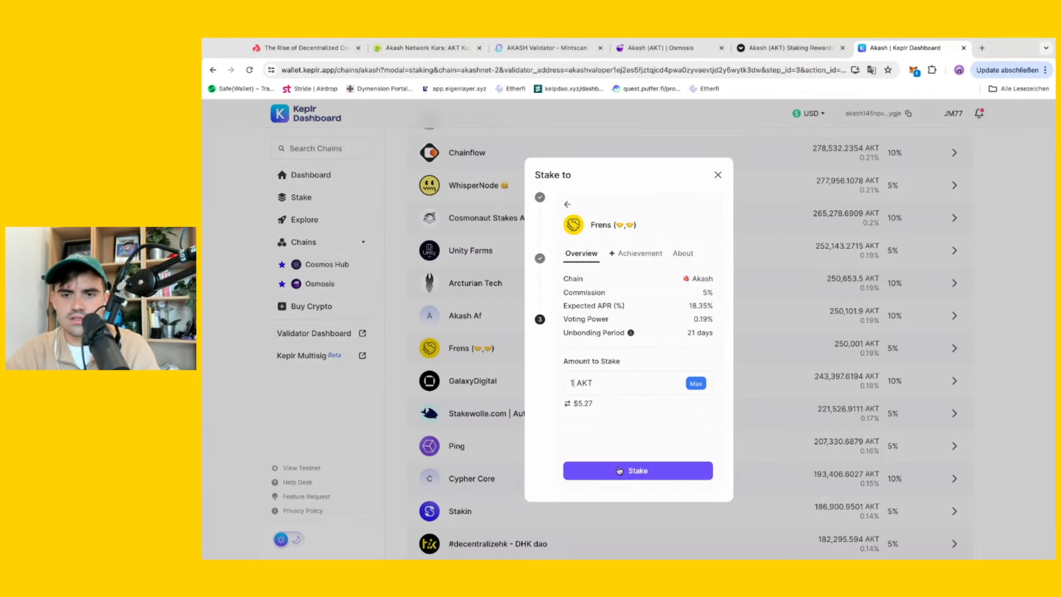
{"action": "left_click", "coordinate": [636, 470]}
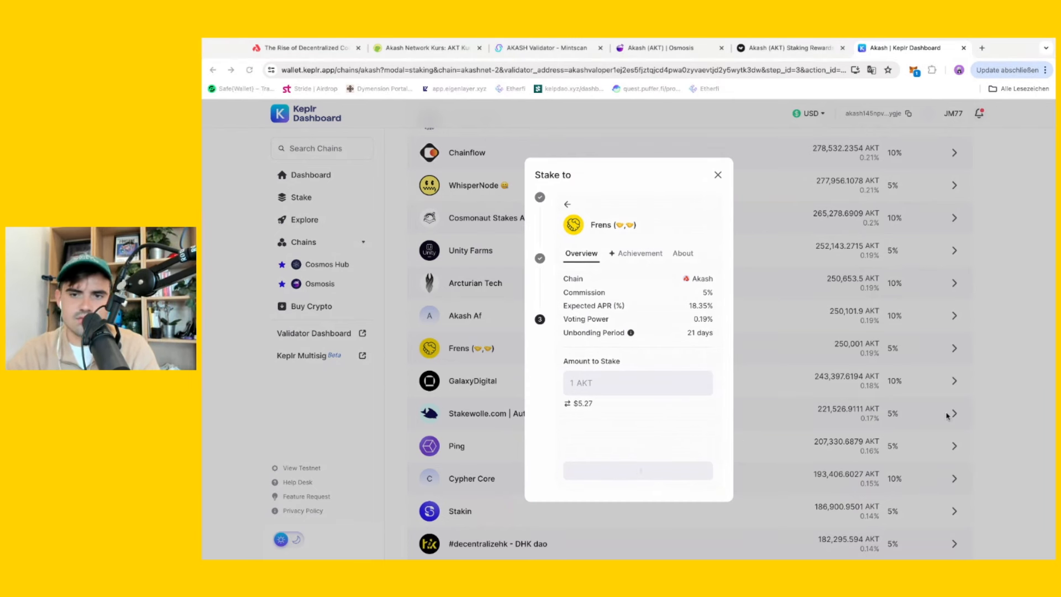
{"action": "left_click", "coordinate": [637, 470]}
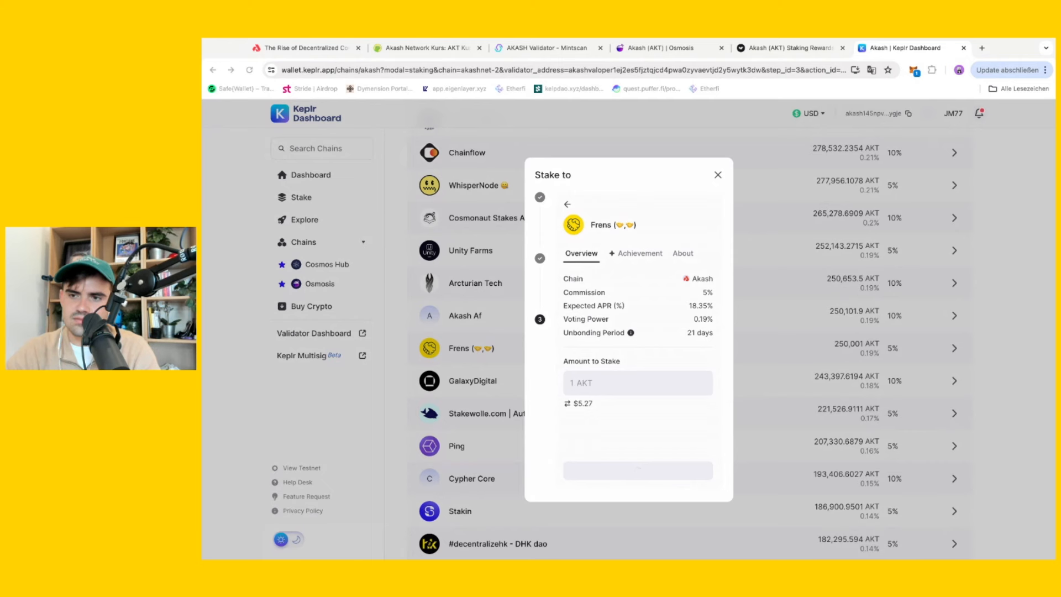
{"action": "left_click", "coordinate": [637, 469]}
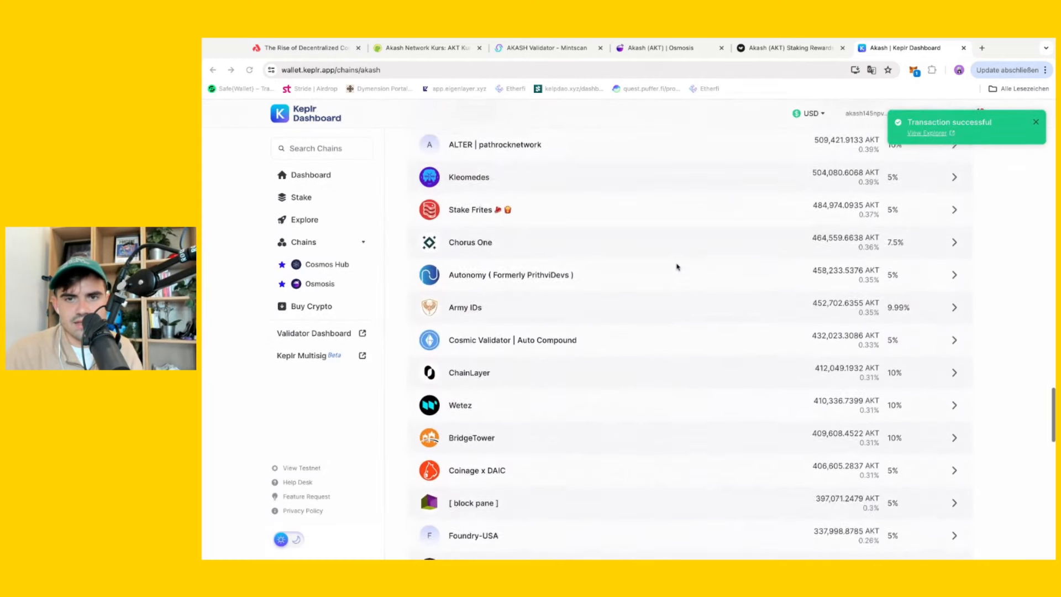
Stake 1 AKT with Chorus One, approve it, and close the staking dialog.
{"action": "scroll", "scroll_direction": "up", "scroll_amount": 3}
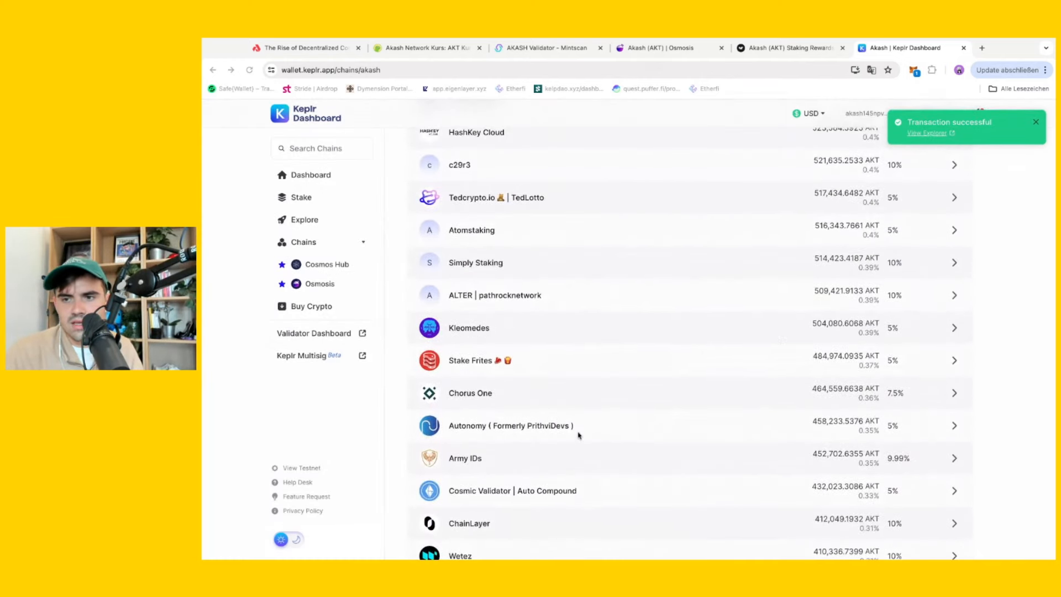
{"action": "mouse_move", "coordinate": [968, 405]}
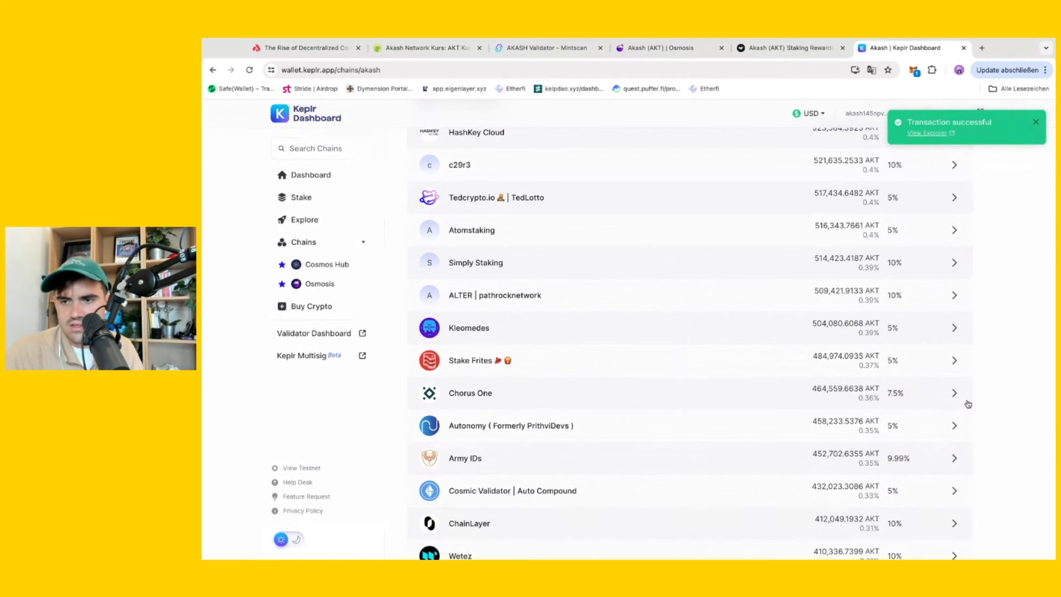
{"action": "scroll", "scroll_direction": "up", "scroll_amount": 3}
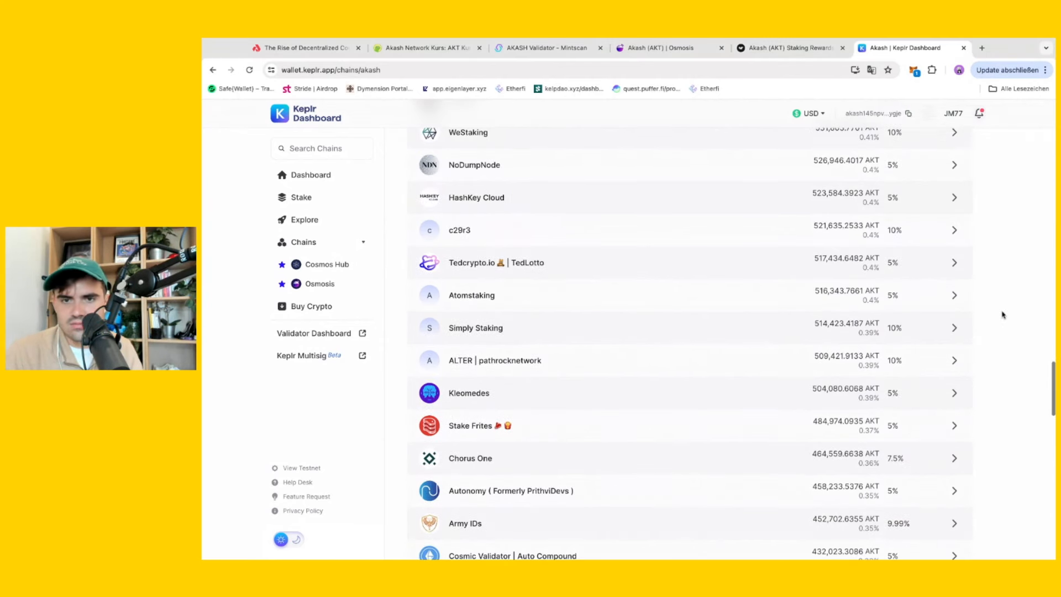
{"action": "mouse_move", "coordinate": [474, 459]}
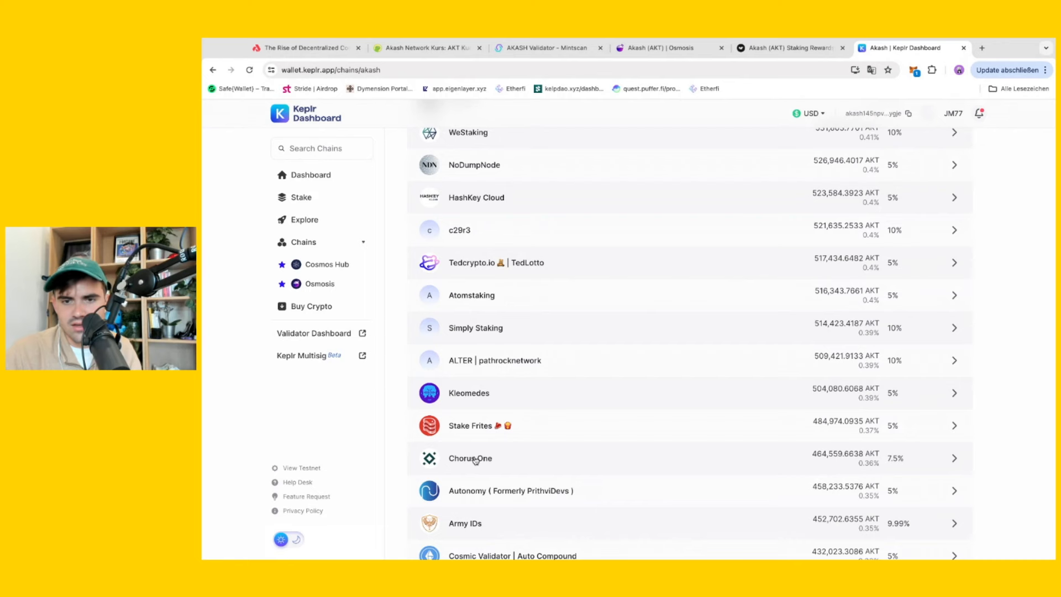
{"action": "left_click", "coordinate": [471, 458]}
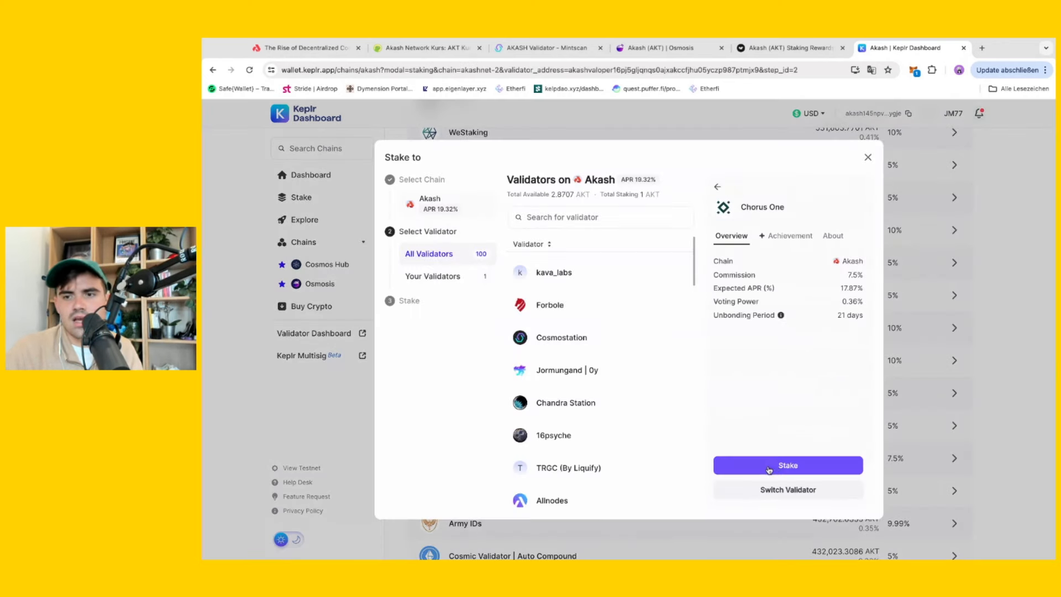
{"action": "left_click", "coordinate": [787, 465]}
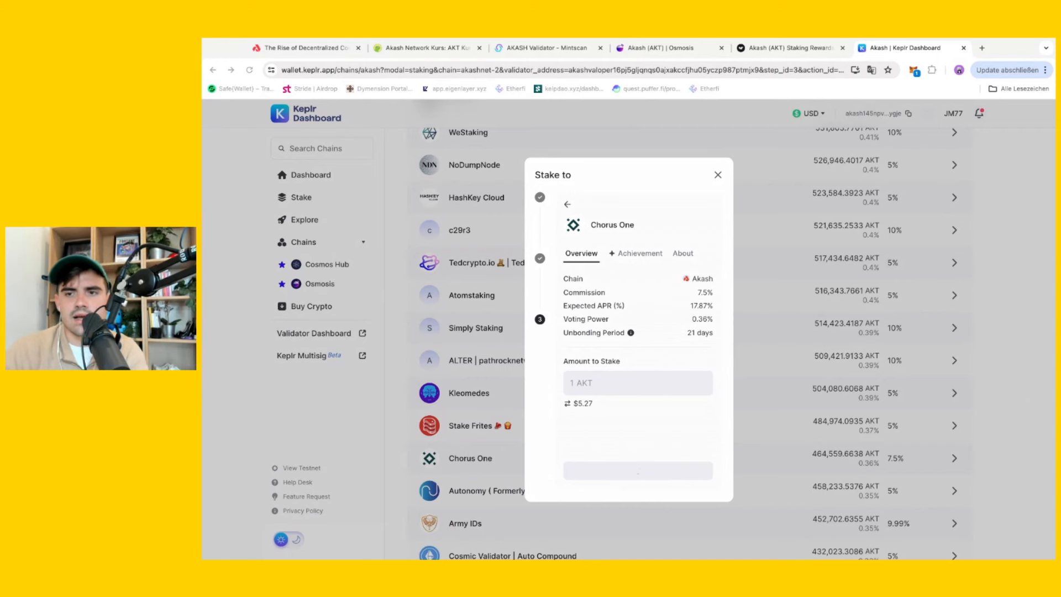
{"action": "left_click", "coordinate": [636, 470]}
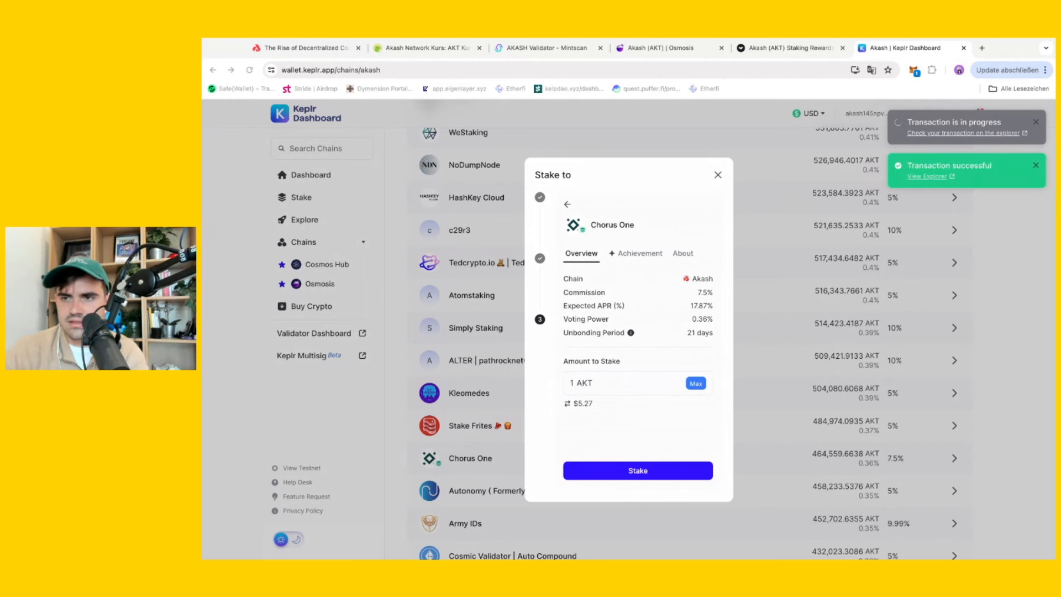
{"action": "left_click", "coordinate": [718, 174]}
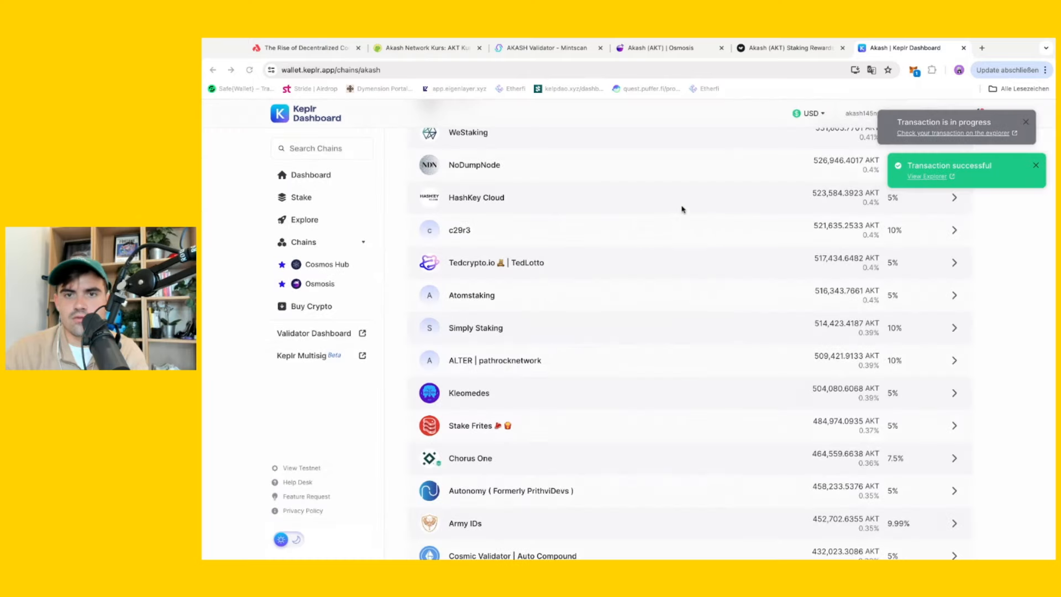
Stake 1 AKT with the Stakecito validator and confirm the transaction.
{"action": "scroll", "scroll_direction": "up", "scroll_amount": 3}
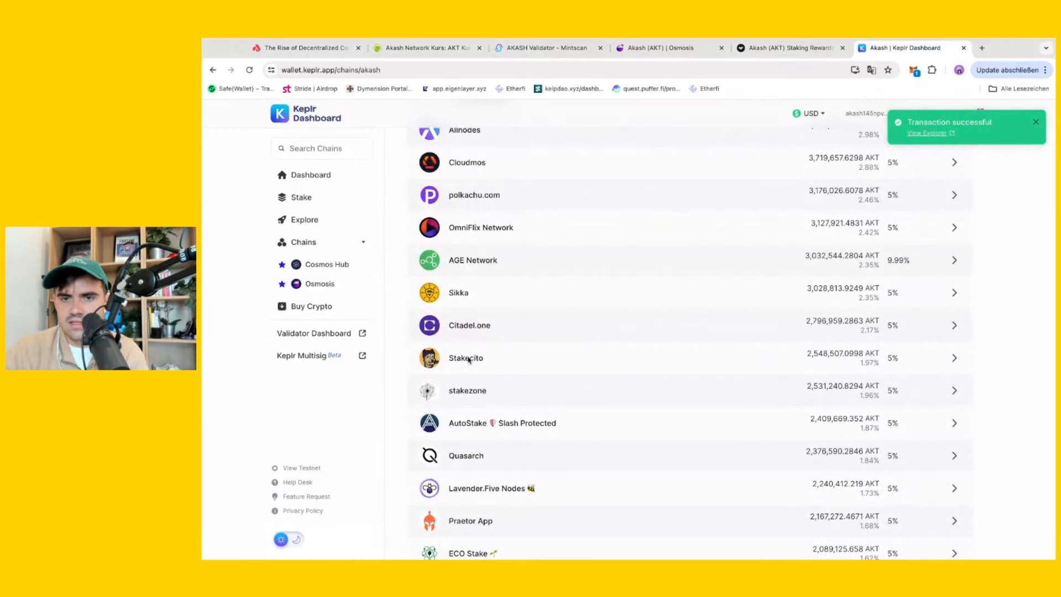
{"action": "left_click", "coordinate": [465, 358]}
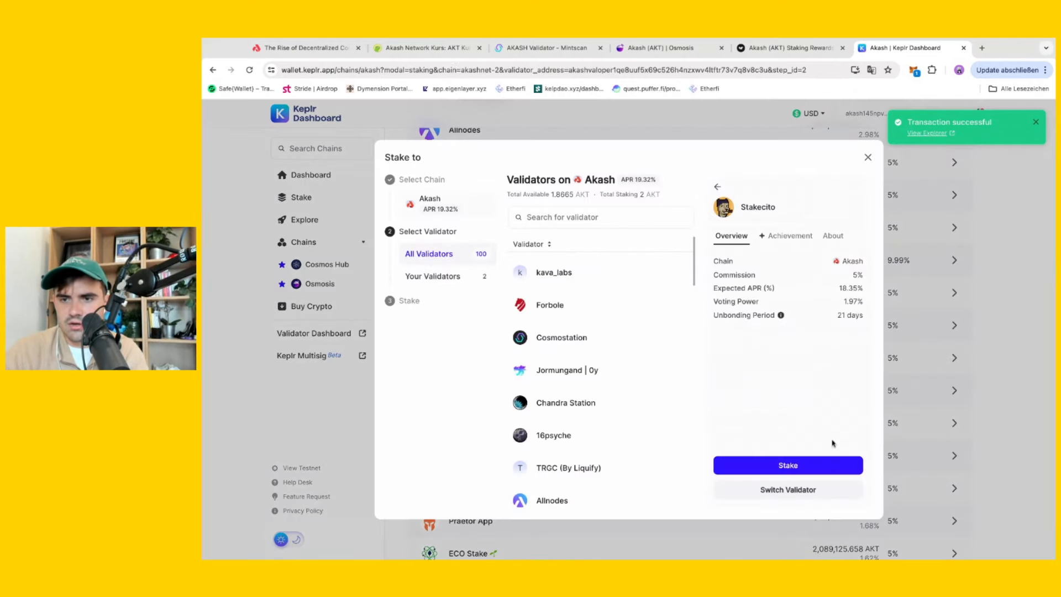
{"action": "left_click", "coordinate": [787, 465]}
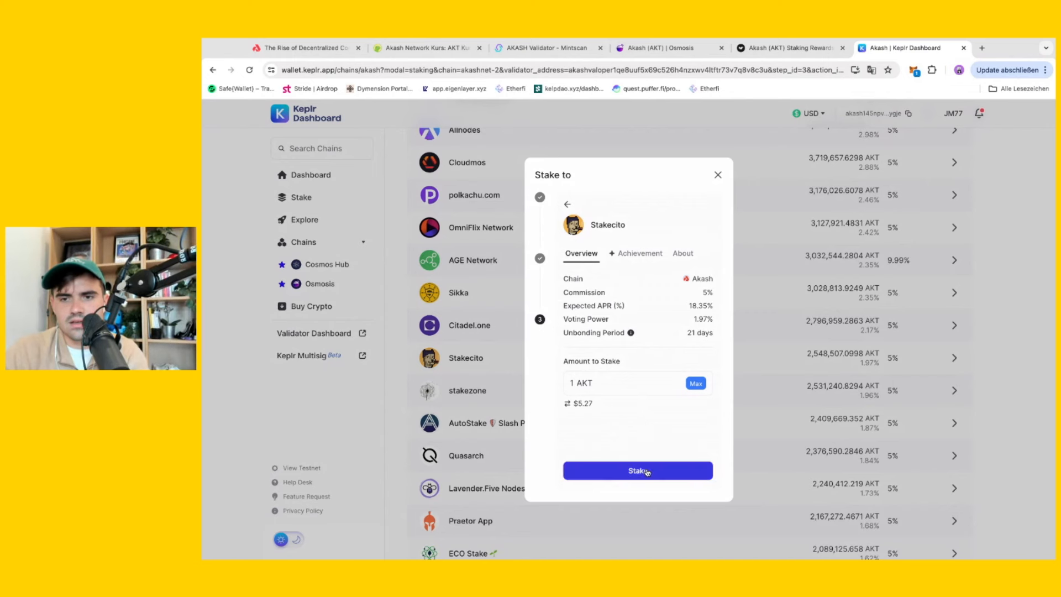
{"action": "left_click", "coordinate": [637, 470]}
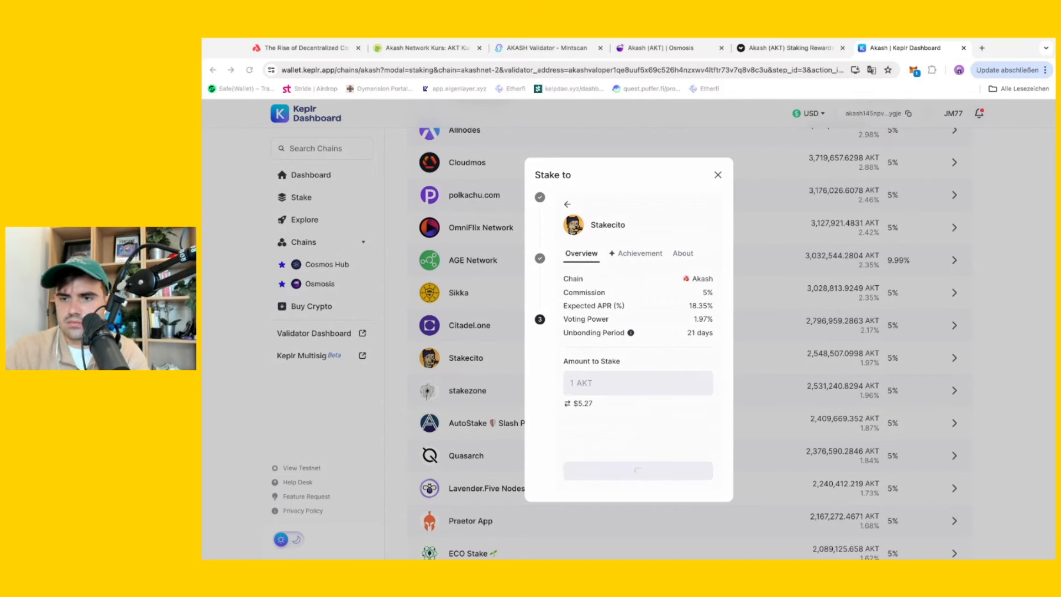
{"action": "left_click", "coordinate": [637, 470]}
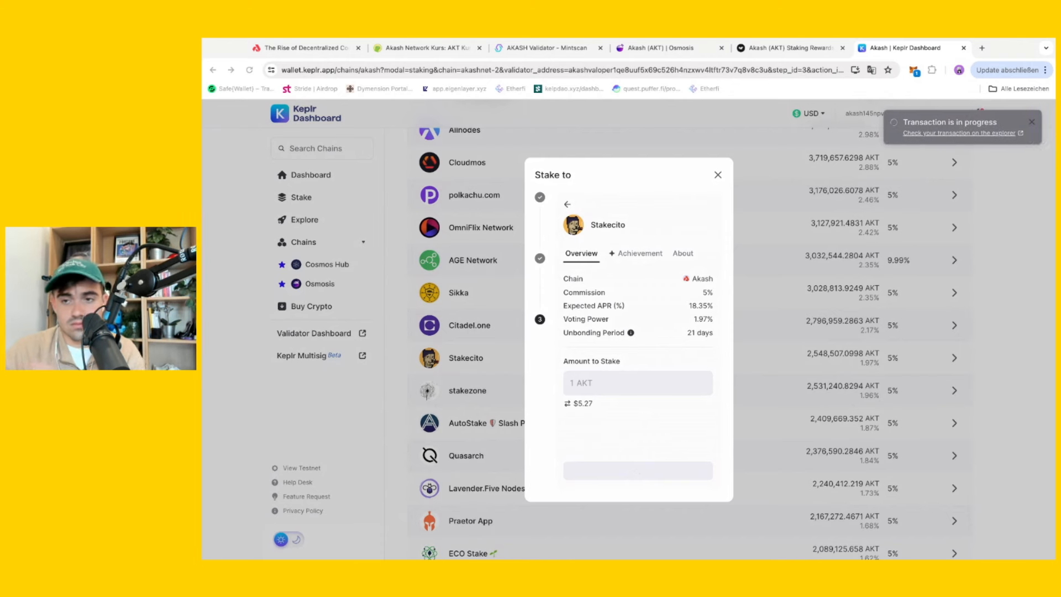
{"action": "mouse_move", "coordinate": [1050, 468]}
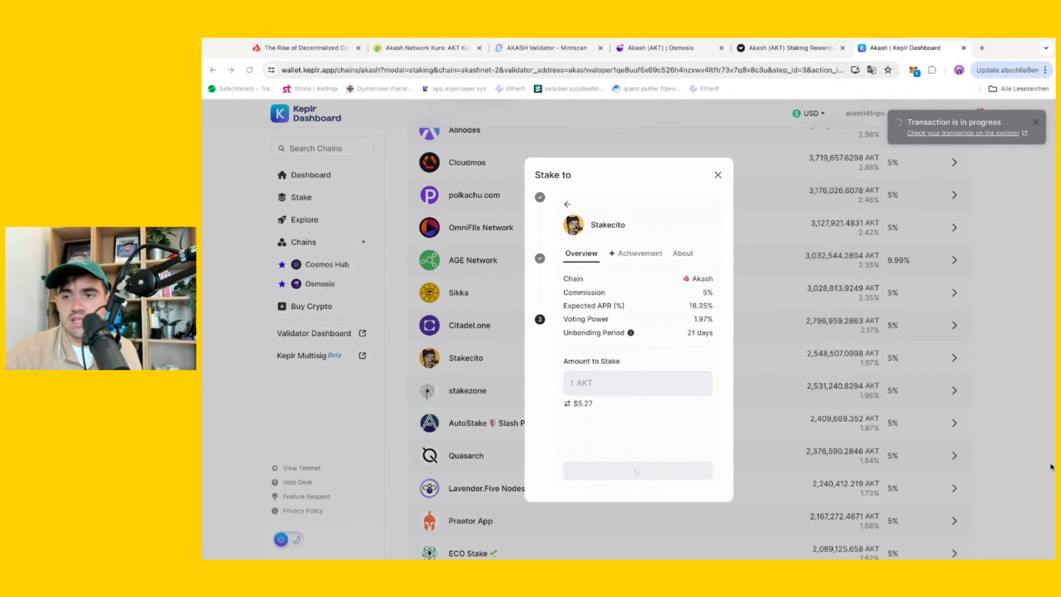
{"action": "mouse_move", "coordinate": [953, 384]}
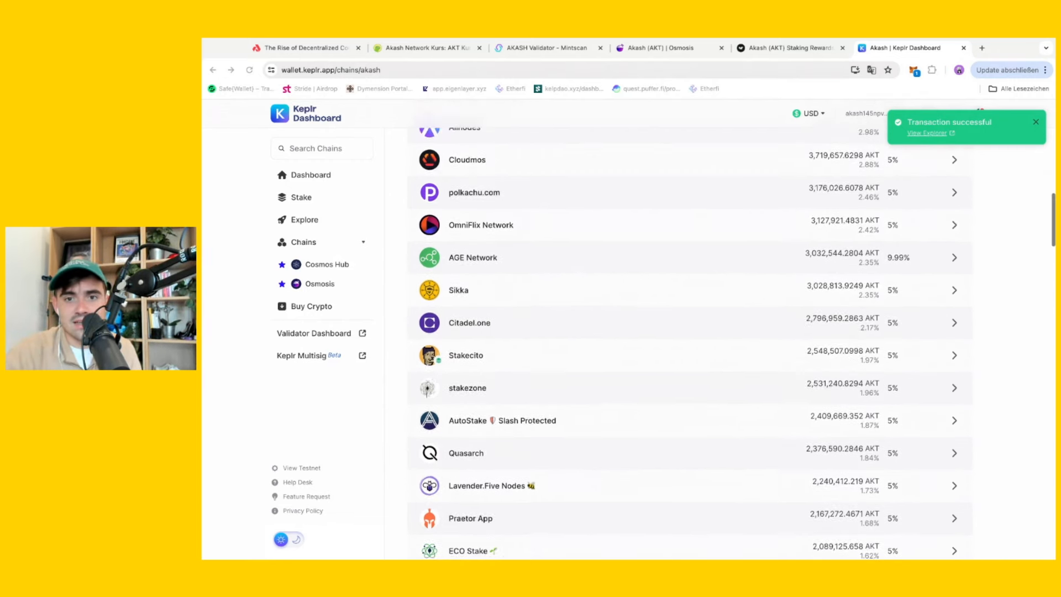
Scroll the Akash page to view 3 AKT staked across Stakecito, Chorus One and Frens.
{"action": "scroll", "scroll_direction": "down", "scroll_amount": 3}
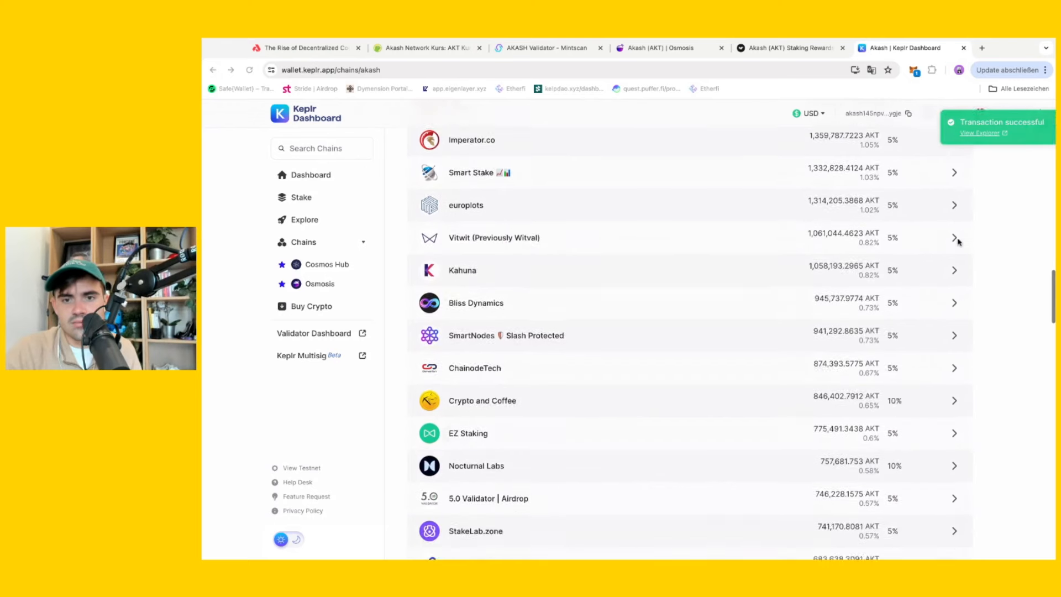
{"action": "scroll", "scroll_direction": "down", "scroll_amount": 3}
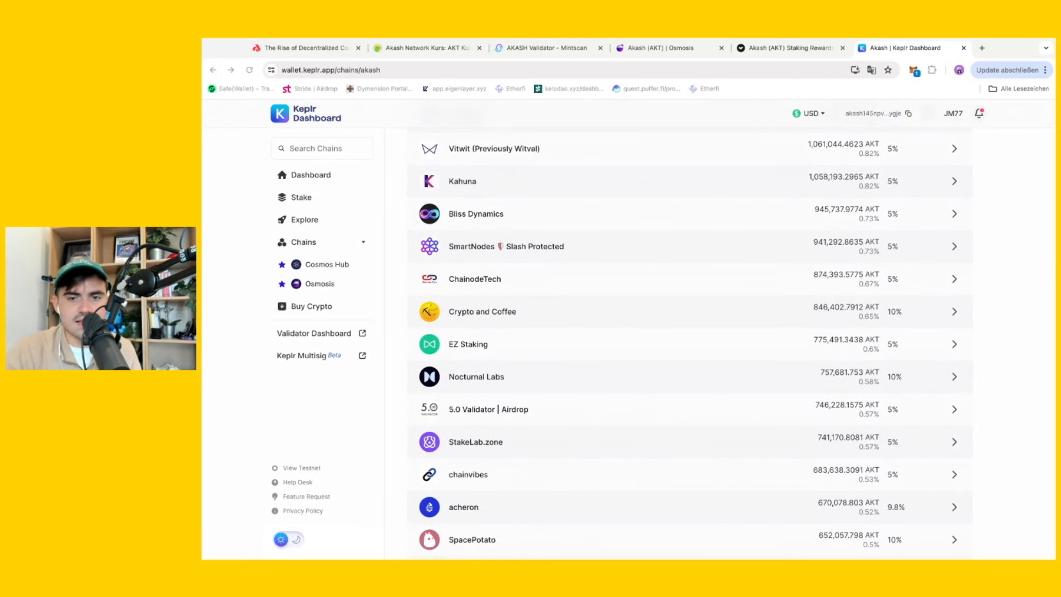
{"action": "scroll", "scroll_direction": "down", "scroll_amount": 3}
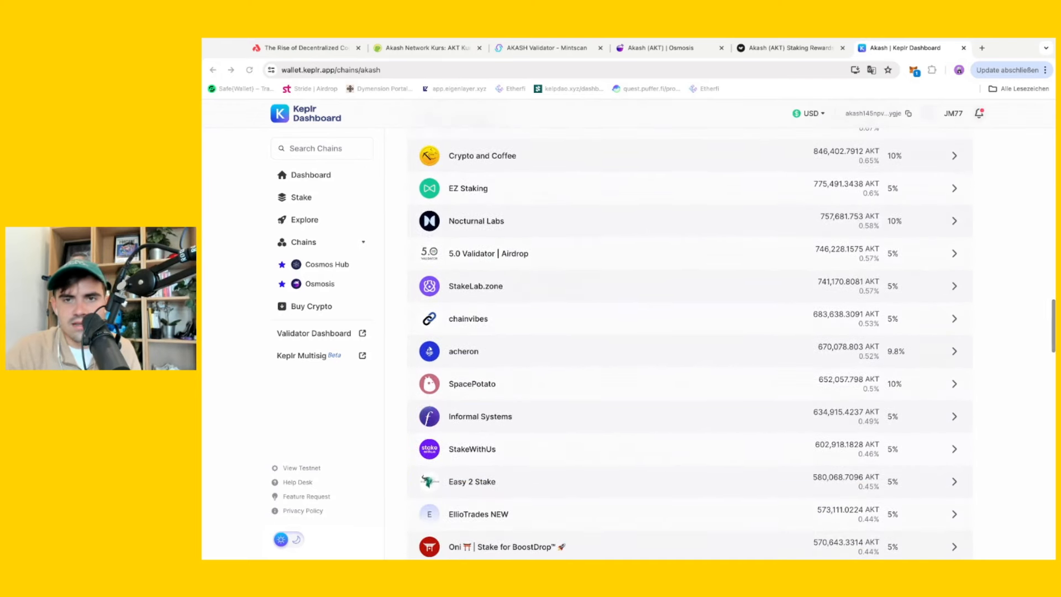
{"action": "mouse_move", "coordinate": [998, 278]}
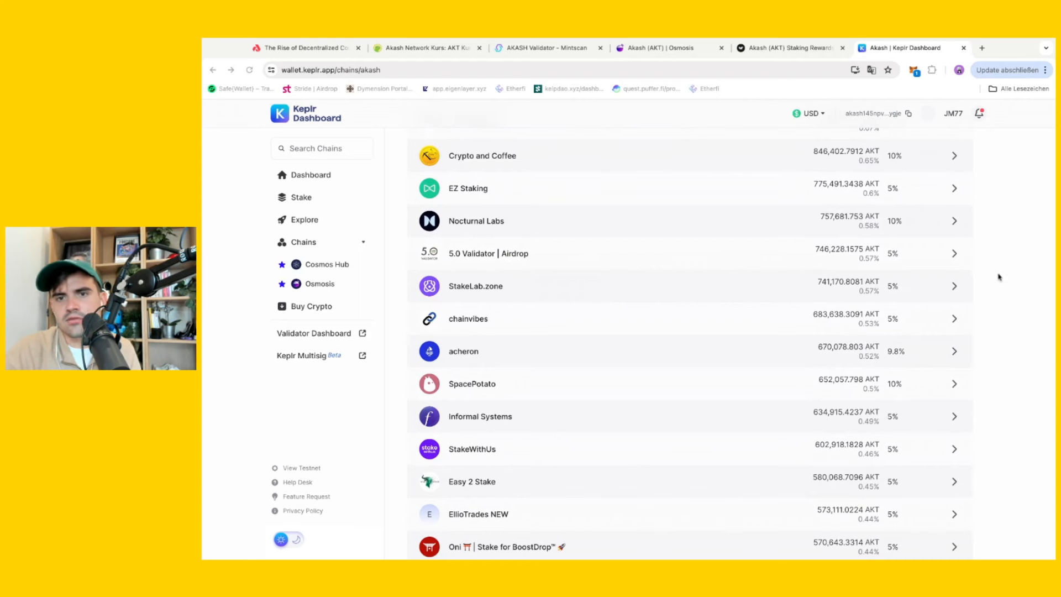
{"action": "mouse_move", "coordinate": [1014, 331]}
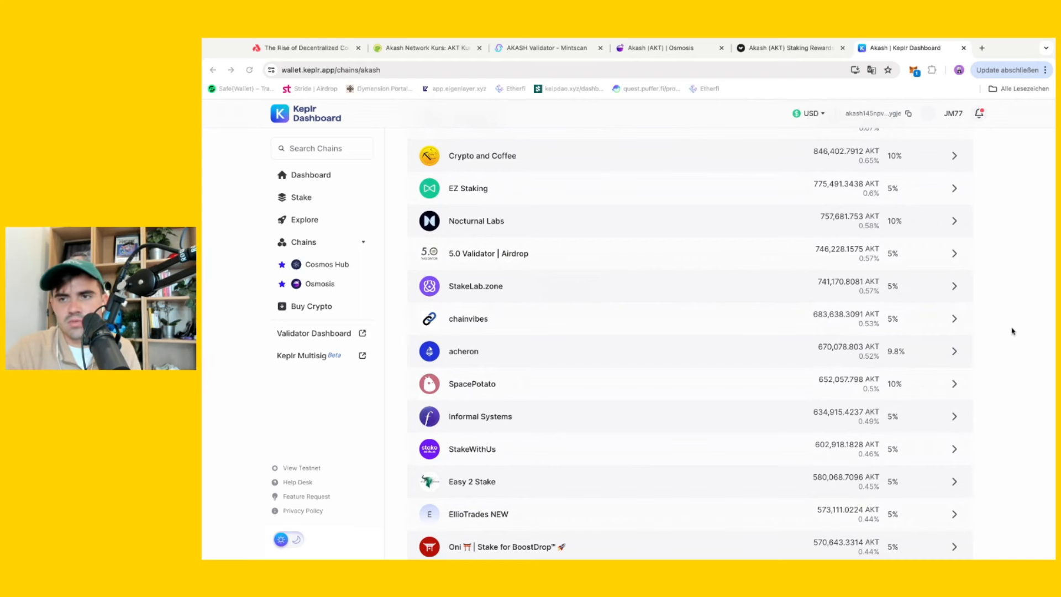
{"action": "scroll", "scroll_direction": "up", "scroll_amount": 3}
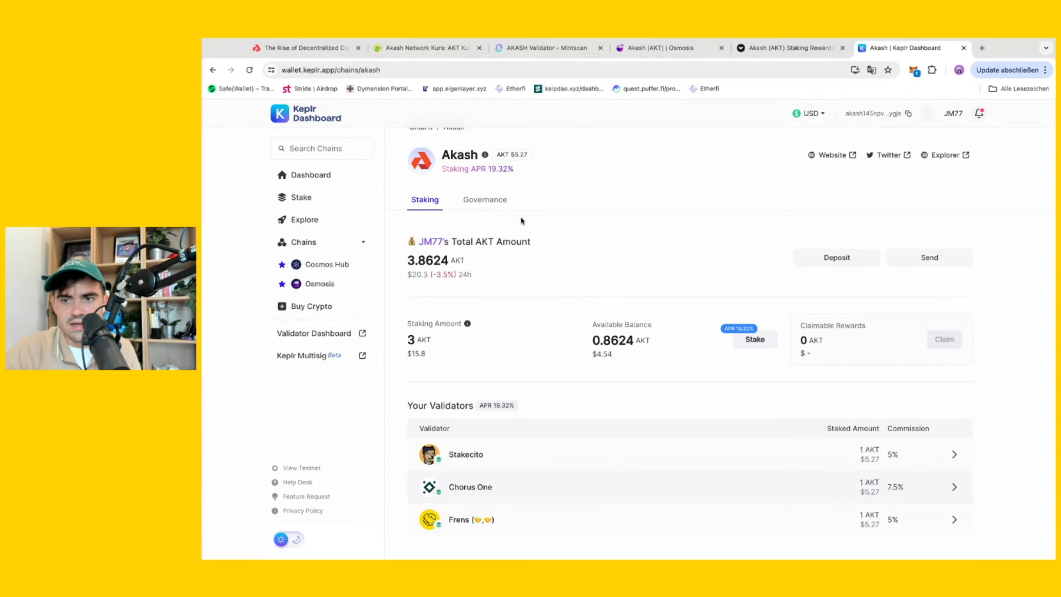
{"action": "mouse_move", "coordinate": [939, 358]}
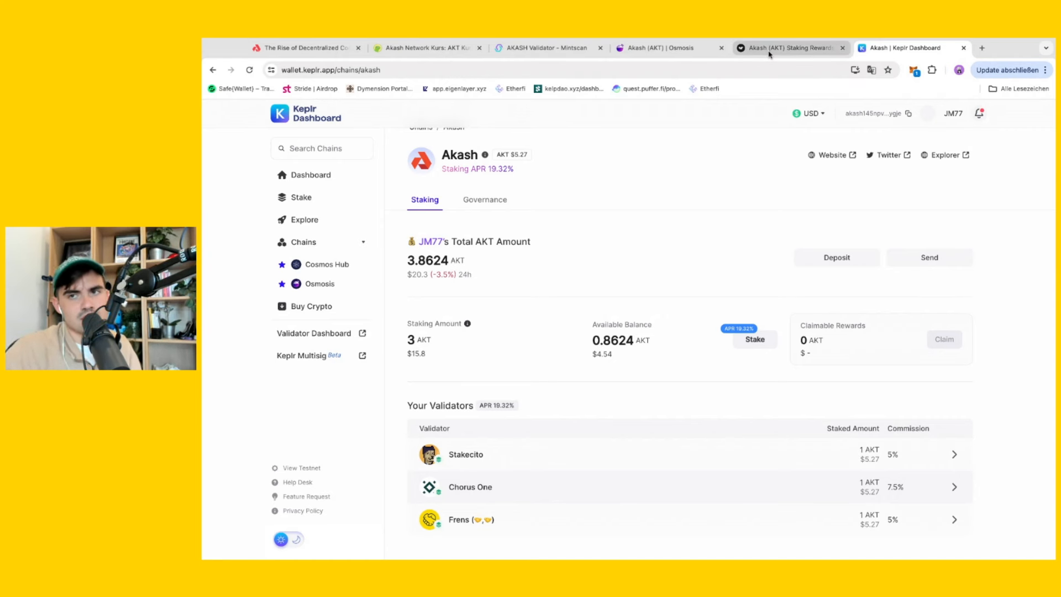
Switch to the Akash (AKT) Staking Rewards tab and scroll to the rewards calculator.
{"action": "left_click", "coordinate": [790, 47]}
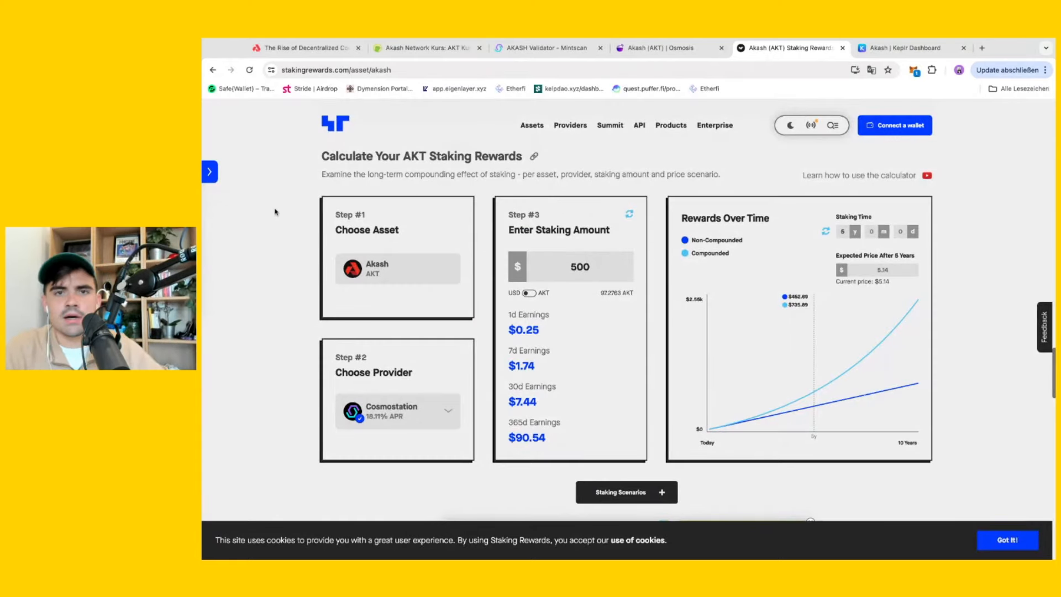
{"action": "mouse_move", "coordinate": [283, 242]}
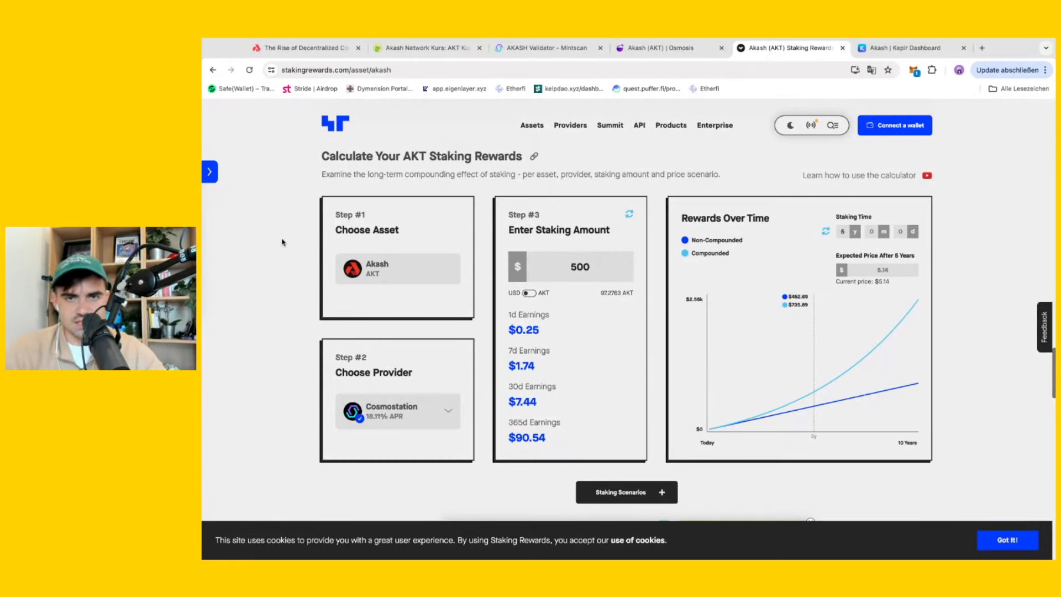
{"action": "scroll", "scroll_direction": "up", "scroll_amount": 3}
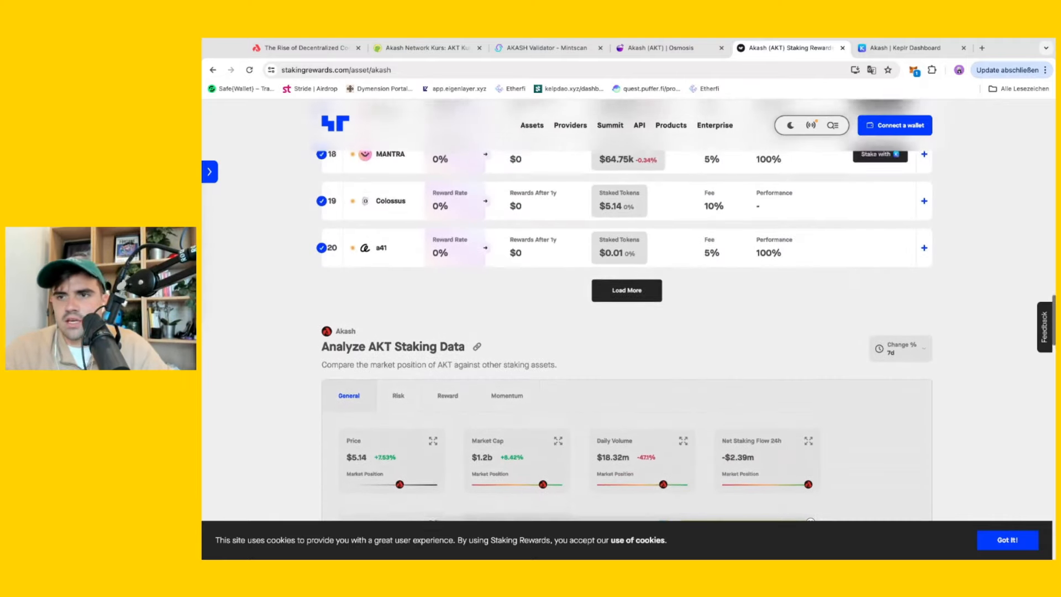
{"action": "scroll", "scroll_direction": "up", "scroll_amount": 3}
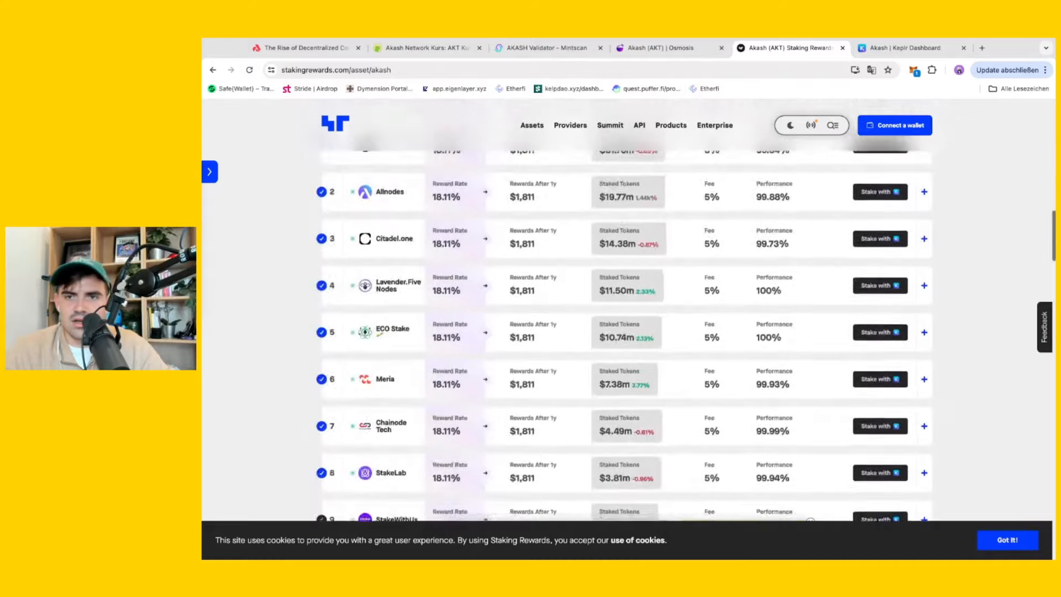
{"action": "scroll", "scroll_direction": "up", "scroll_amount": 3}
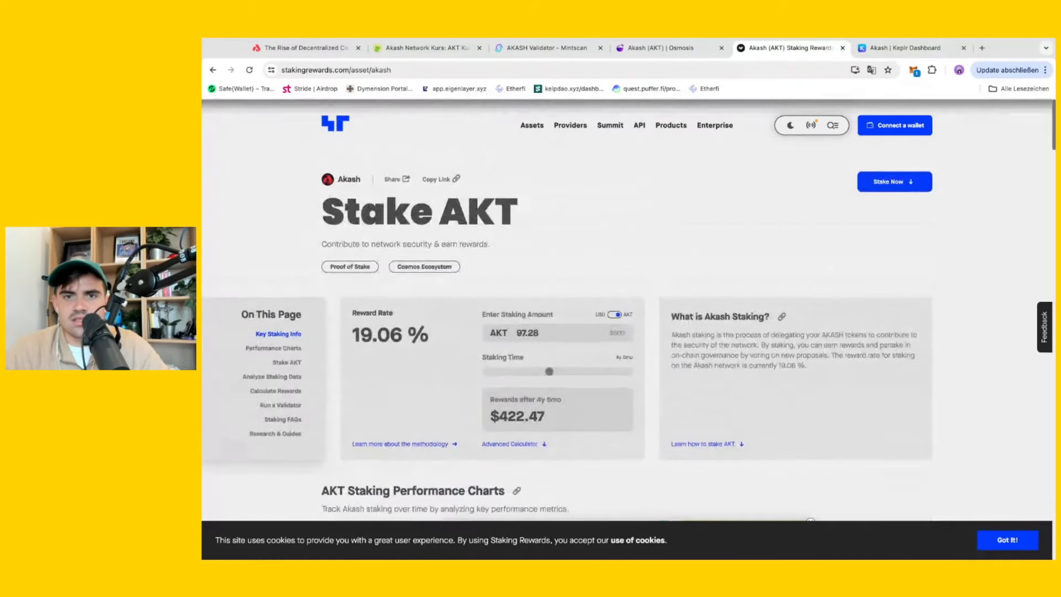
{"action": "scroll", "scroll_direction": "down", "scroll_amount": 3}
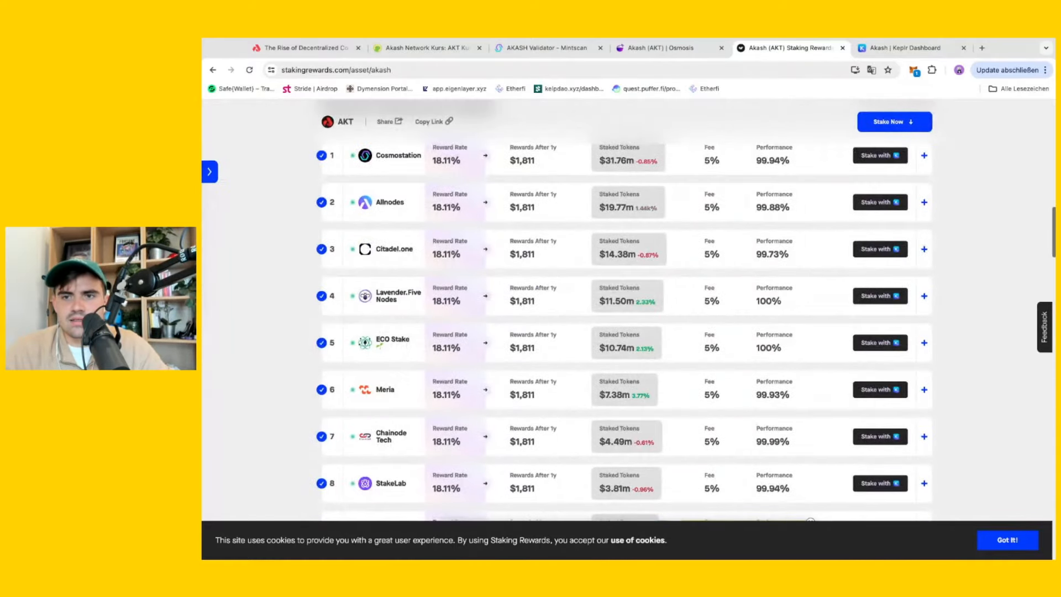
{"action": "mouse_move", "coordinate": [264, 433]}
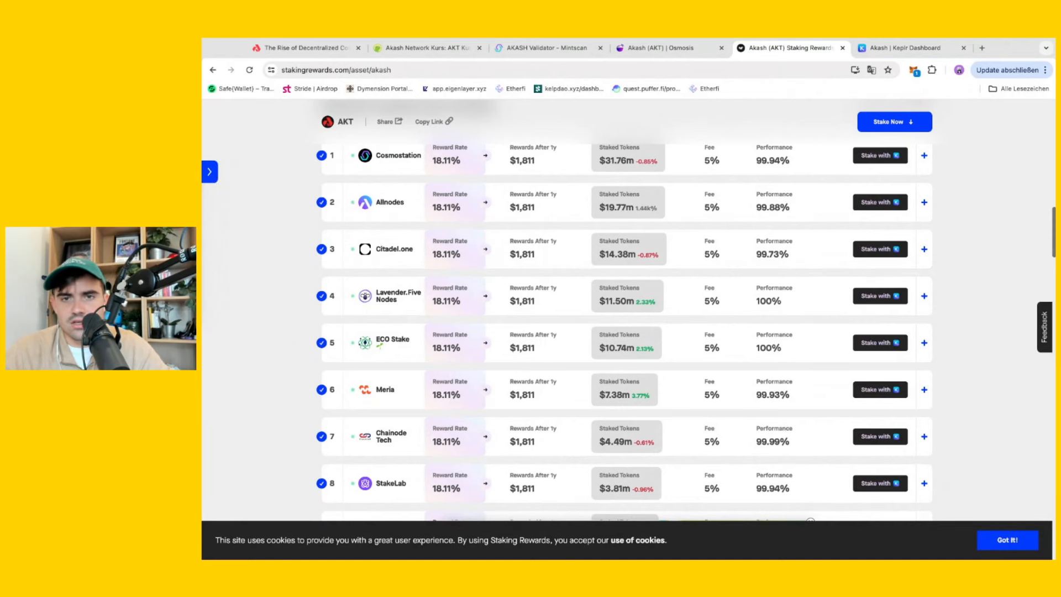
{"action": "scroll", "scroll_direction": "down", "scroll_amount": 3}
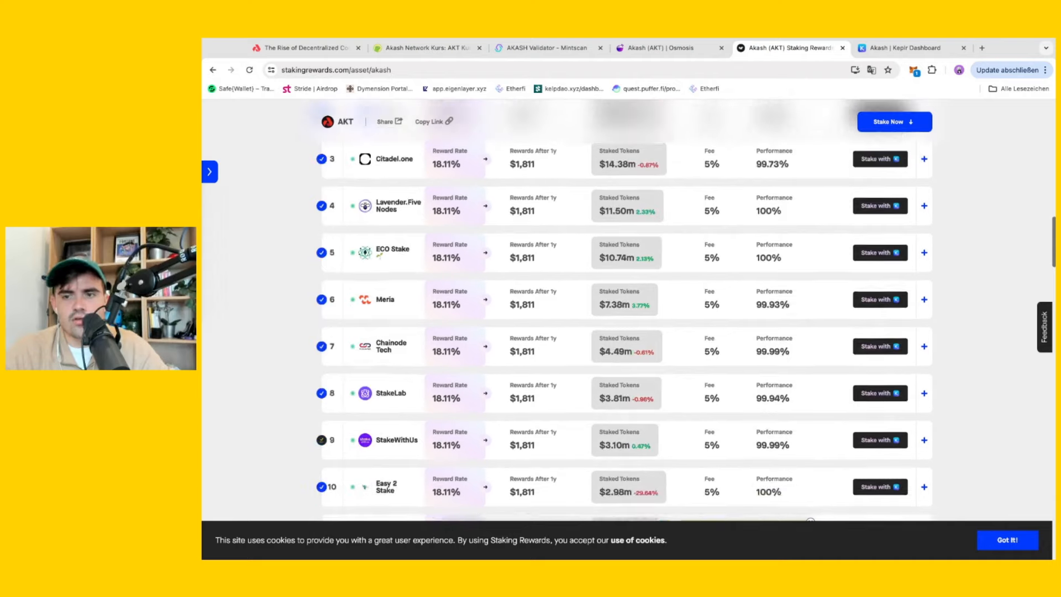
{"action": "scroll", "scroll_direction": "down", "scroll_amount": 3}
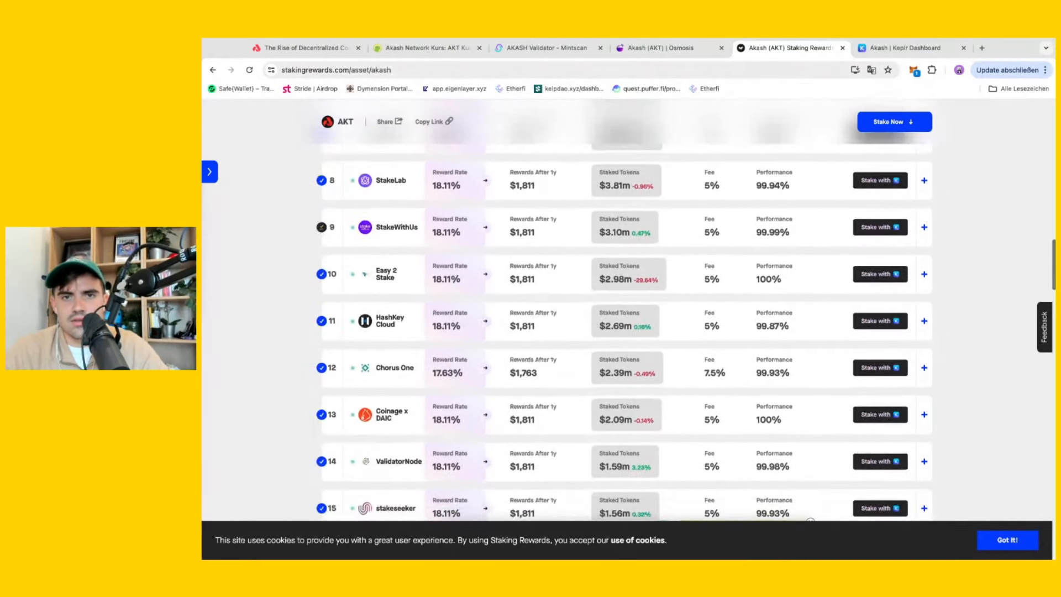
{"action": "scroll", "scroll_direction": "down", "scroll_amount": 3}
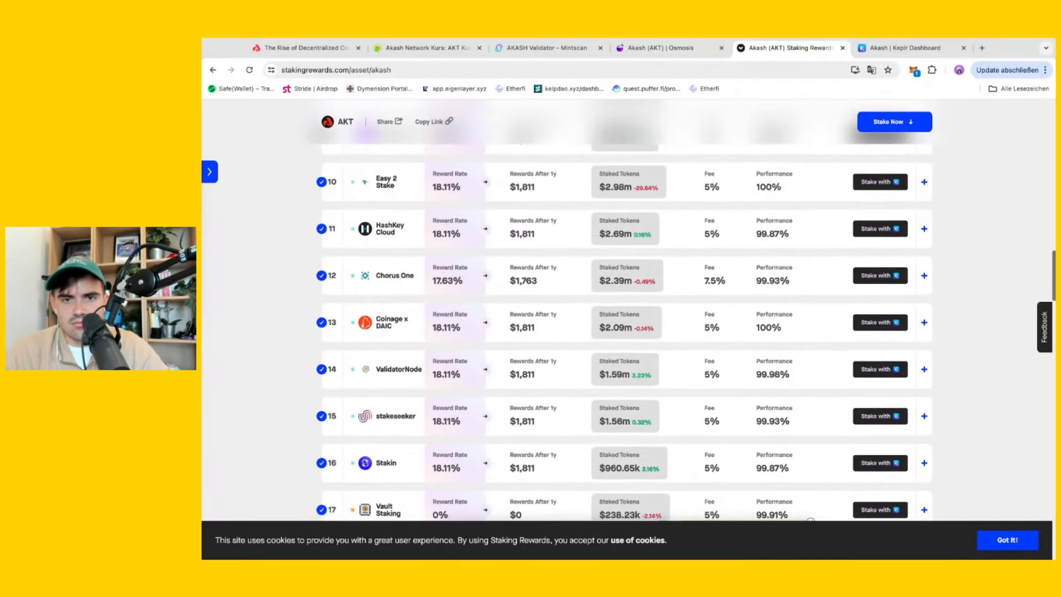
{"action": "scroll", "scroll_direction": "up", "scroll_amount": 3}
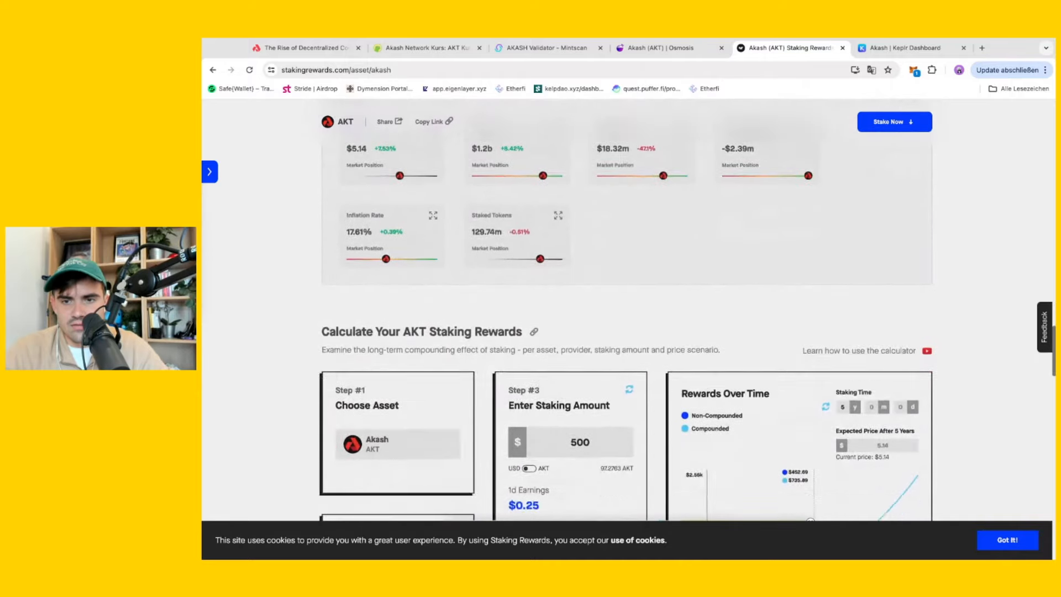
{"action": "scroll", "scroll_direction": "down", "scroll_amount": 3}
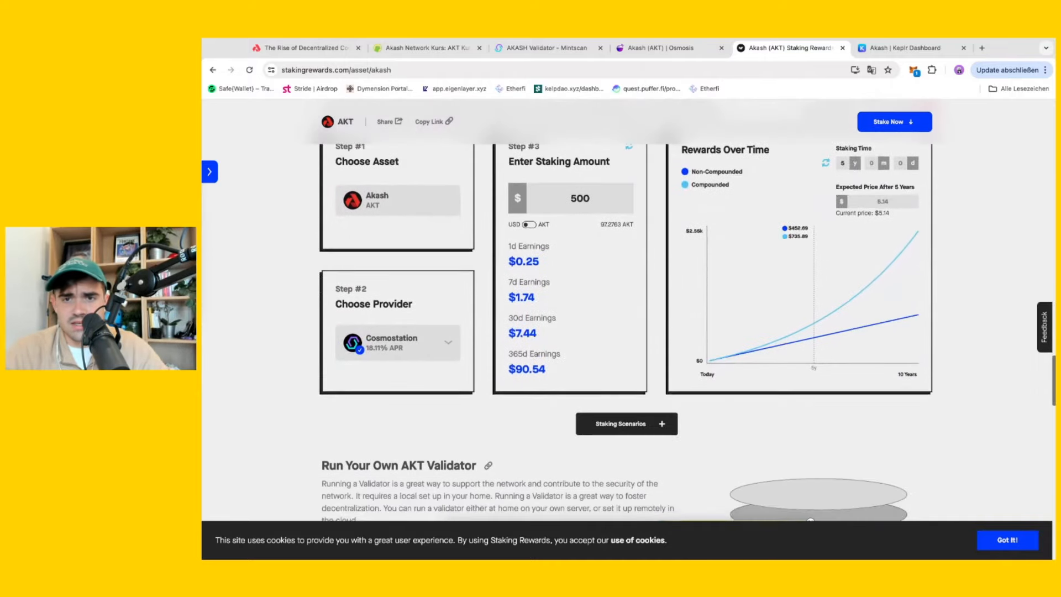
{"action": "scroll", "scroll_direction": "up", "scroll_amount": 3}
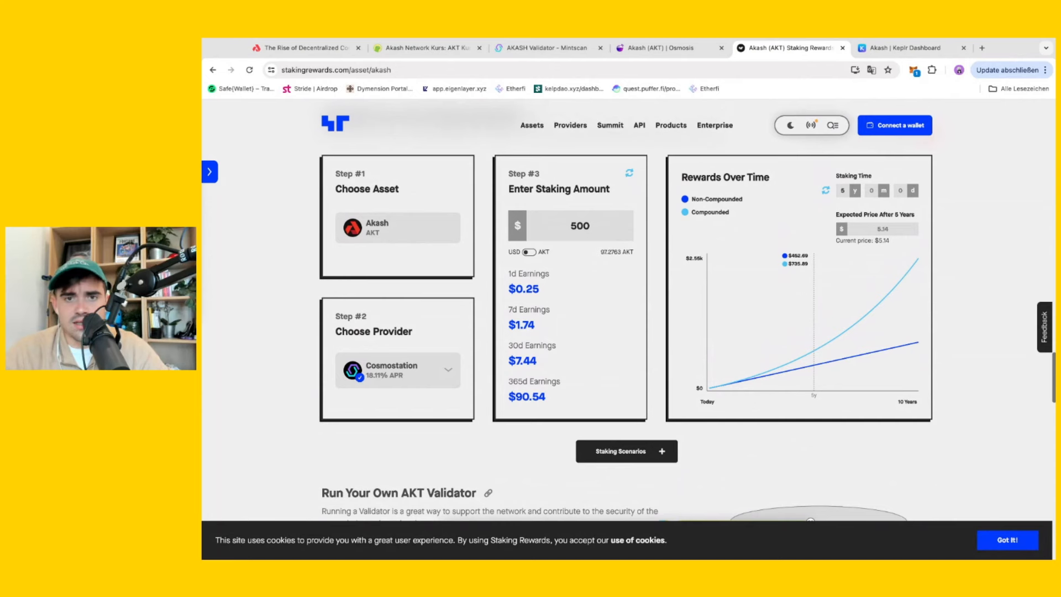
{"action": "scroll", "scroll_direction": "down", "scroll_amount": 3}
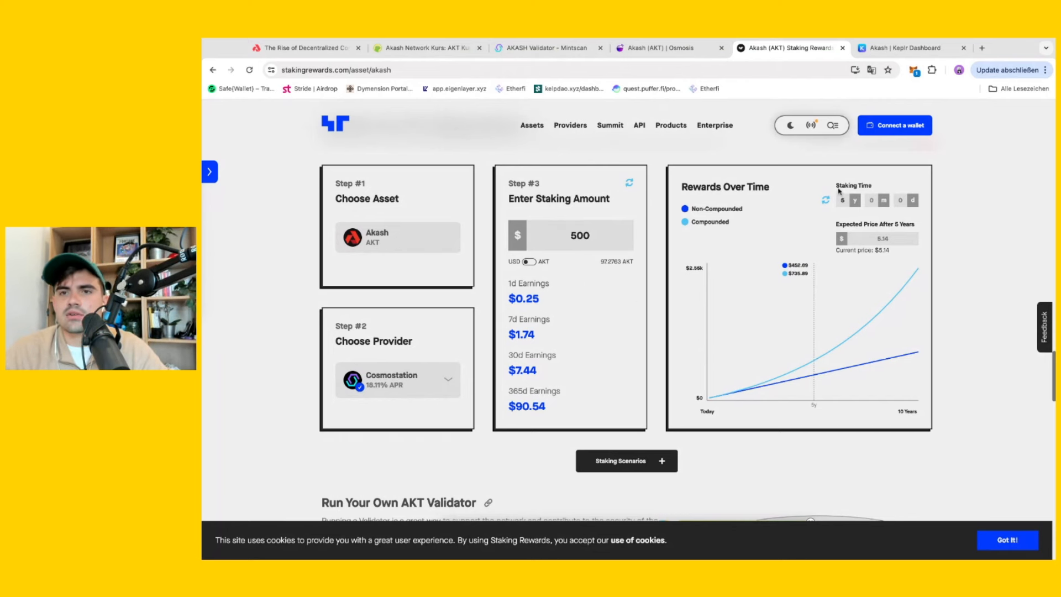
{"action": "mouse_move", "coordinate": [969, 284]}
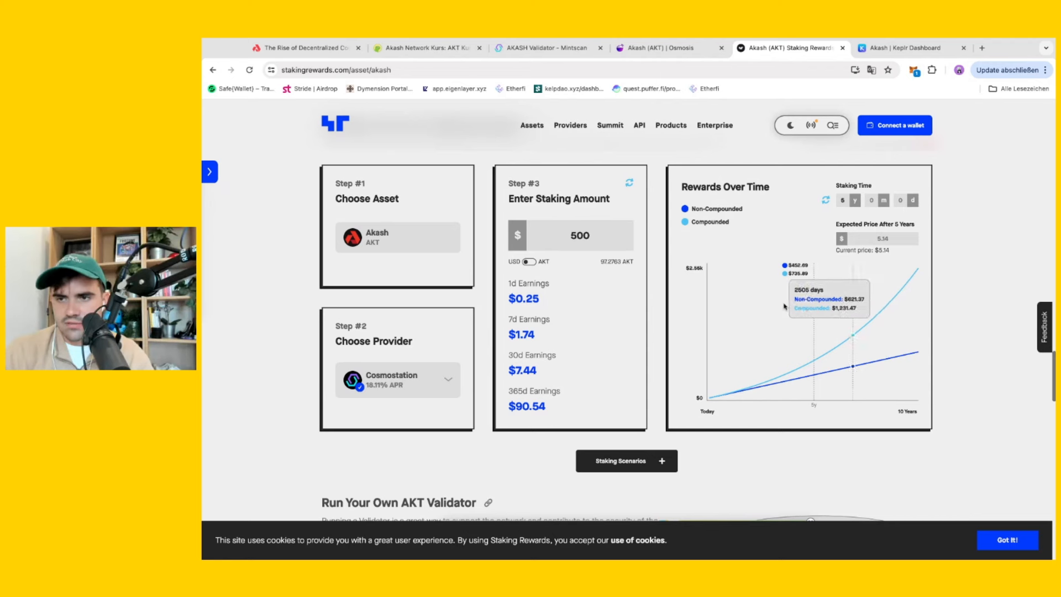
{"action": "mouse_move", "coordinate": [552, 242]}
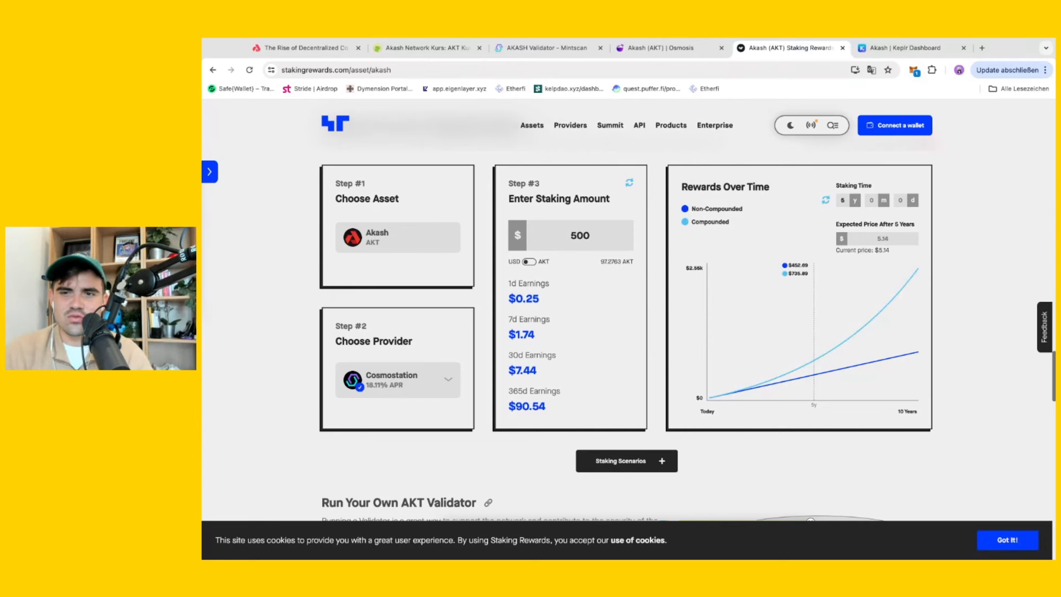
{"action": "mouse_move", "coordinate": [944, 254]}
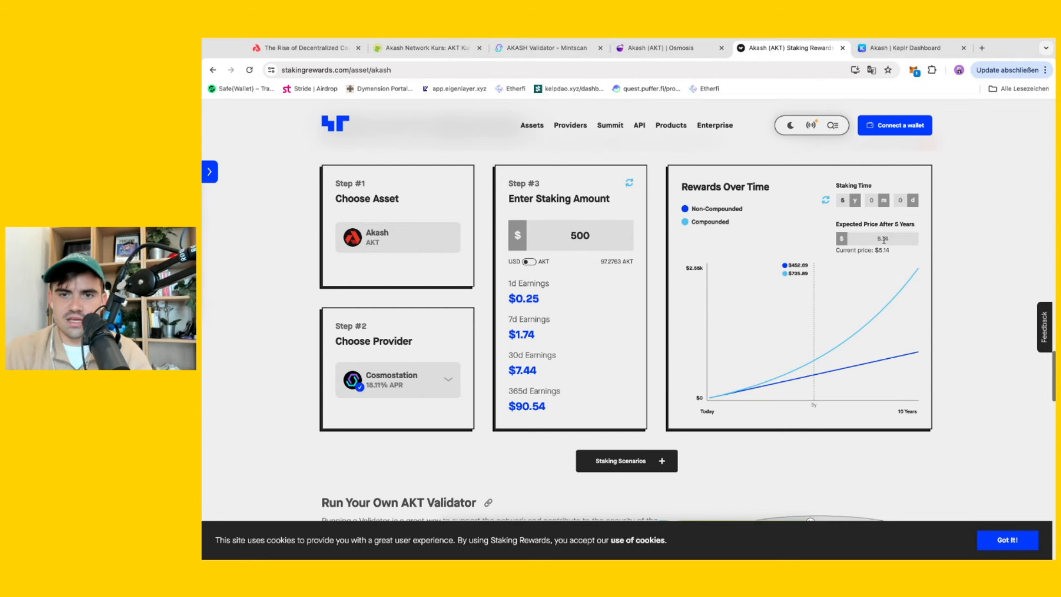
{"action": "mouse_move", "coordinate": [961, 229]}
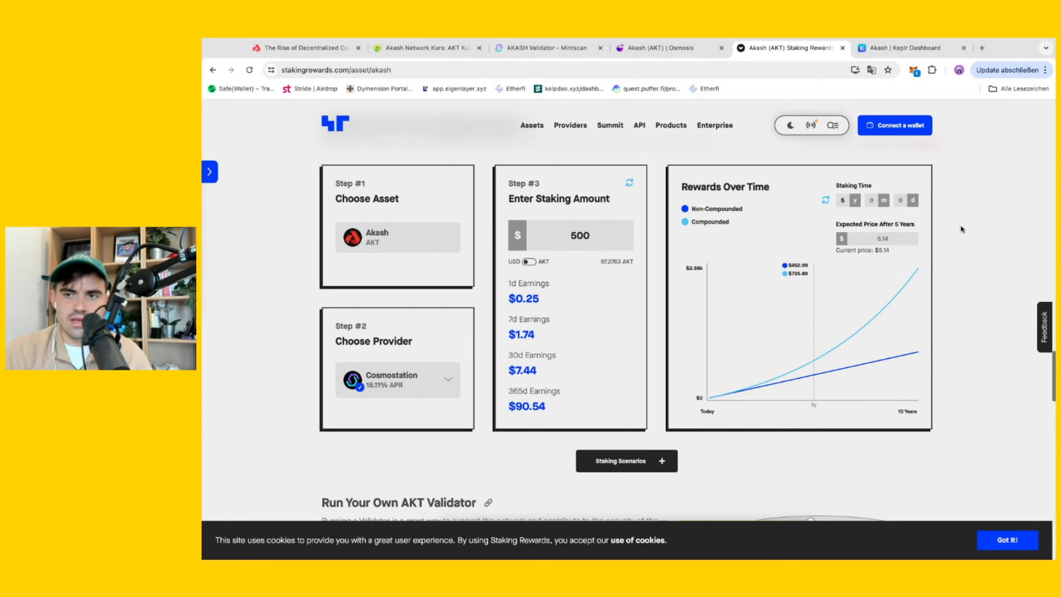
{"action": "mouse_move", "coordinate": [934, 265]}
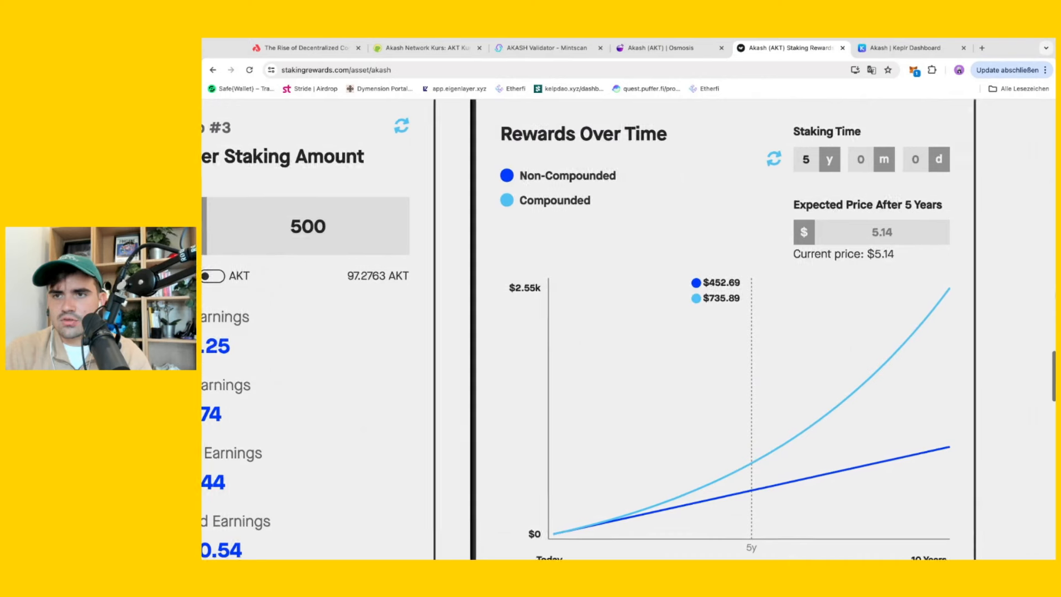
Scroll down and click into the Expected Price After 5 Years field.
{"action": "scroll", "scroll_direction": "down", "scroll_amount": 3}
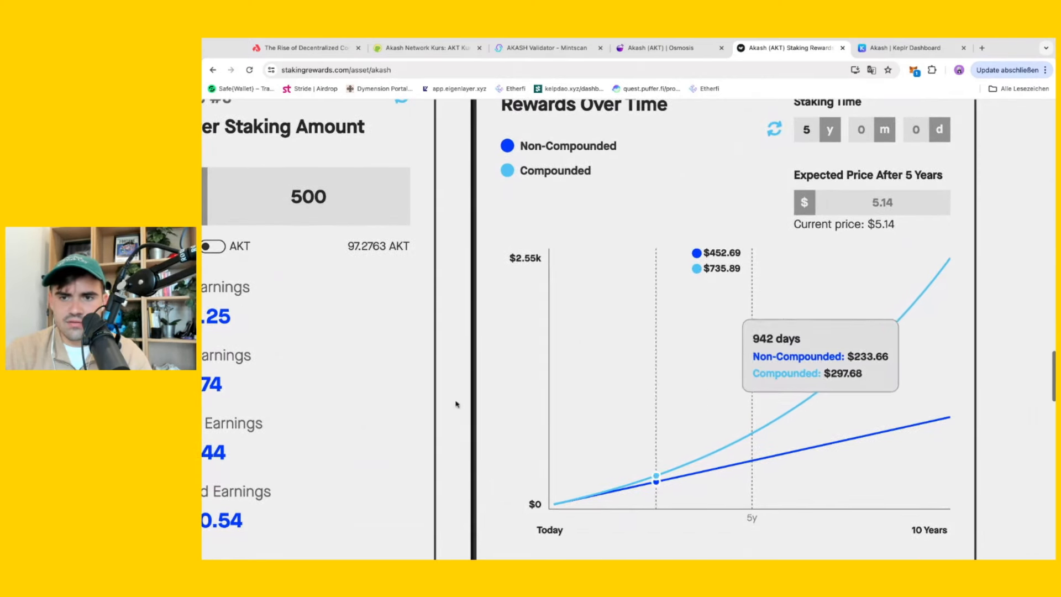
{"action": "mouse_move", "coordinate": [744, 428]}
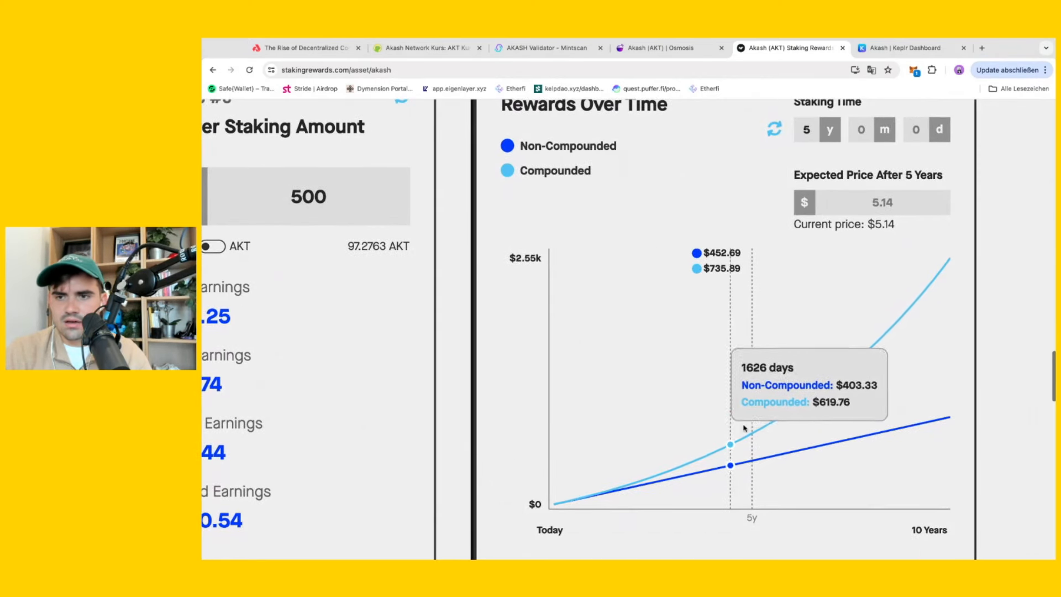
{"action": "mouse_move", "coordinate": [953, 286]}
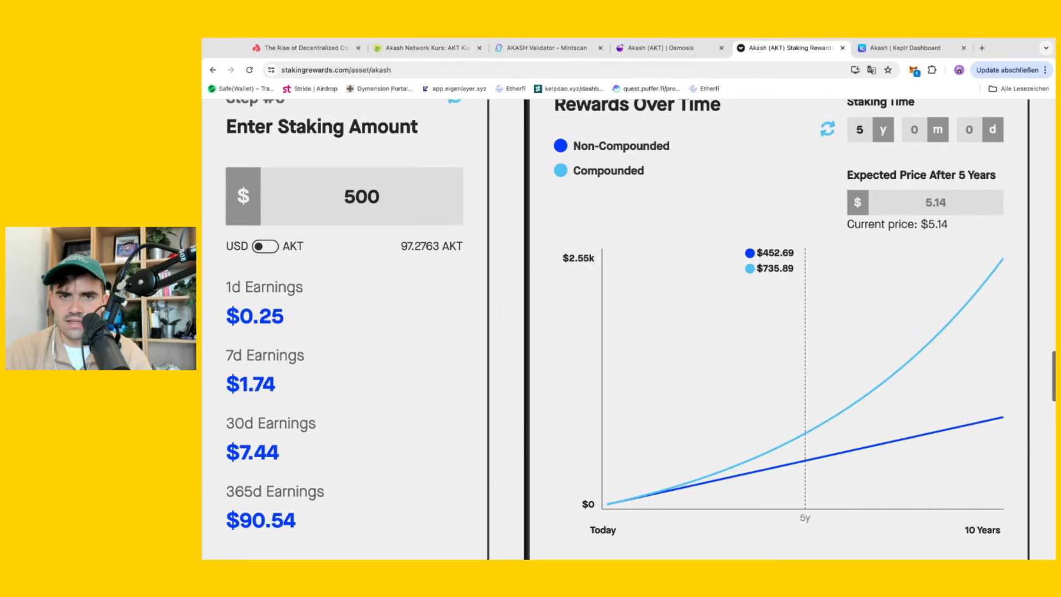
{"action": "left_click", "coordinate": [336, 202]}
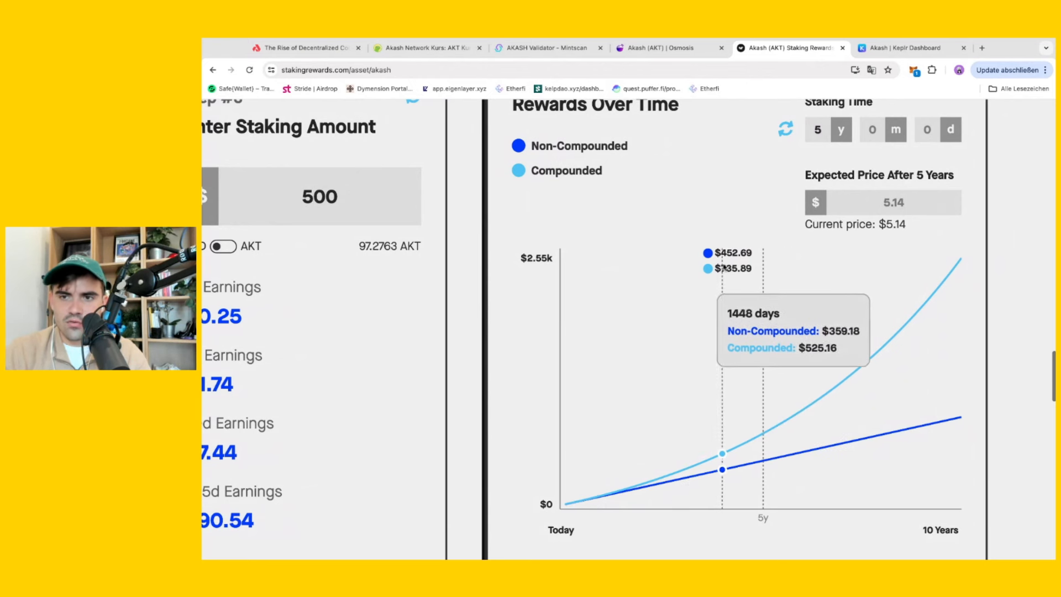
{"action": "mouse_move", "coordinate": [727, 259]}
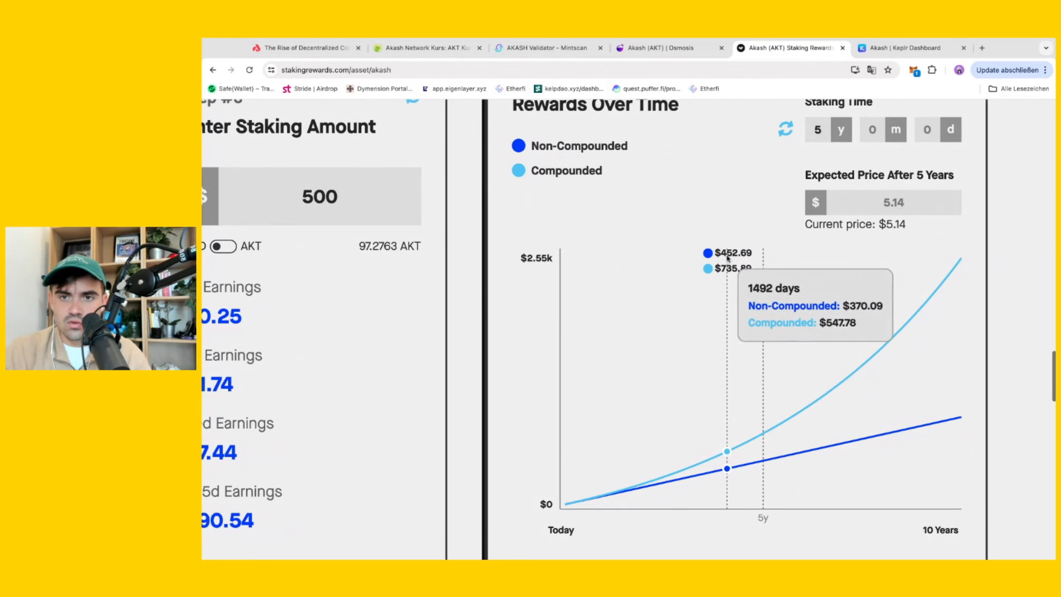
{"action": "mouse_move", "coordinate": [957, 440]}
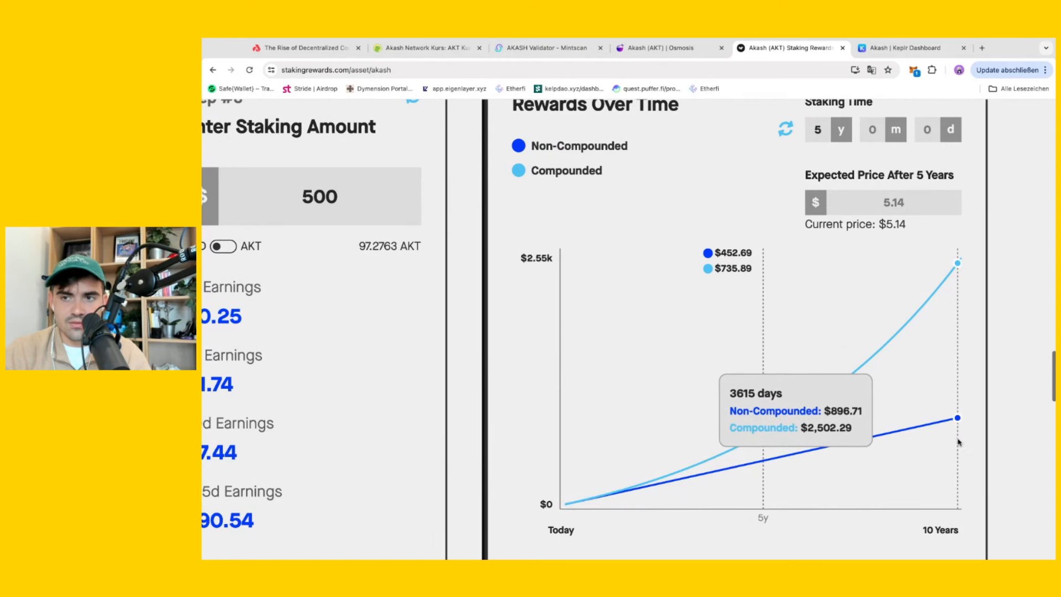
{"action": "mouse_move", "coordinate": [709, 476]}
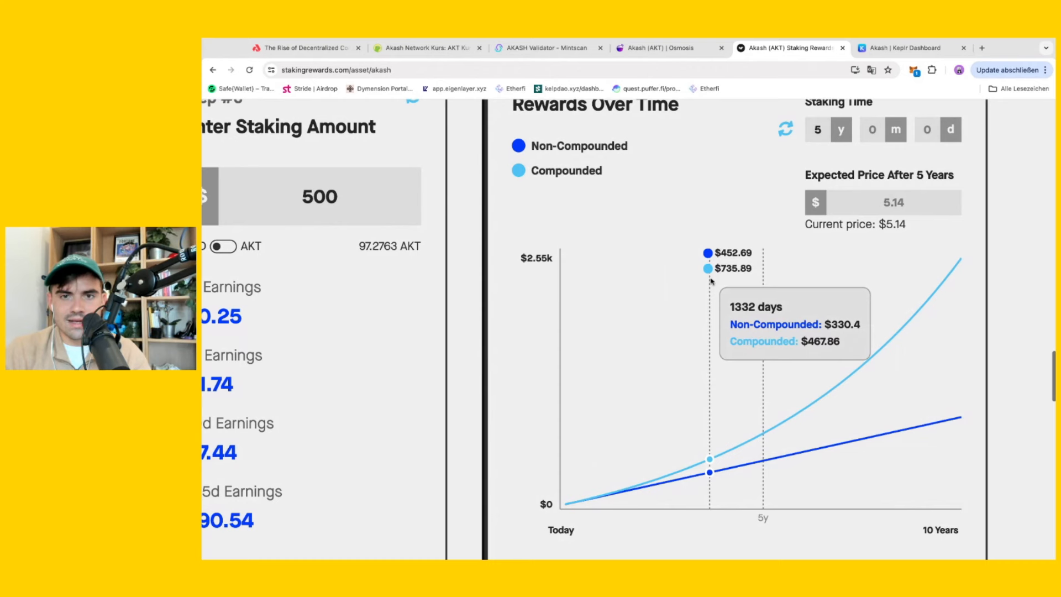
{"action": "mouse_move", "coordinate": [735, 279]}
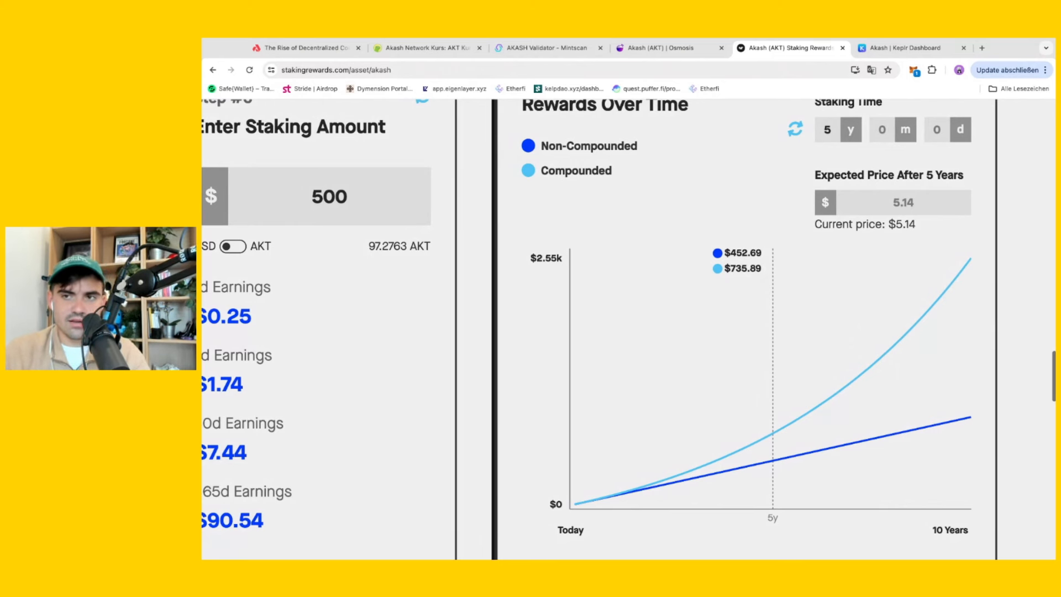
{"action": "mouse_move", "coordinate": [837, 289]}
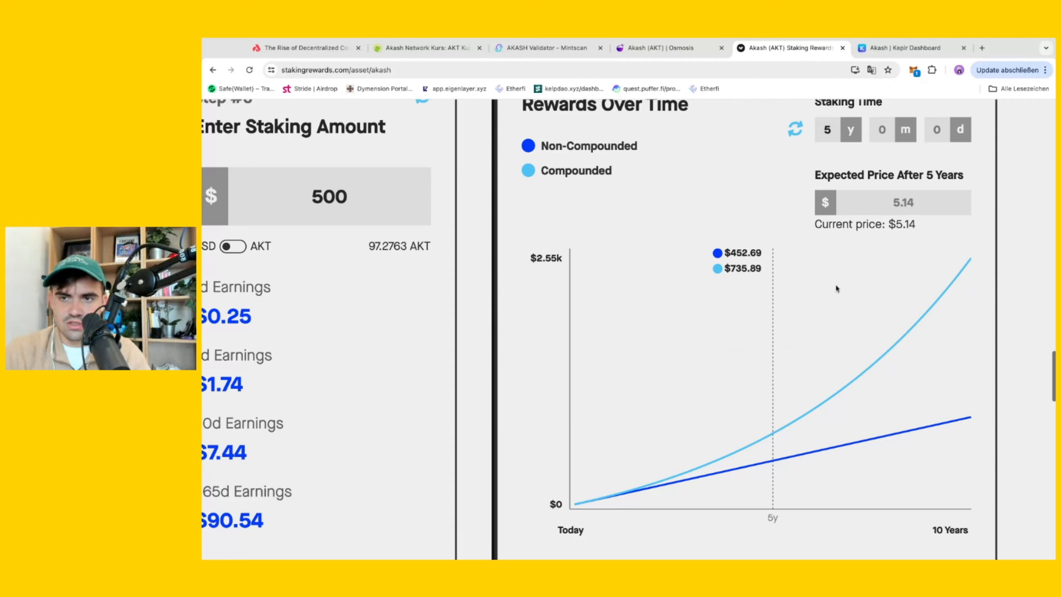
{"action": "mouse_move", "coordinate": [1028, 274]}
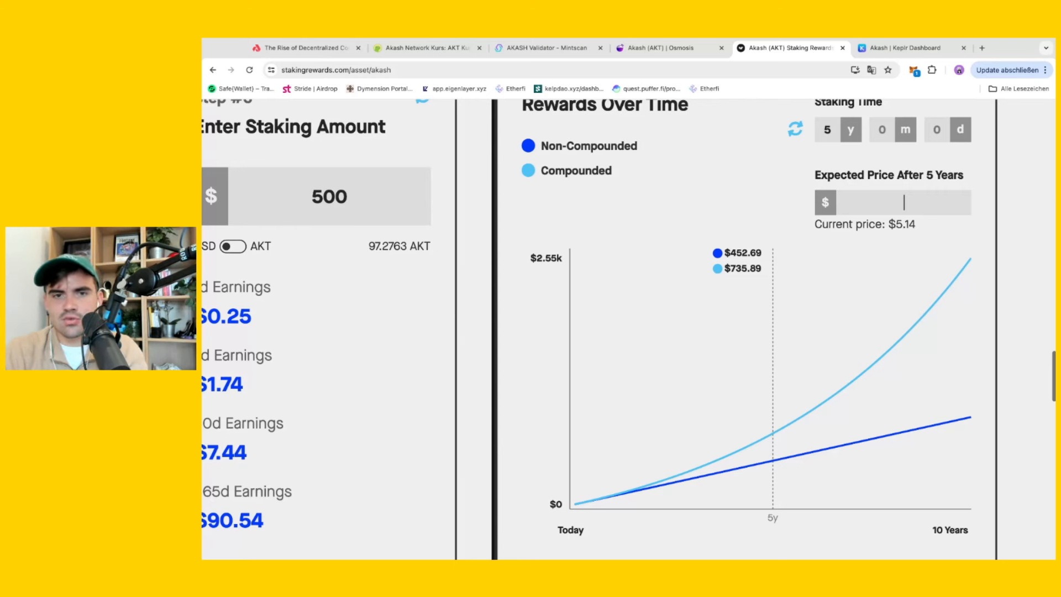
{"action": "type", "text": "100"}
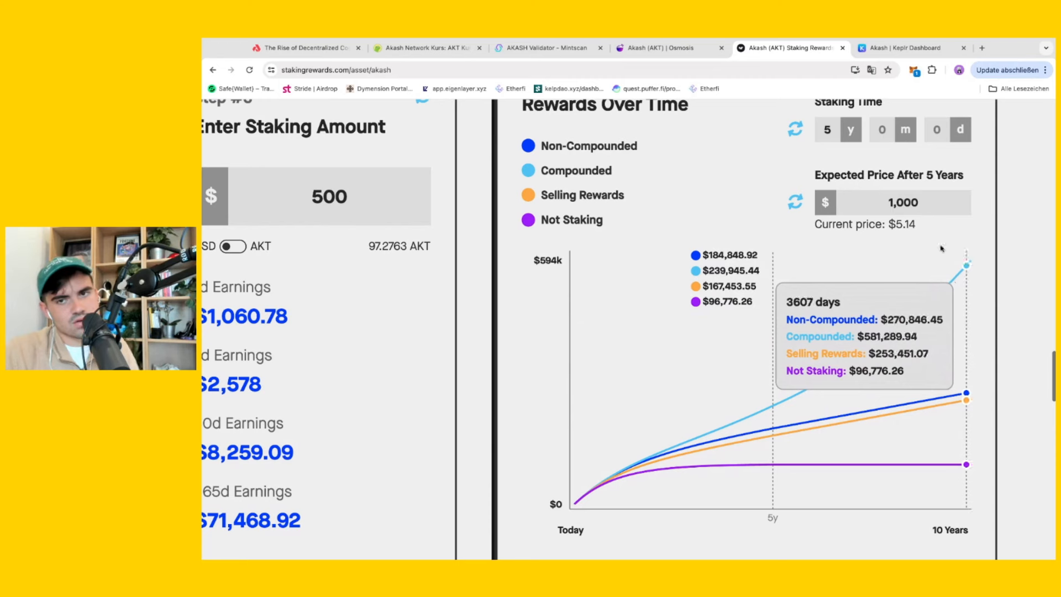
{"action": "mouse_move", "coordinate": [1023, 319]}
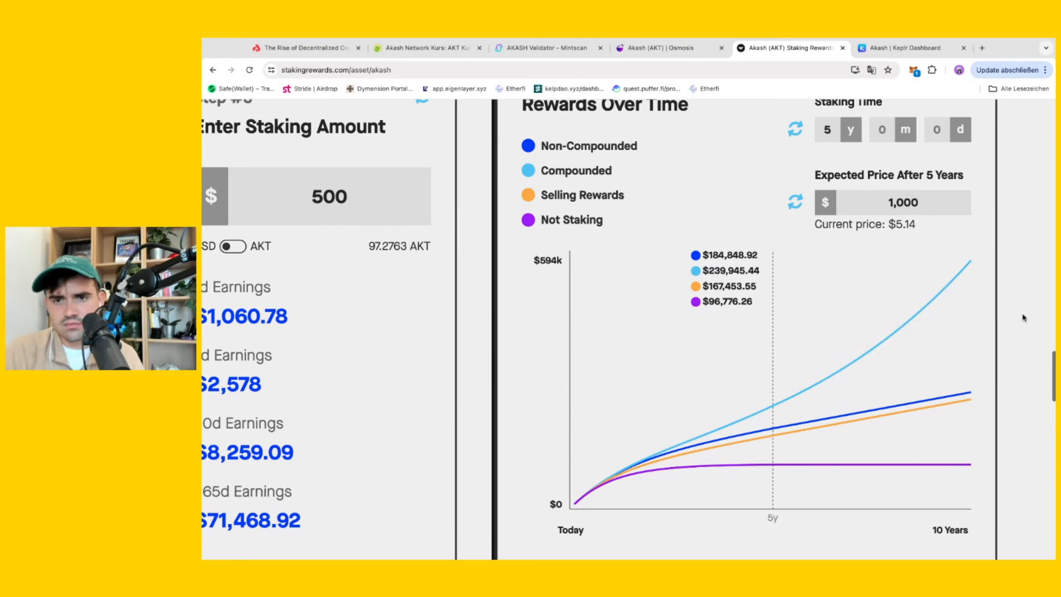
{"action": "scroll", "scroll_direction": "down", "scroll_amount": 3}
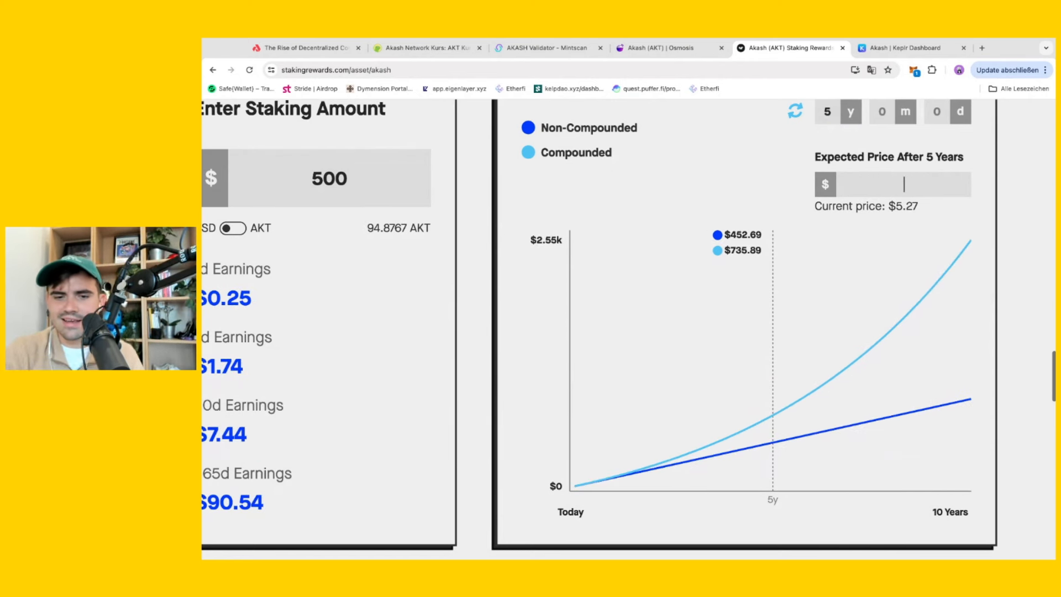
Enter 100 as the expected price after 5 years.
{"action": "type", "text": "10"}
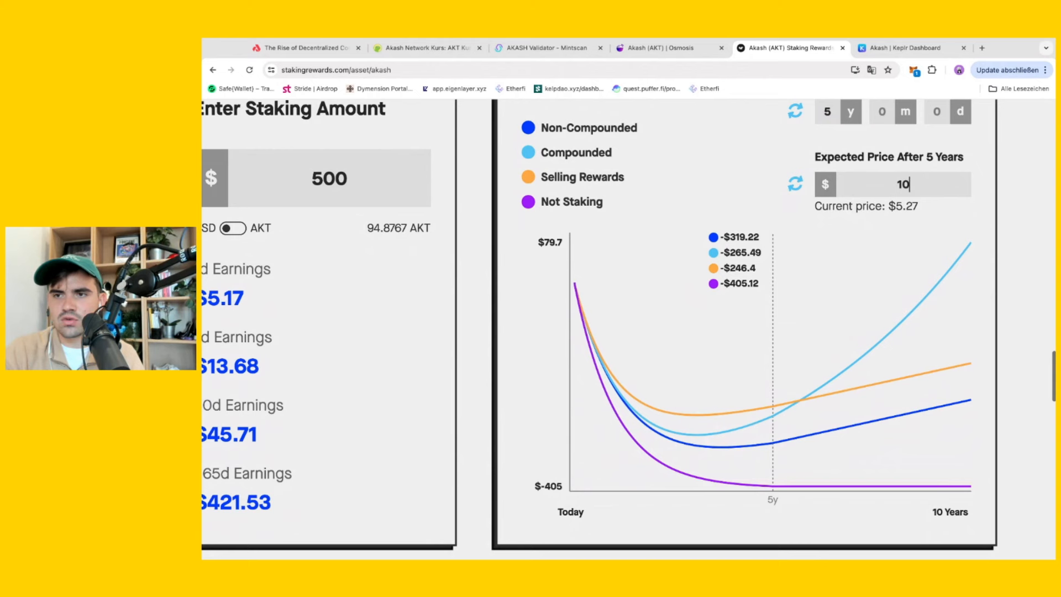
{"action": "type", "text": "0"}
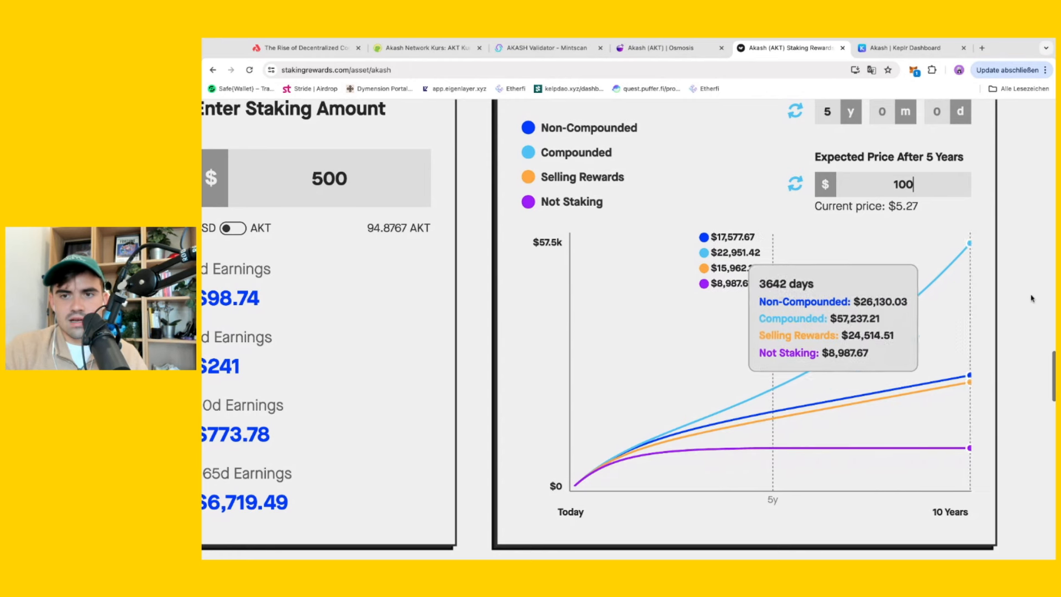
{"action": "mouse_move", "coordinate": [487, 153]}
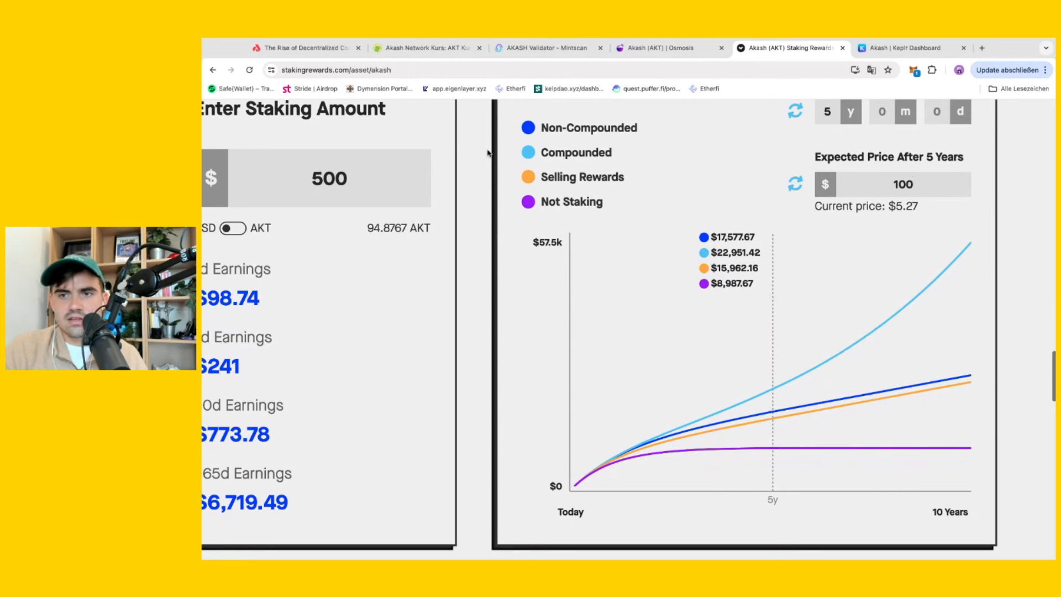
{"action": "mouse_move", "coordinate": [732, 420]}
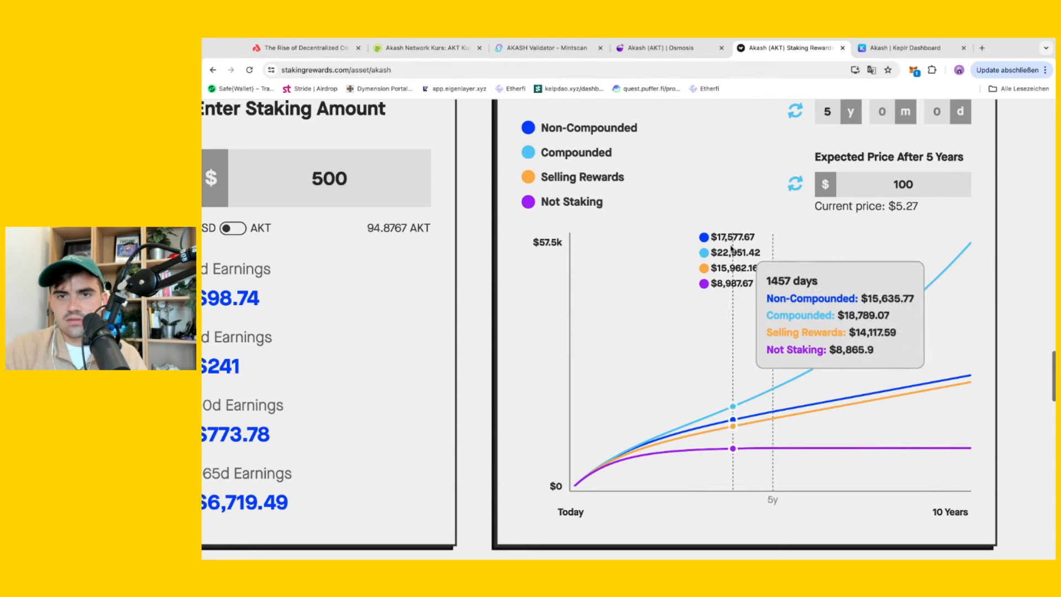
{"action": "mouse_move", "coordinate": [720, 423]}
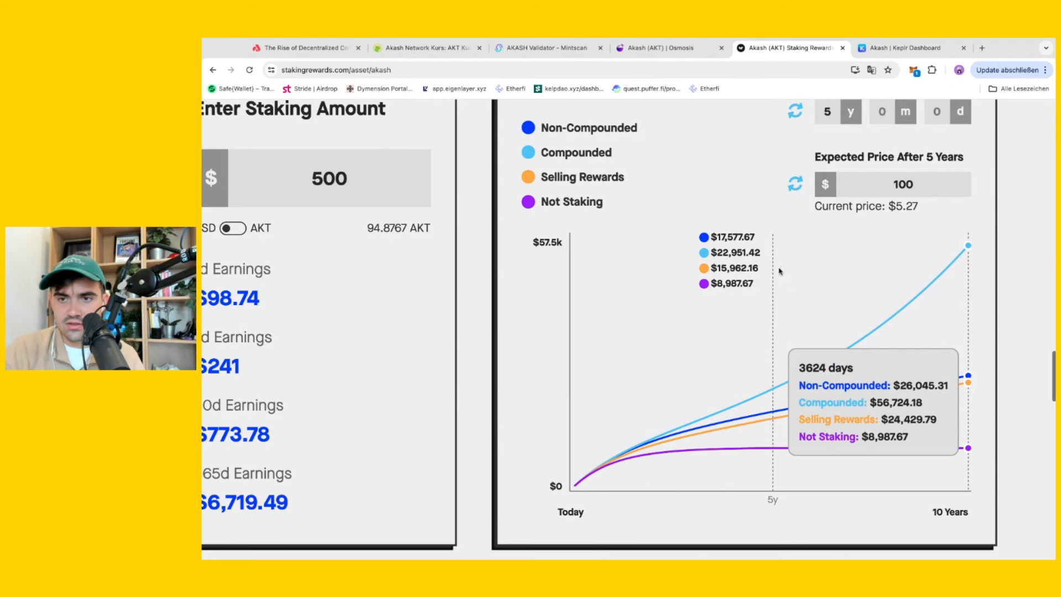
{"action": "mouse_move", "coordinate": [757, 259]}
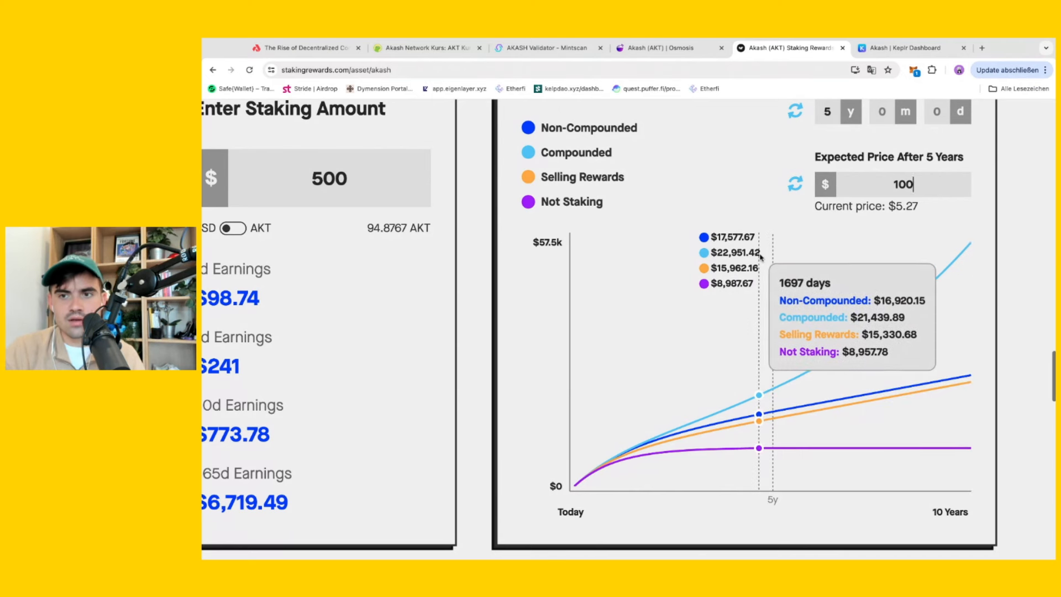
{"action": "mouse_move", "coordinate": [761, 257]}
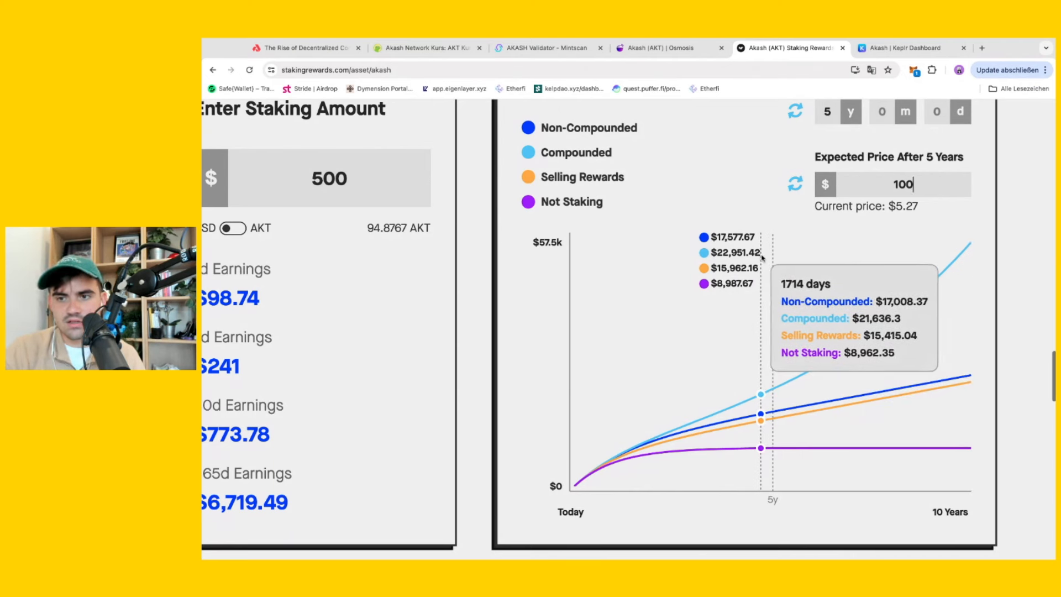
{"action": "mouse_move", "coordinate": [481, 319]}
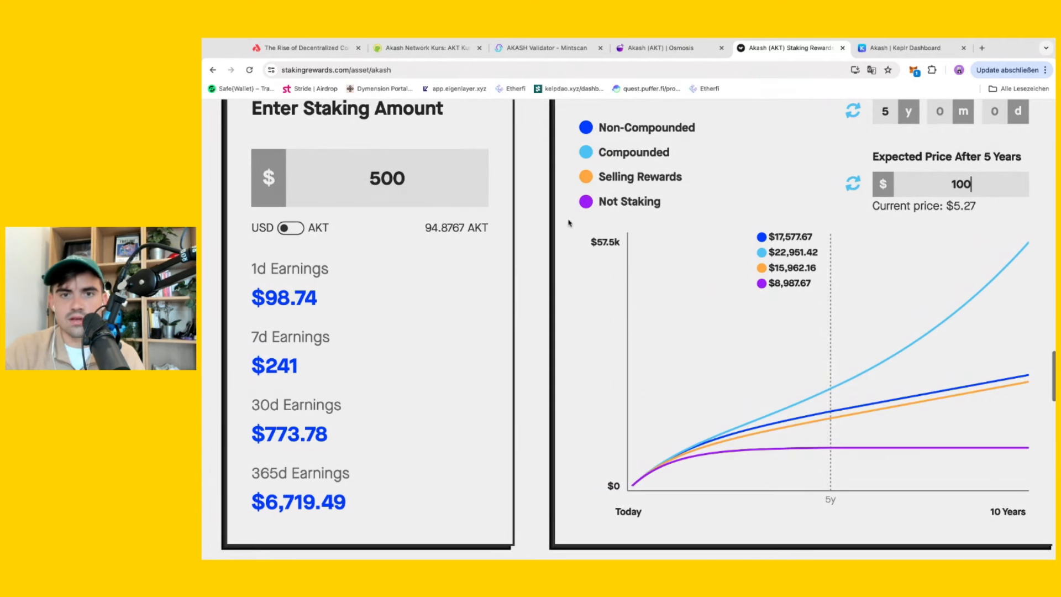
{"action": "mouse_move", "coordinate": [955, 170]}
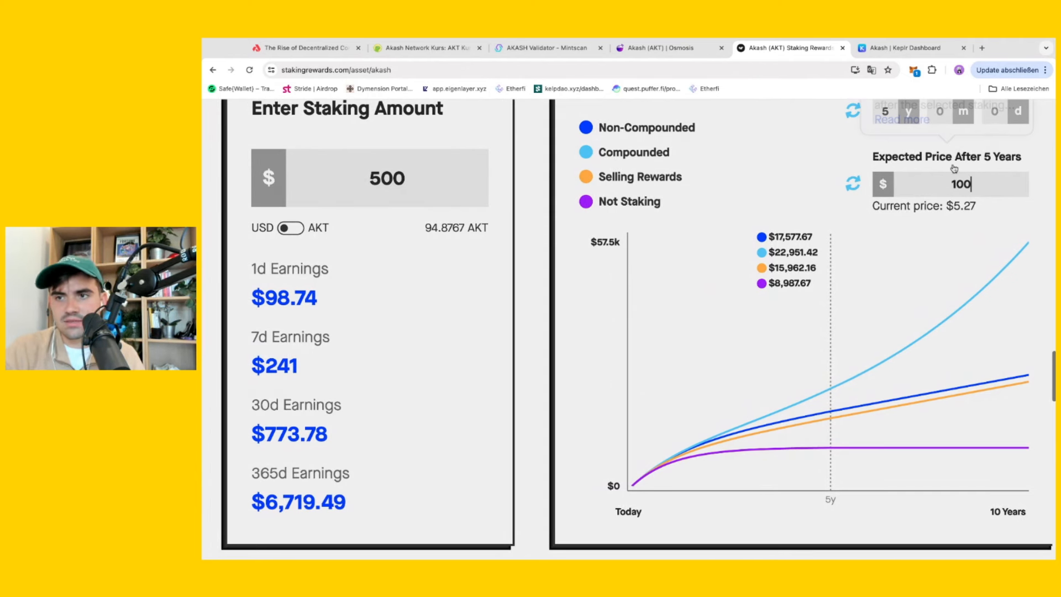
{"action": "mouse_move", "coordinate": [529, 197]}
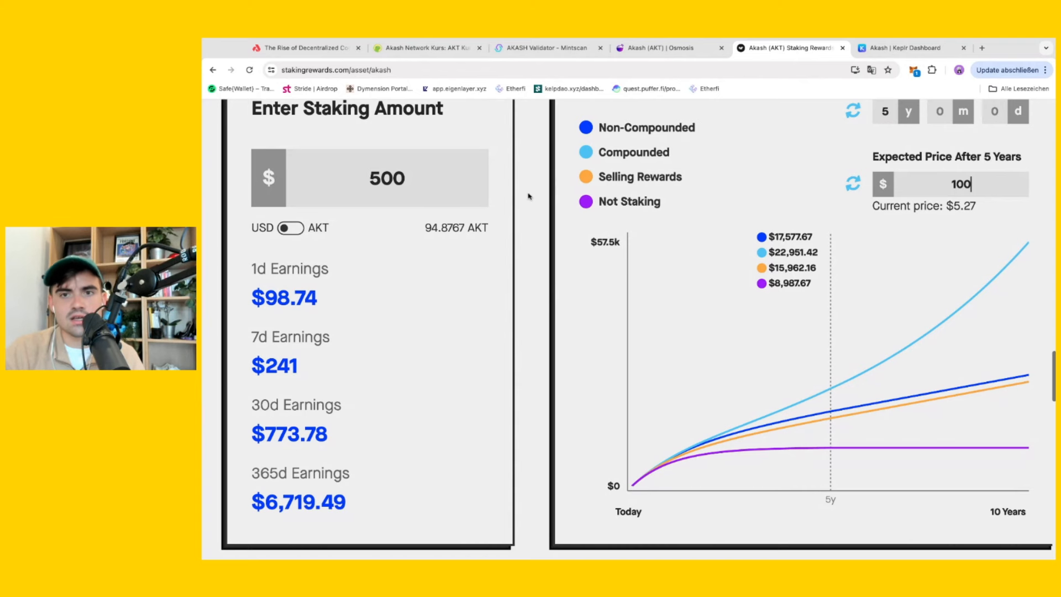
{"action": "mouse_move", "coordinate": [525, 211]}
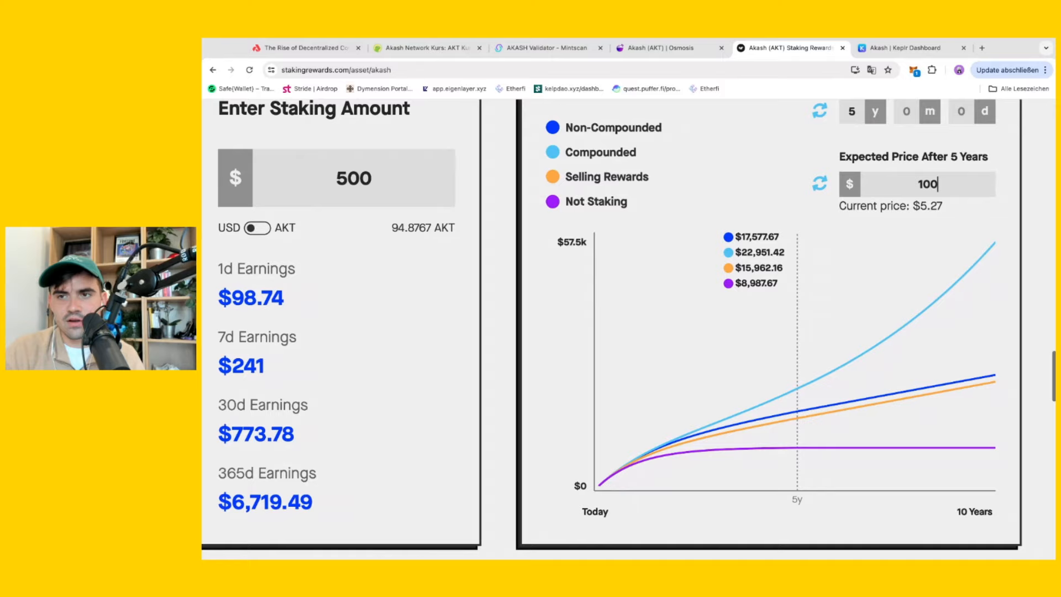
{"action": "scroll", "scroll_direction": "right", "scroll_amount": 3}
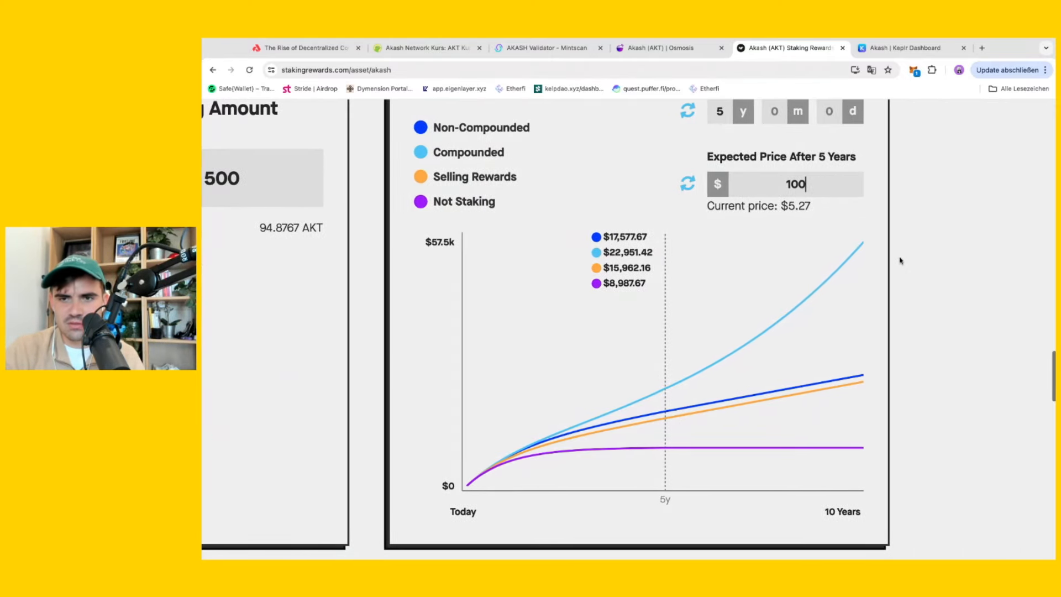
{"action": "mouse_move", "coordinate": [1002, 342]}
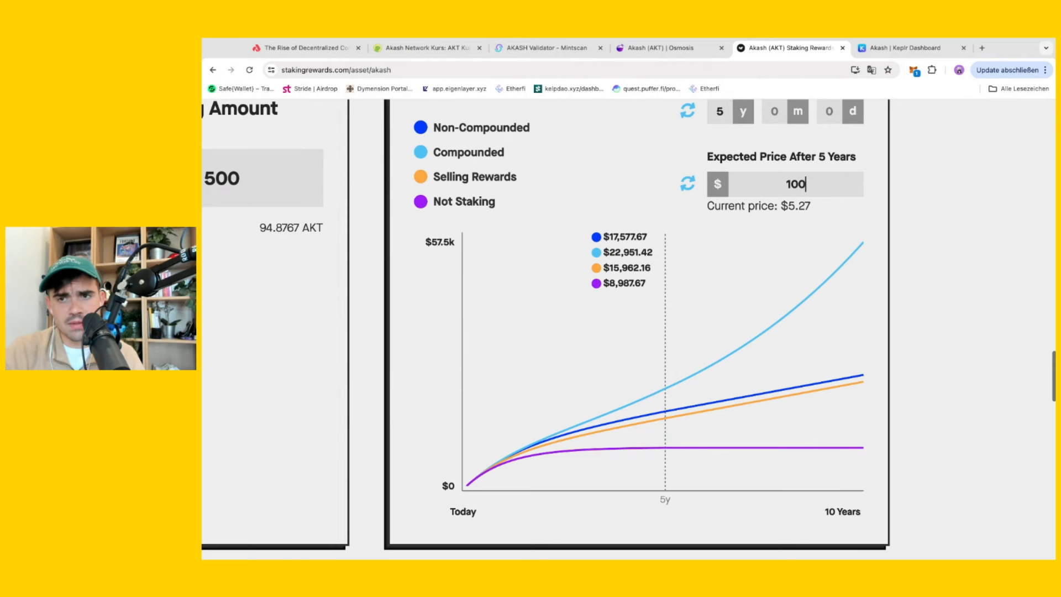
{"action": "scroll", "scroll_direction": "up", "scroll_amount": 3}
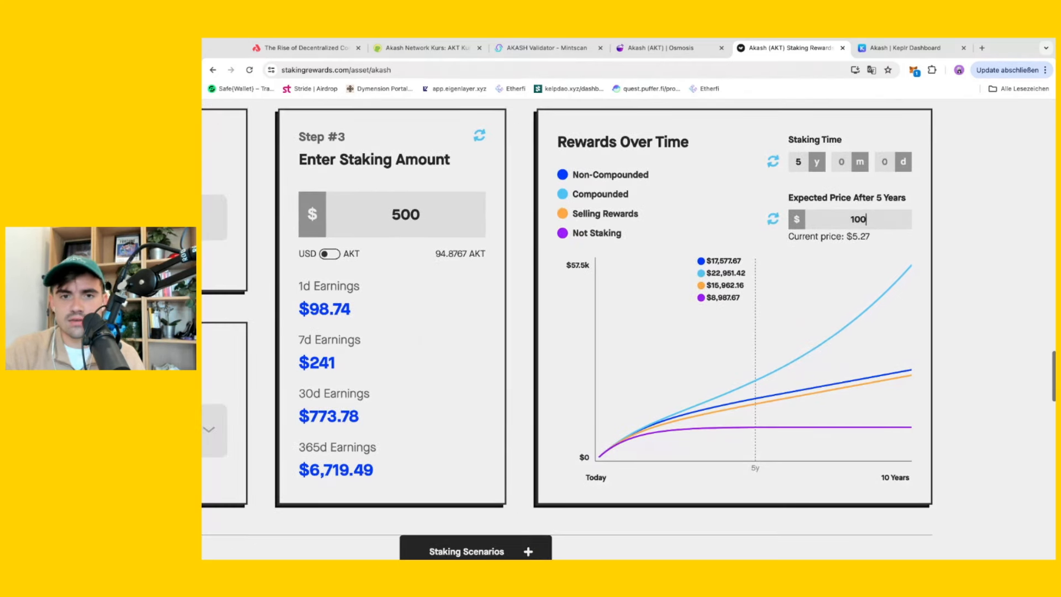
{"action": "mouse_move", "coordinate": [588, 223]}
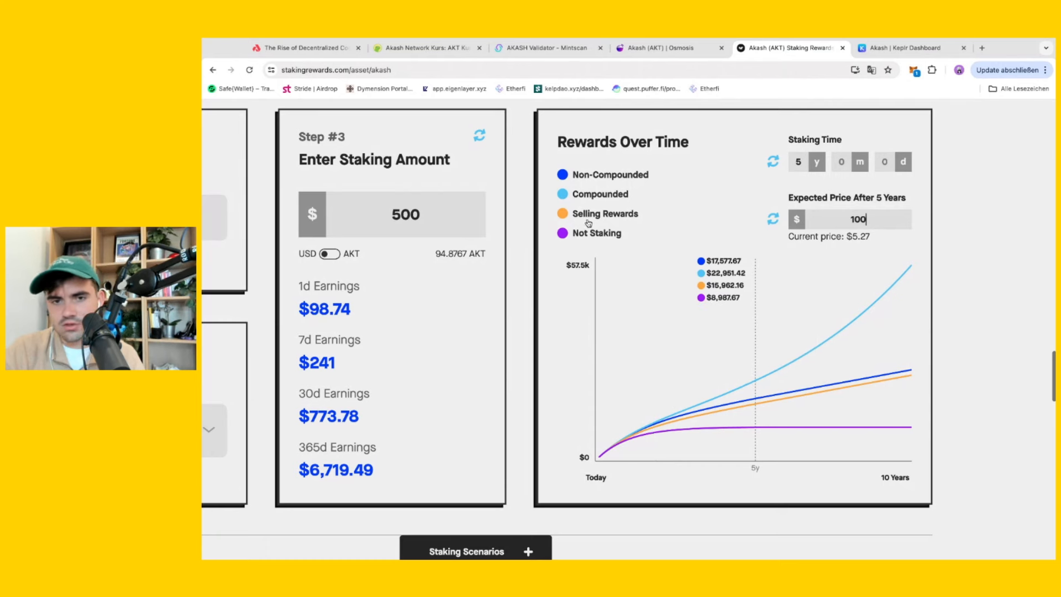